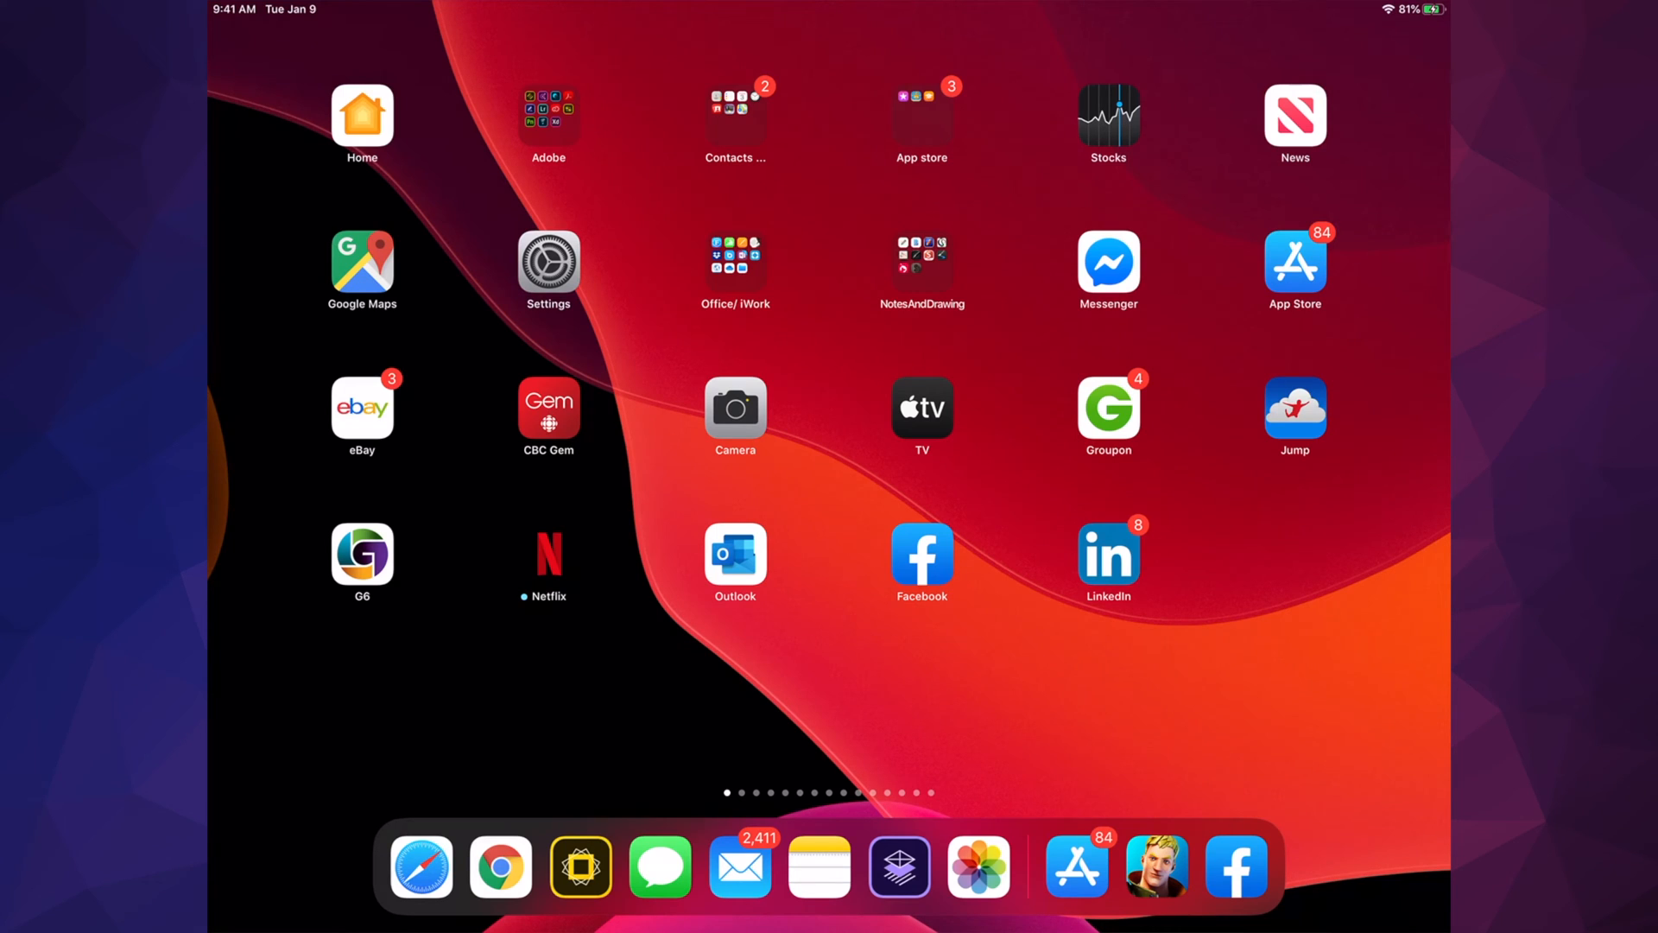
Launch the App Store from its Home Screen icon so the Today page appears
left_click(1075, 867)
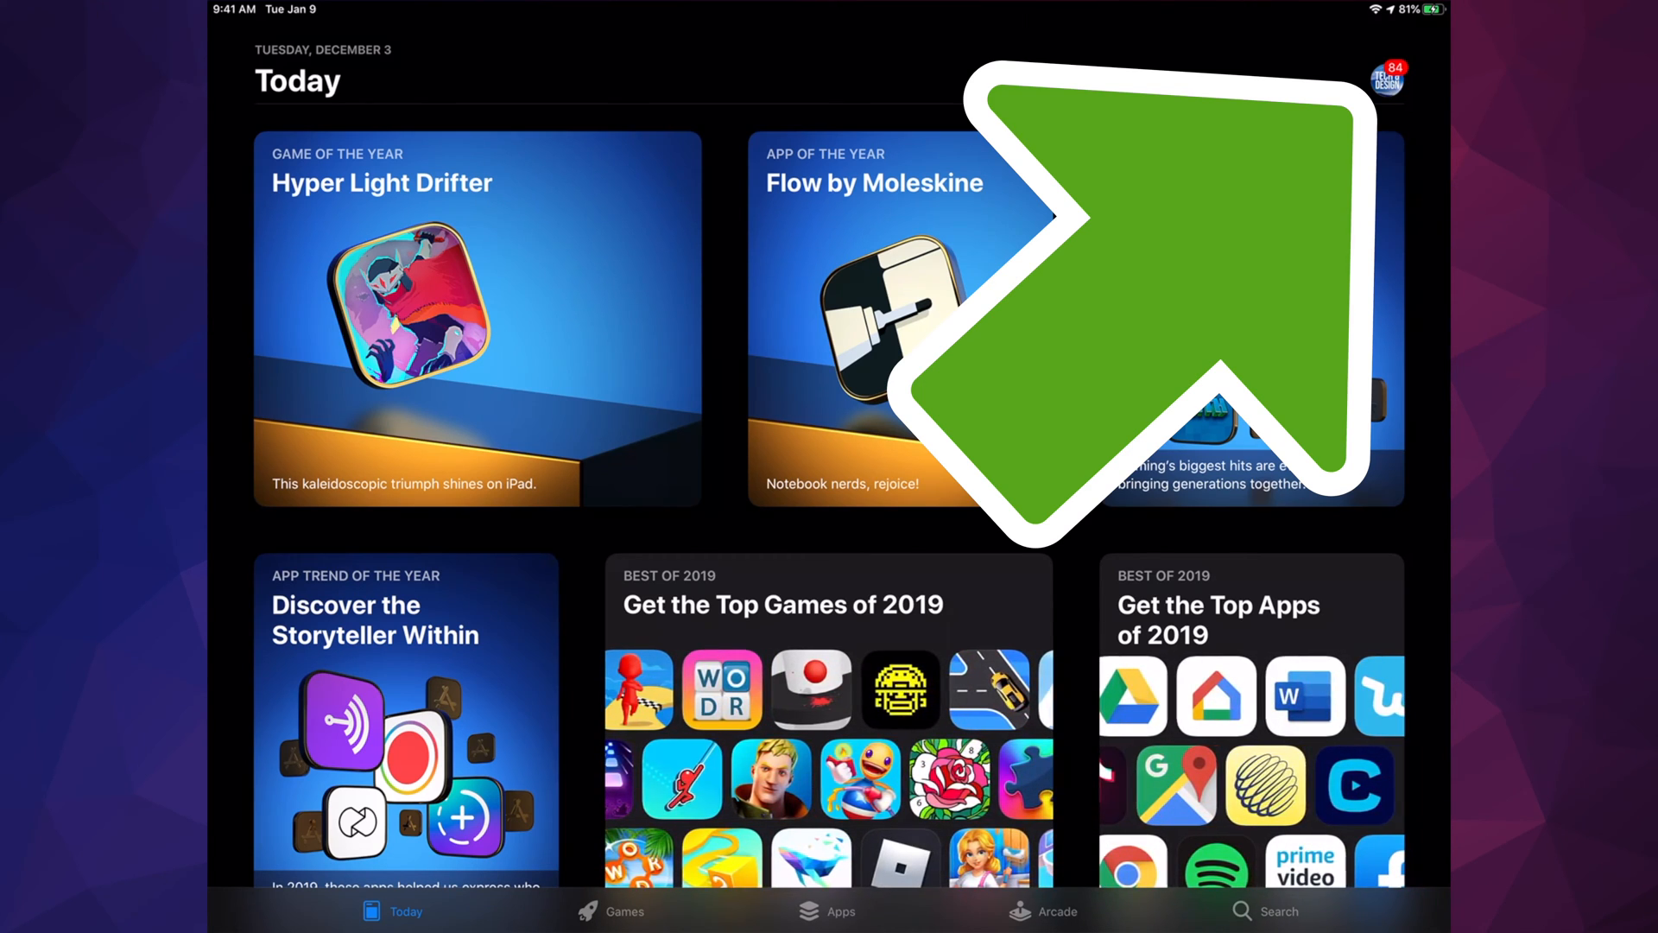
scroll("left", 3)
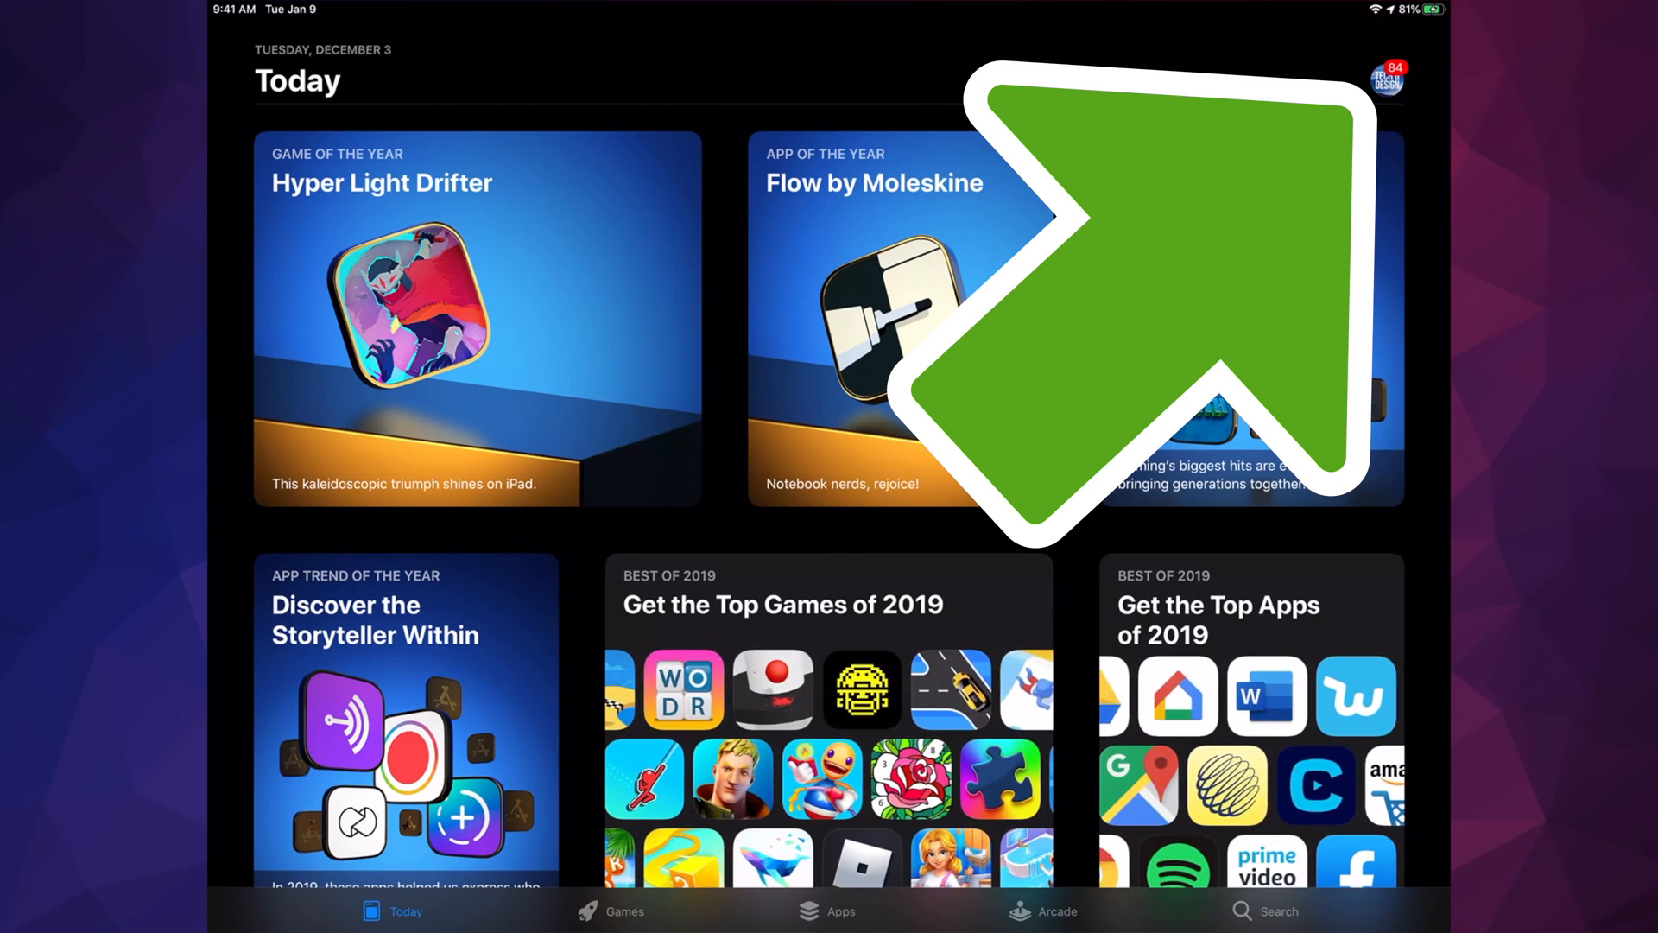
Open the Account sheet from the profile picture, showing 84 pending updates
left_click(1386, 80)
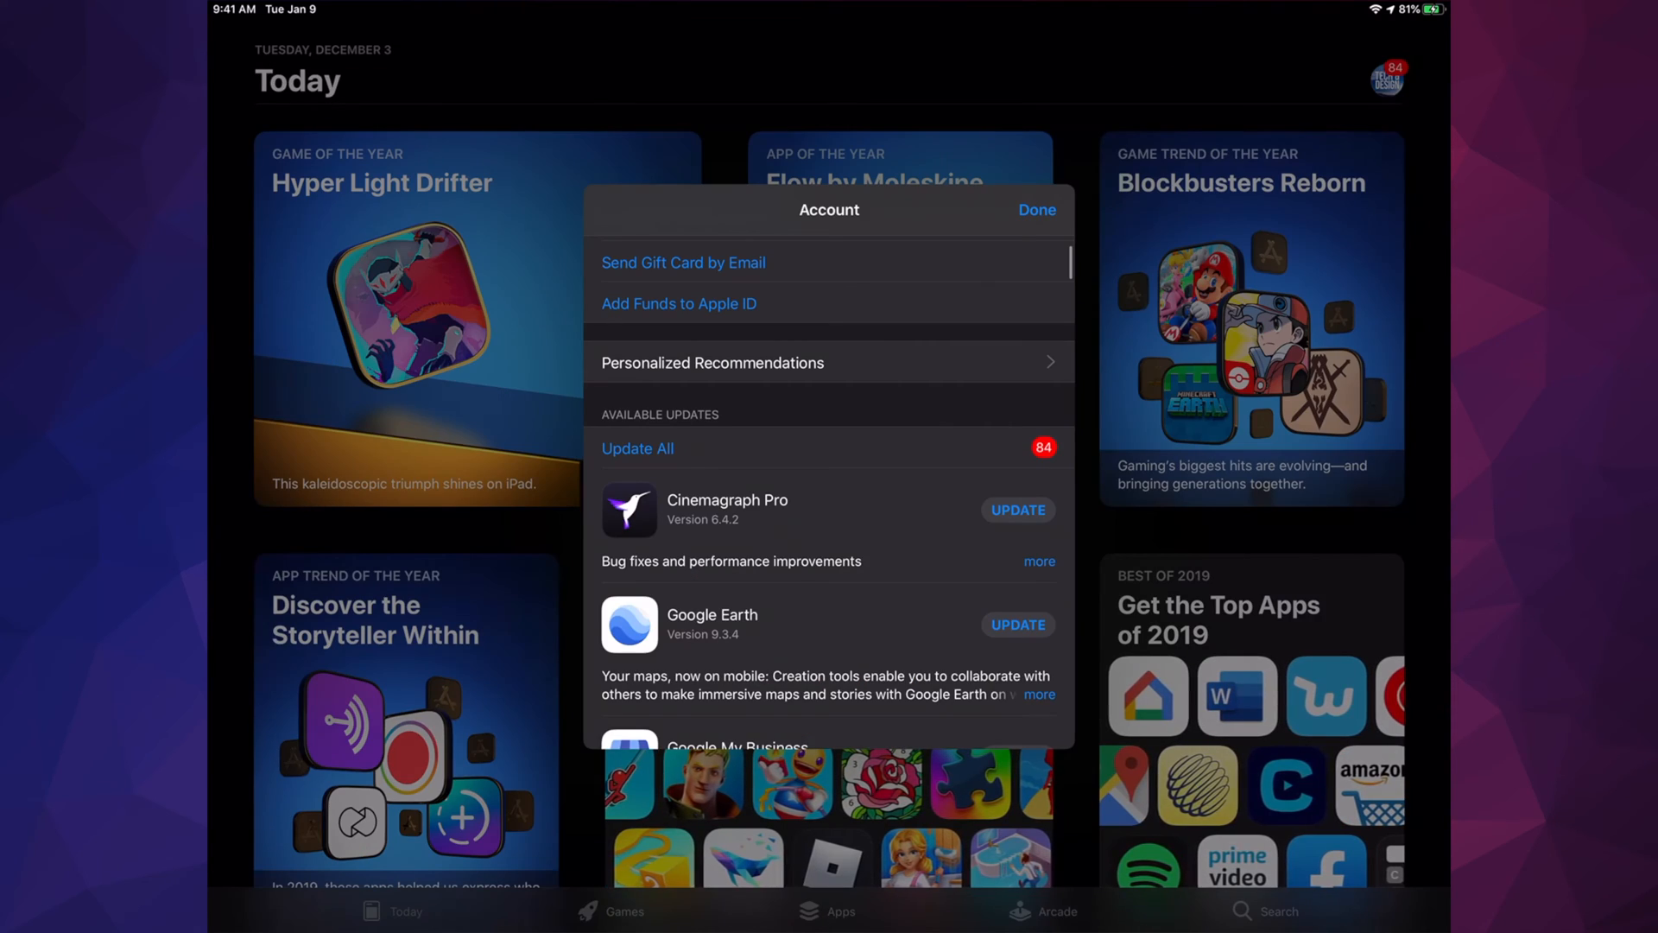
scroll("down", 3)
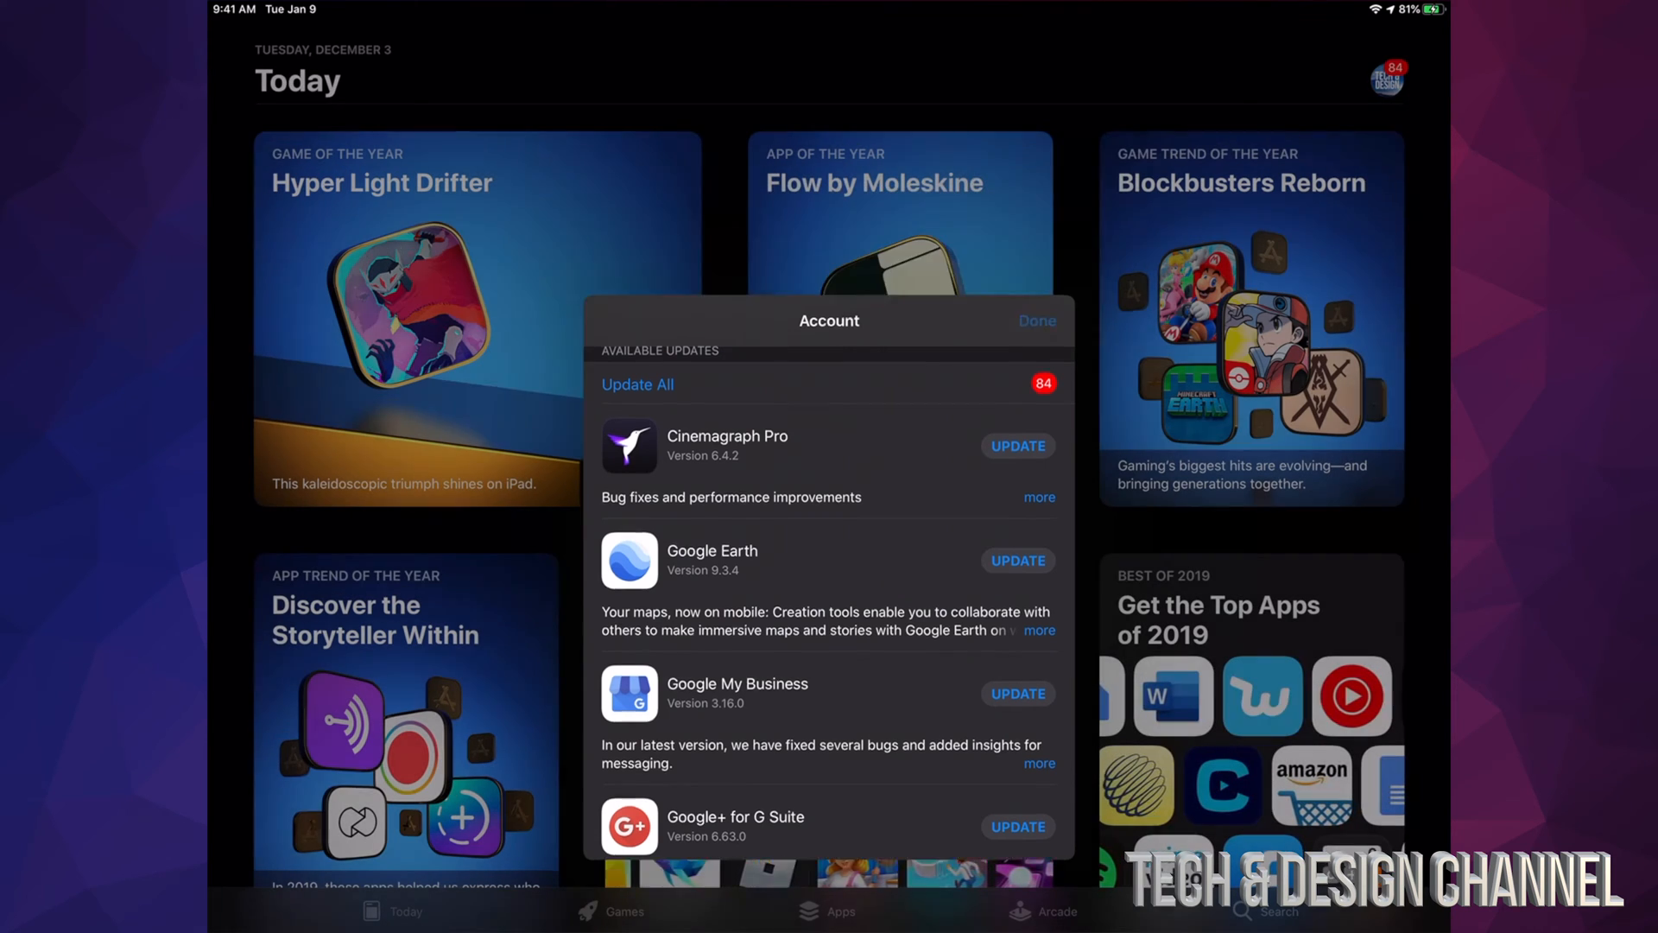
Search 'Google', start the Google Earth update, then return to the Today page
left_click(1278, 910)
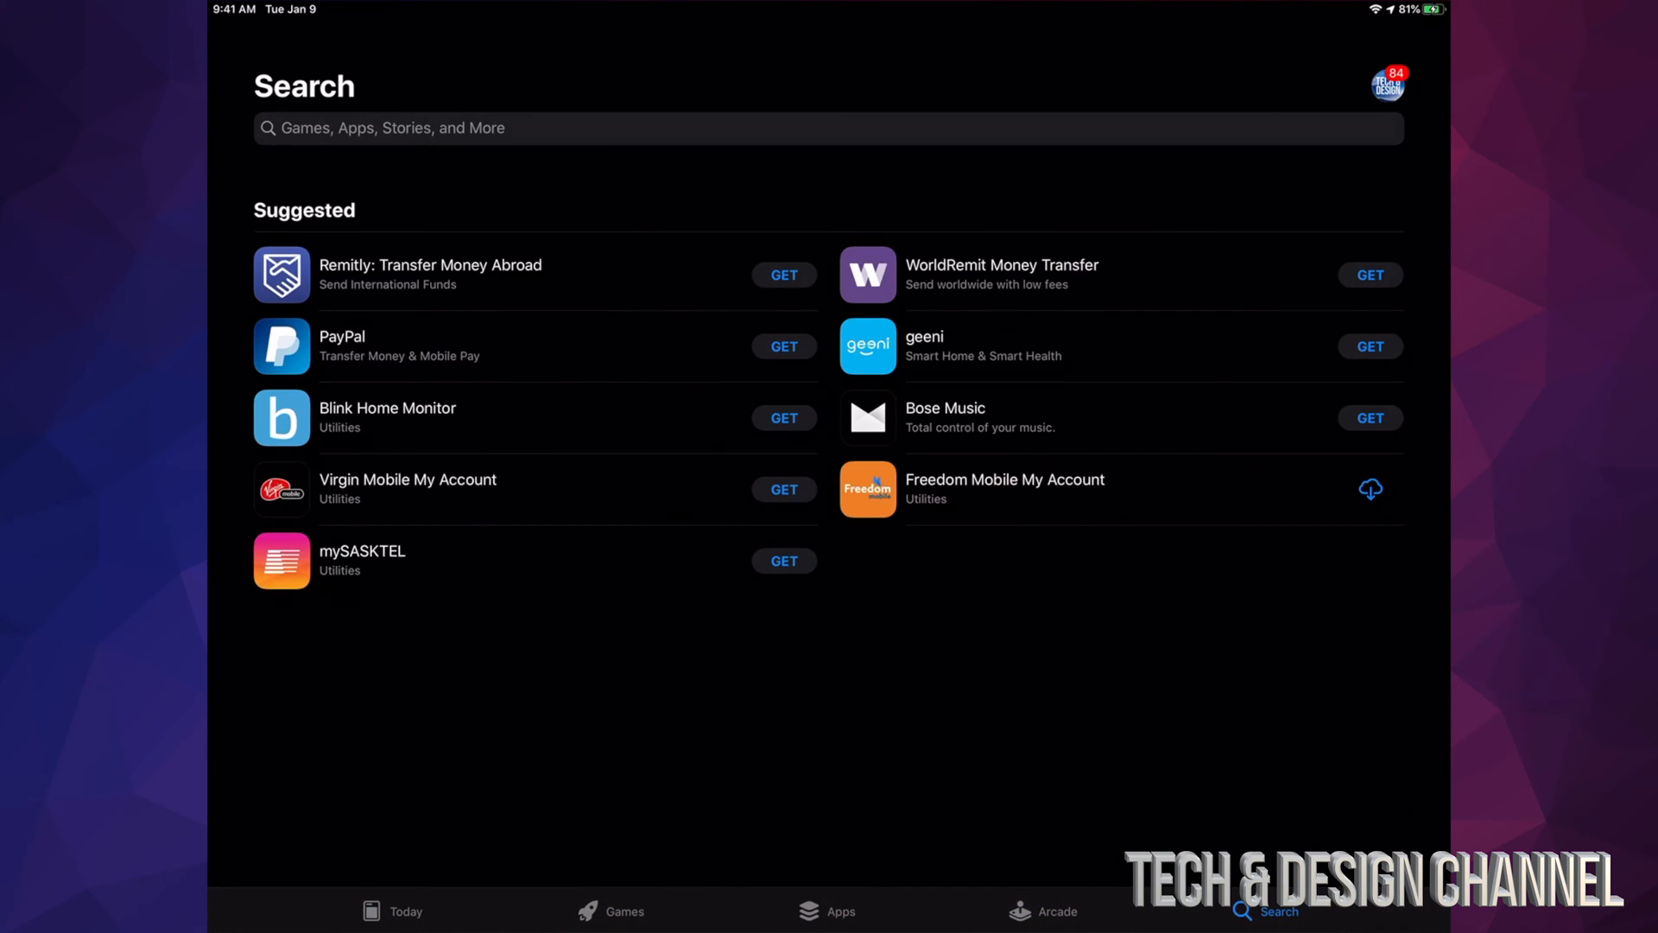
type("Google")
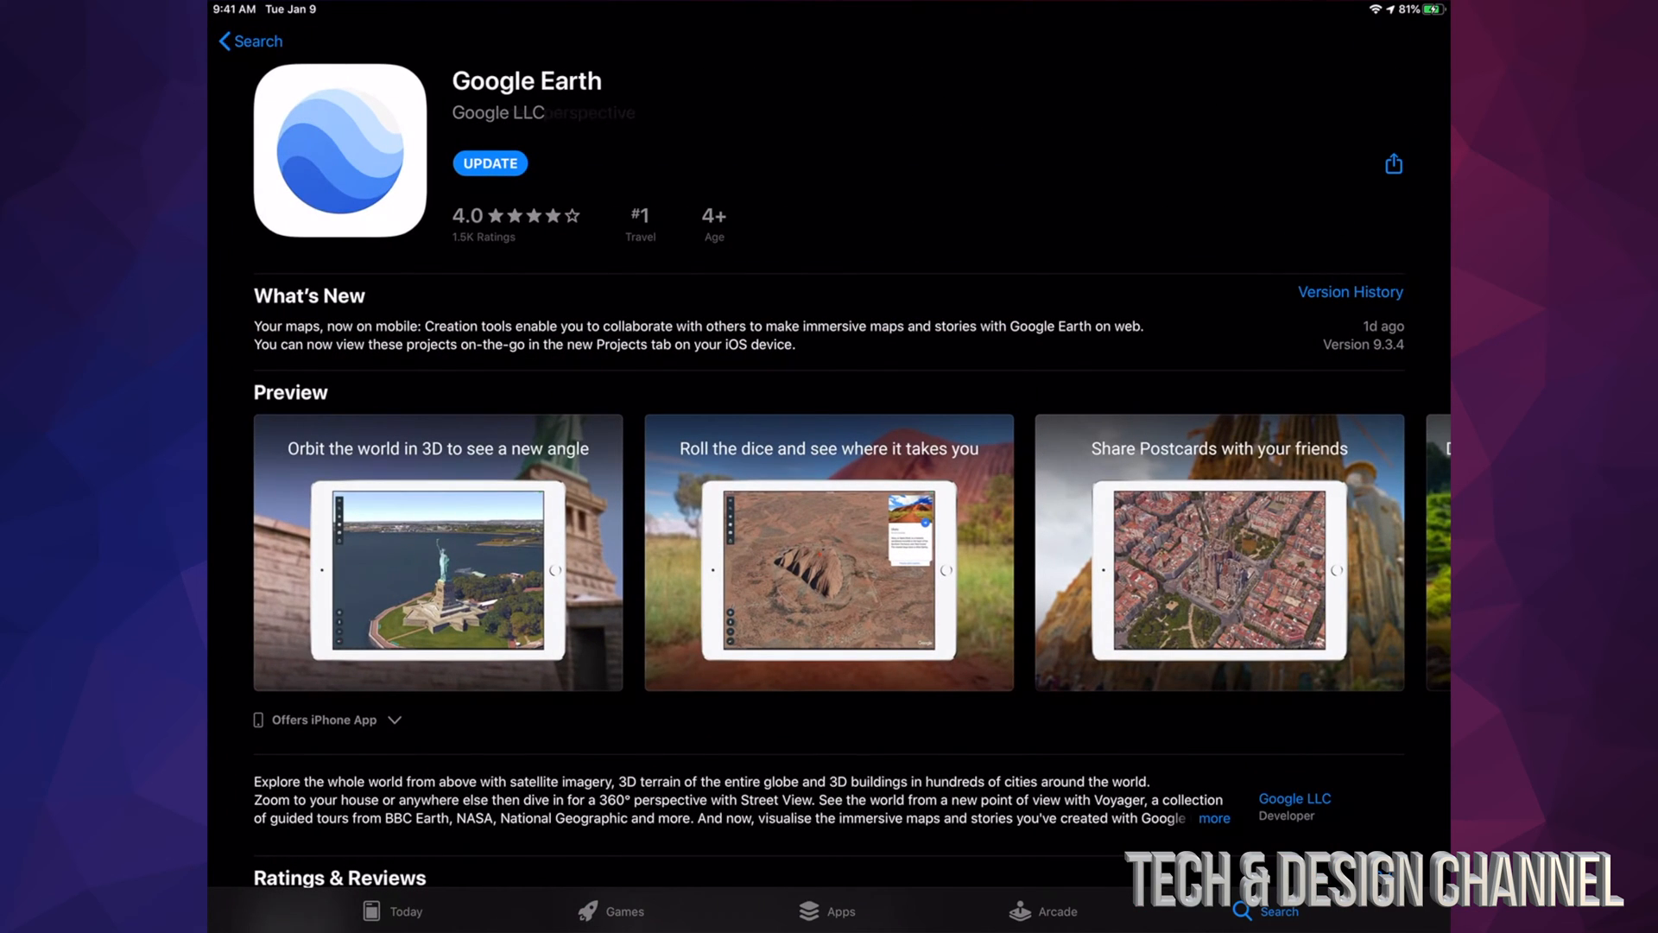
left_click(490, 163)
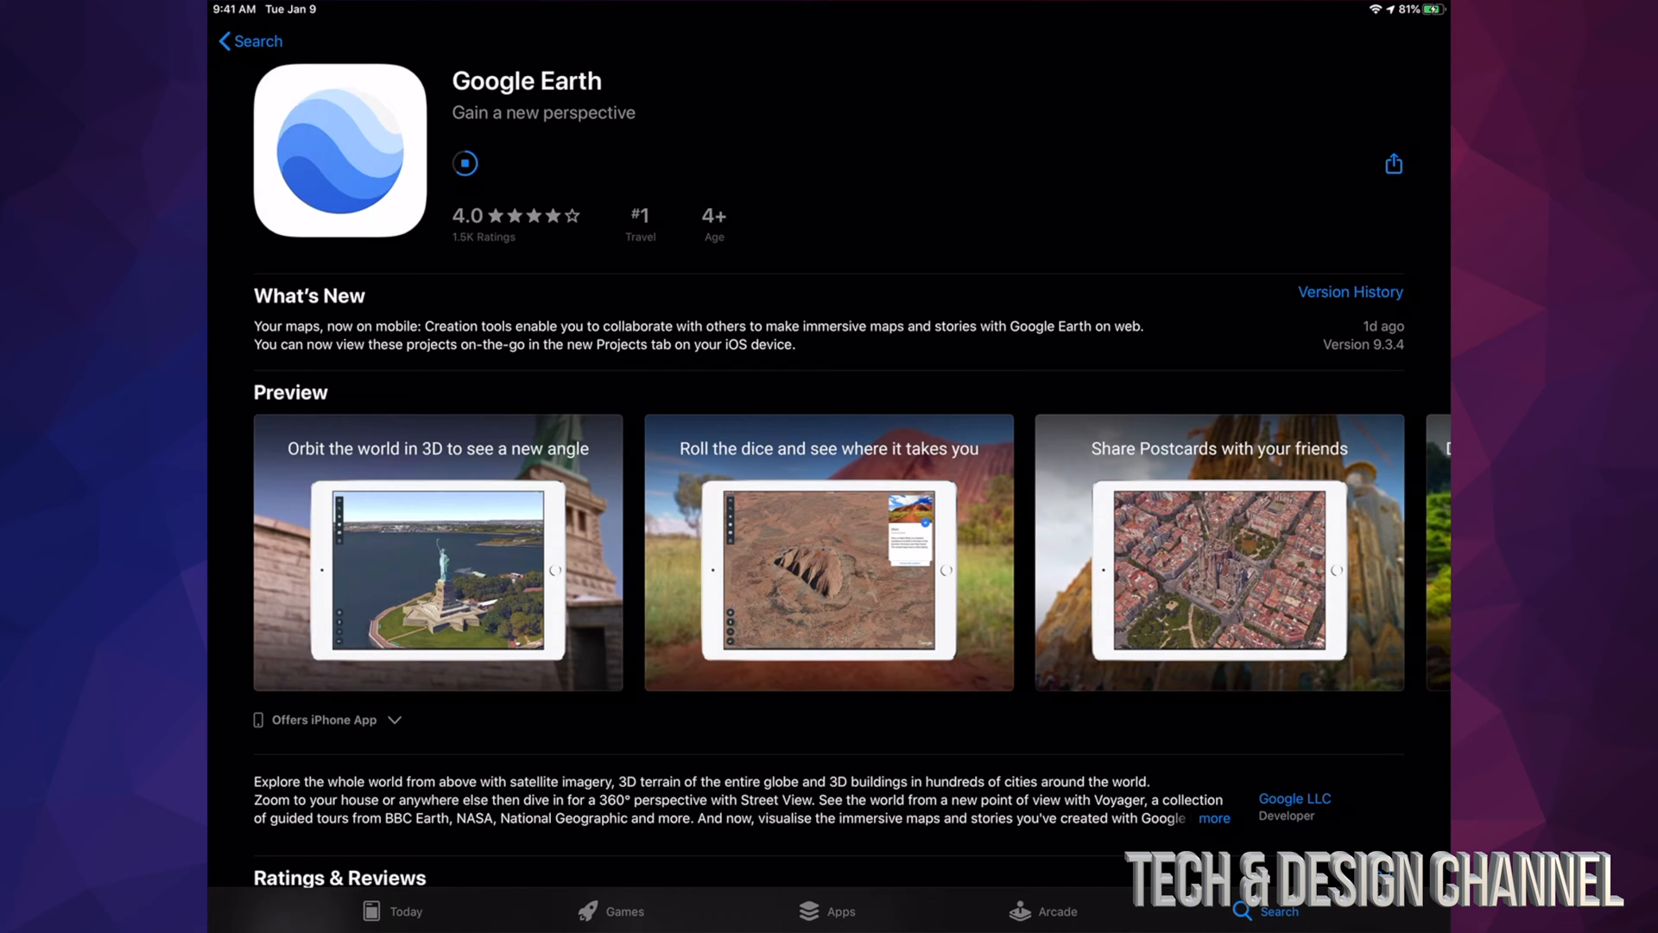
left_click(249, 41)
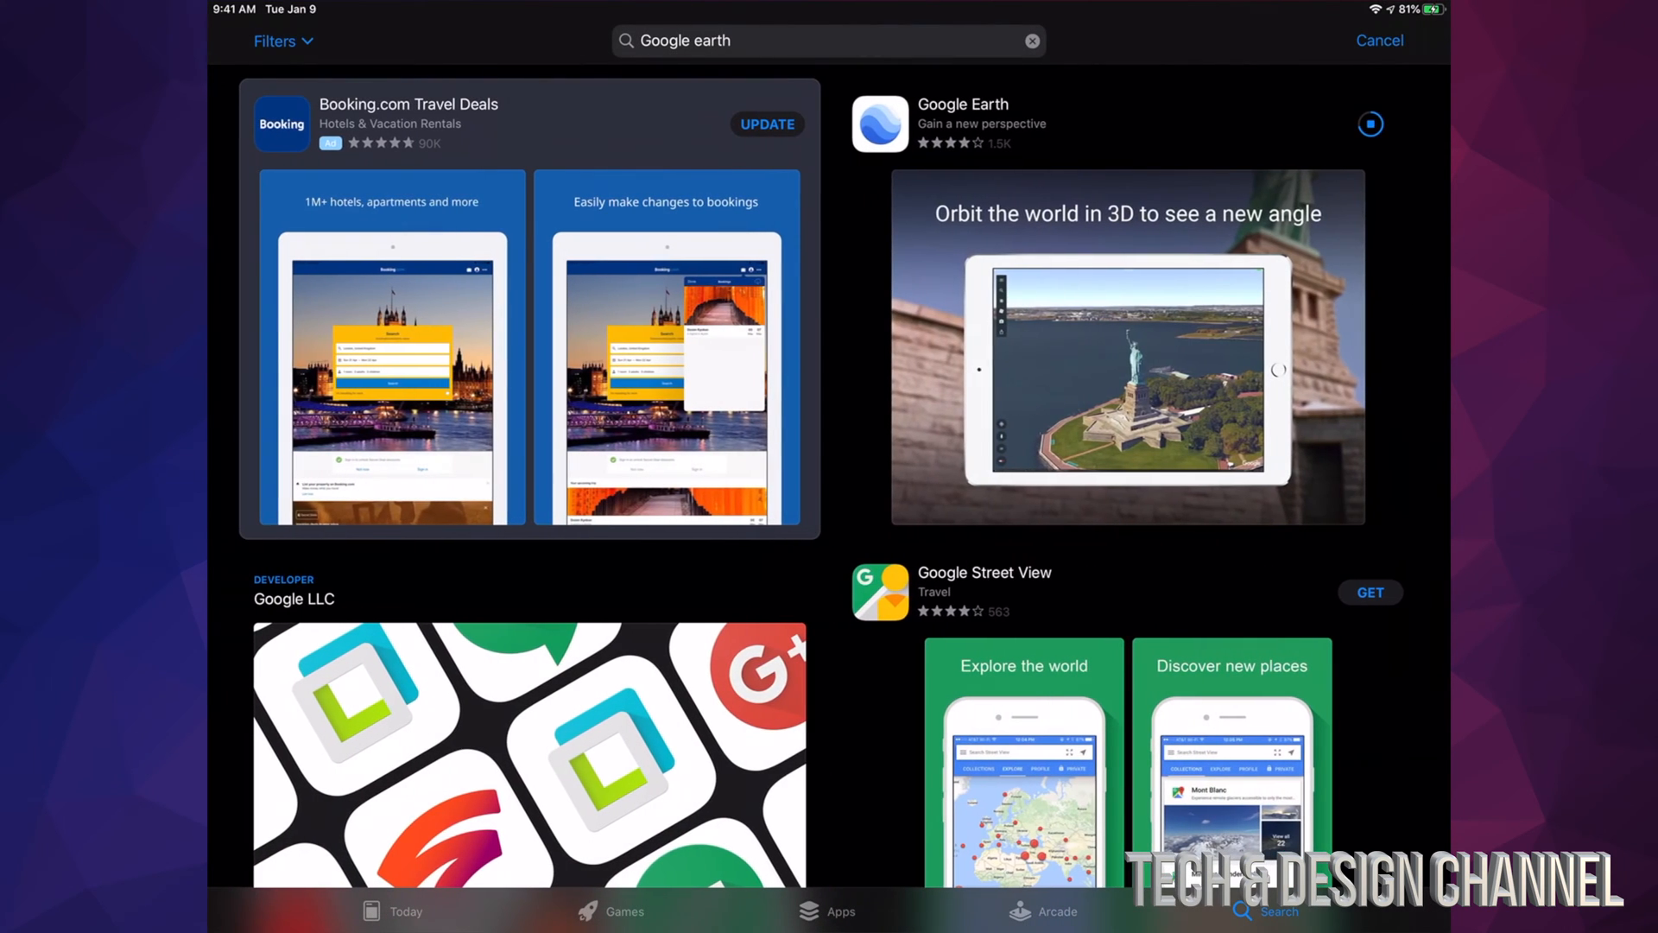
left_click(1380, 41)
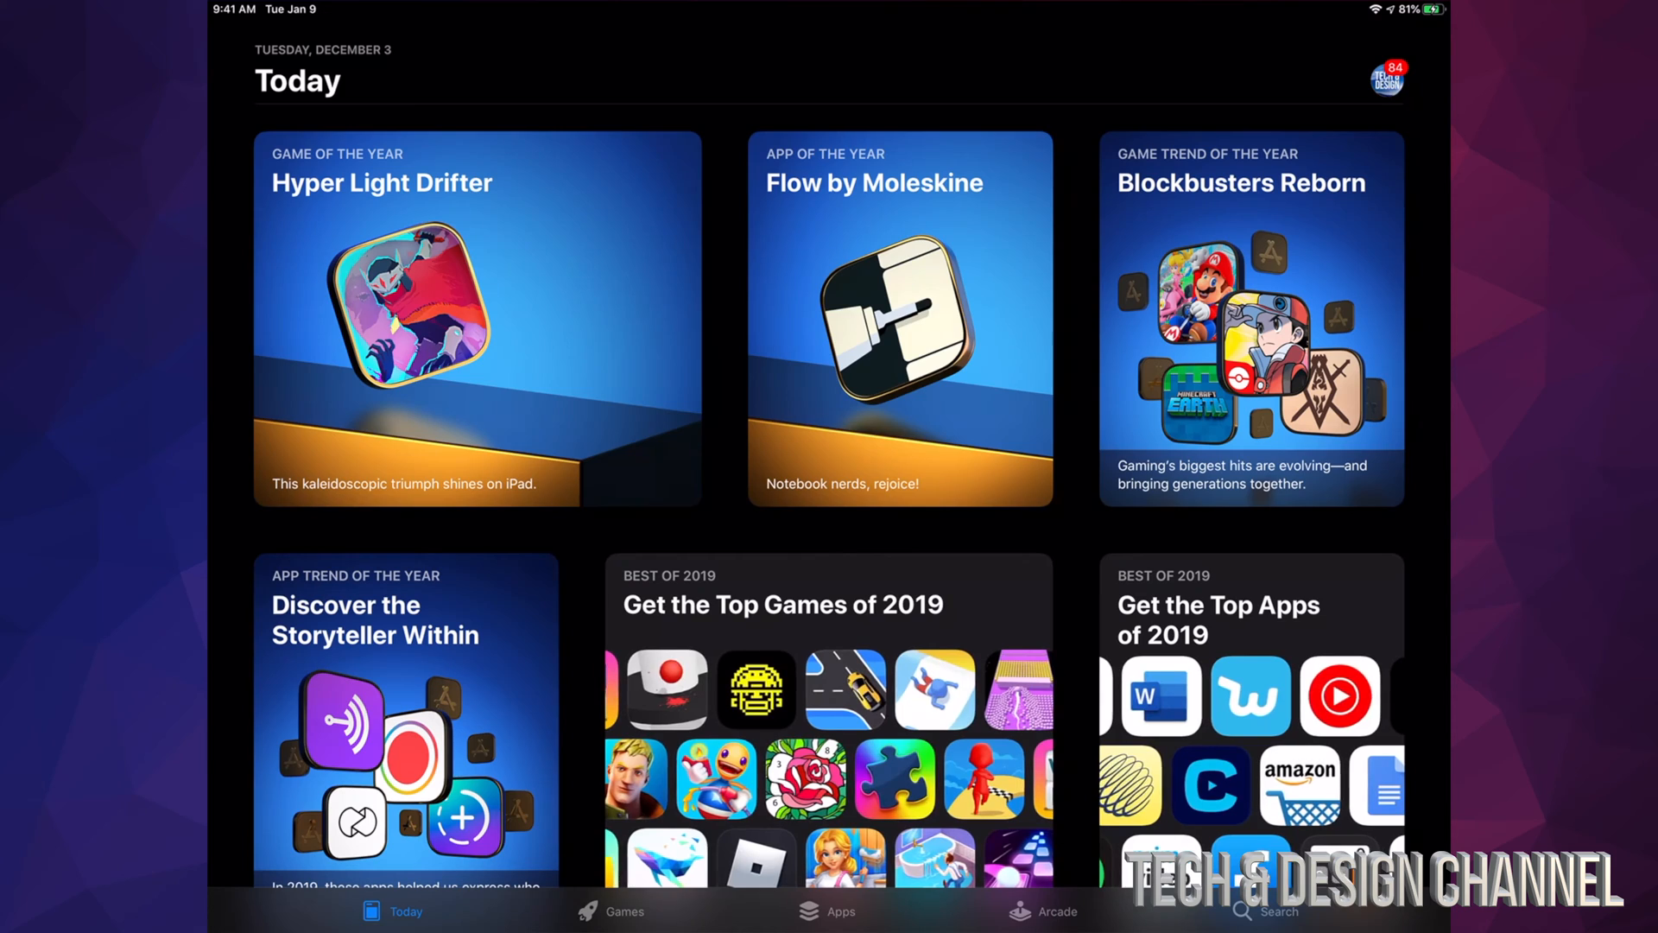
Reopen Account, update Cinemagraph Pro, then choose Update All for the 84 apps
left_click(1386, 79)
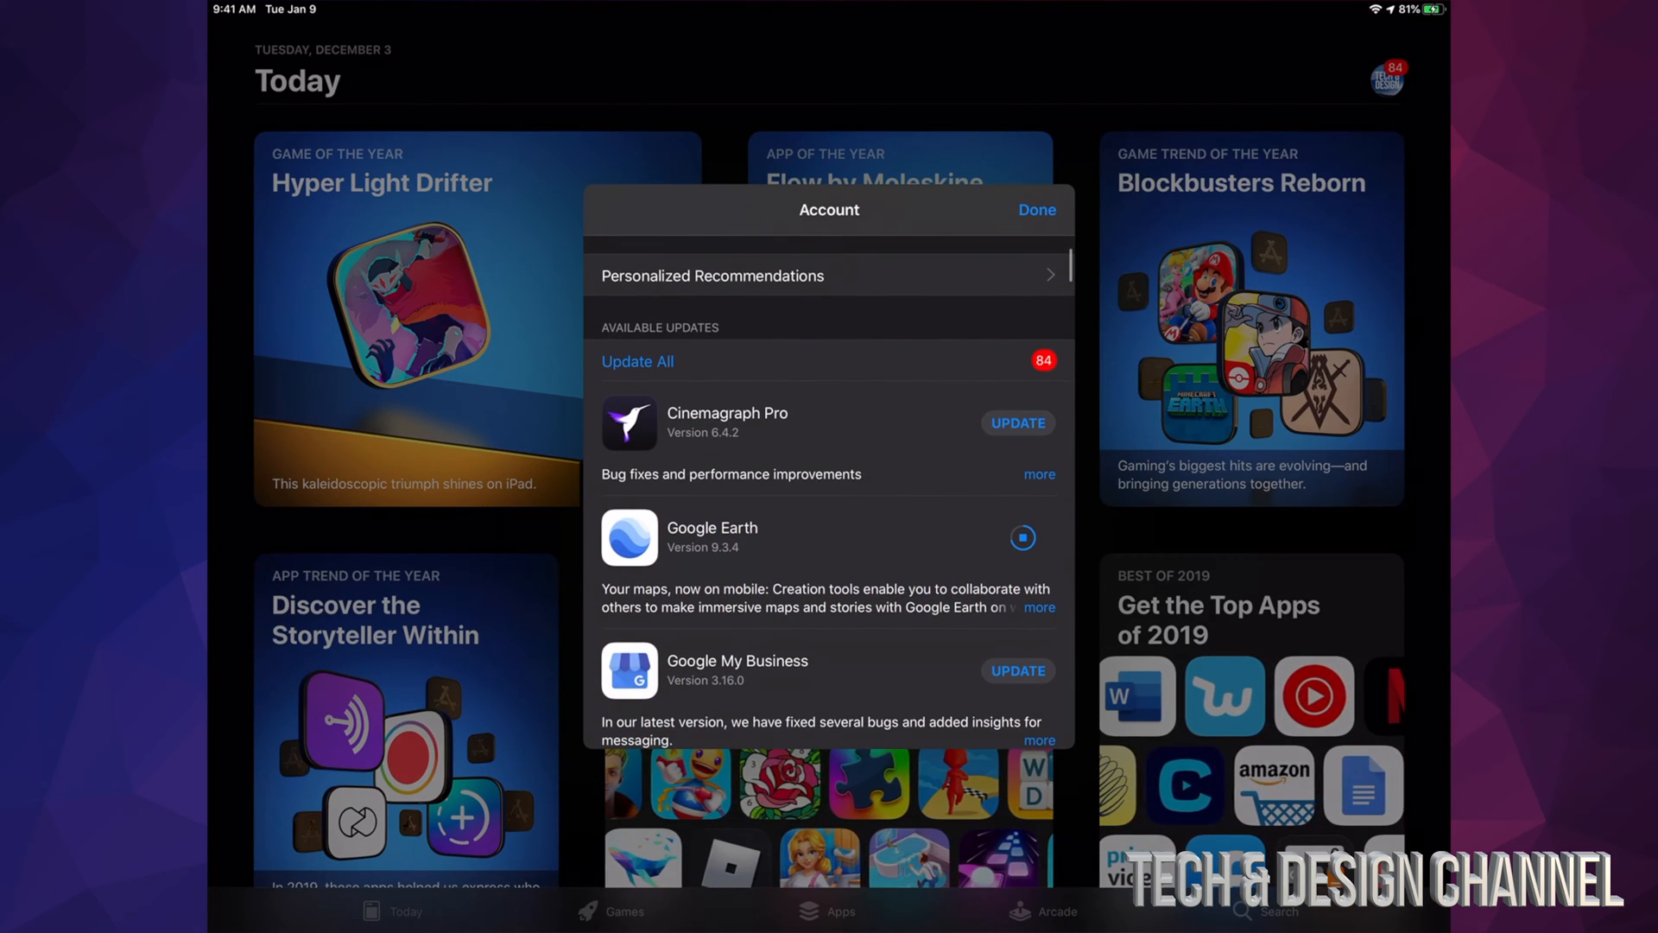
scroll("up", 3)
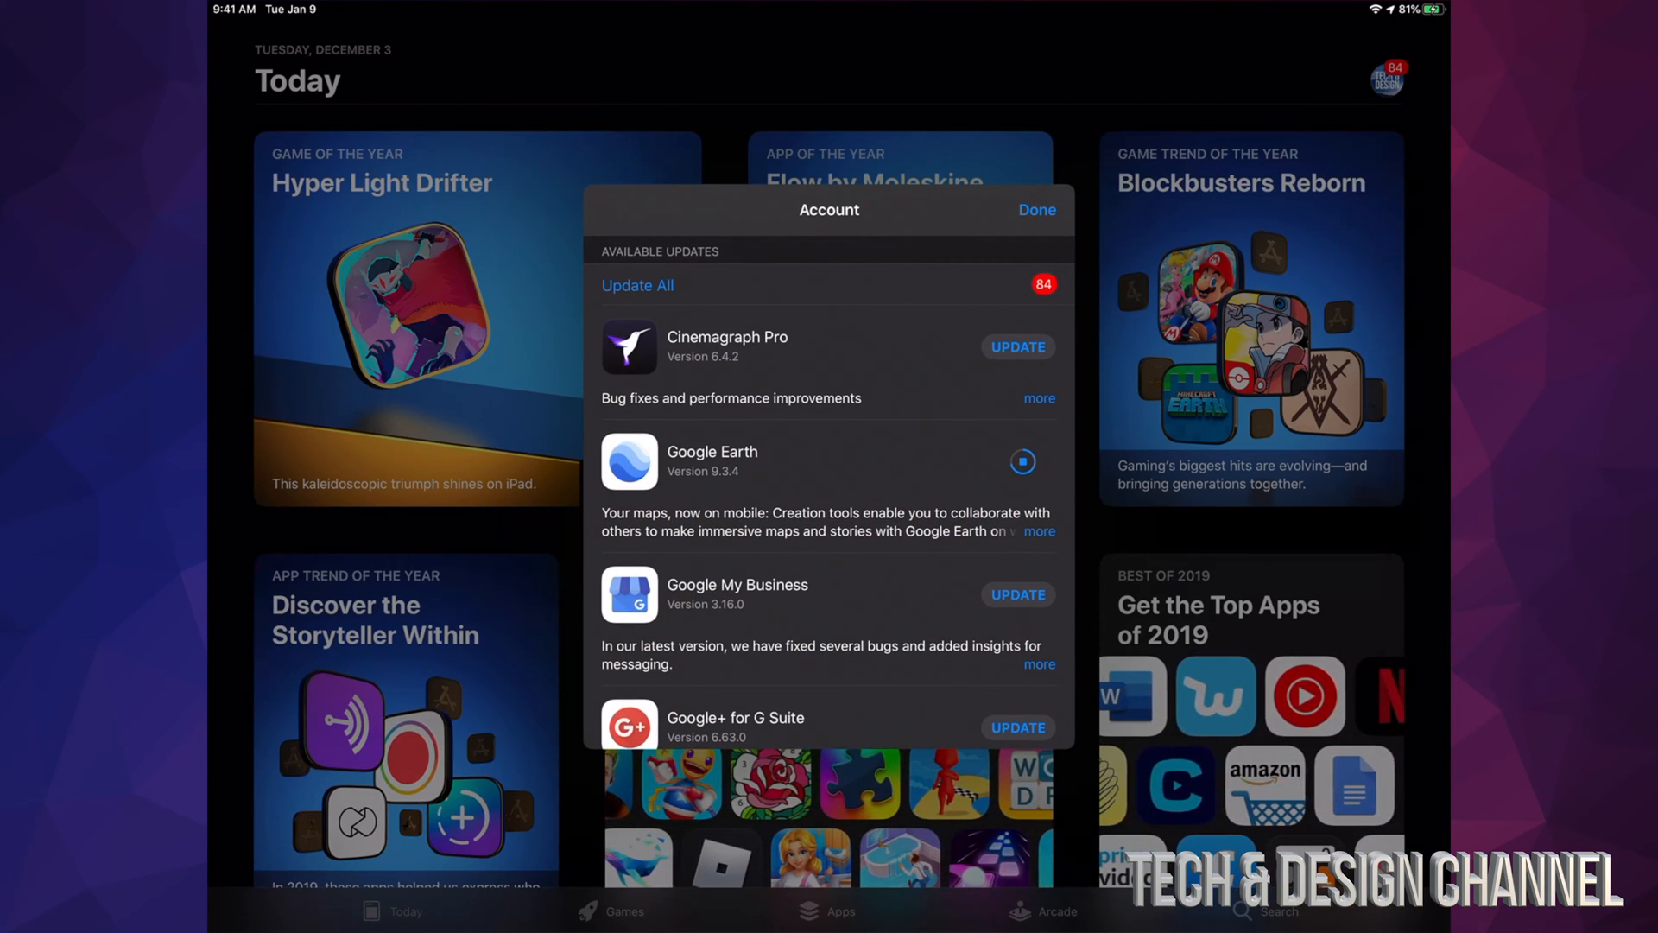
left_click(1017, 345)
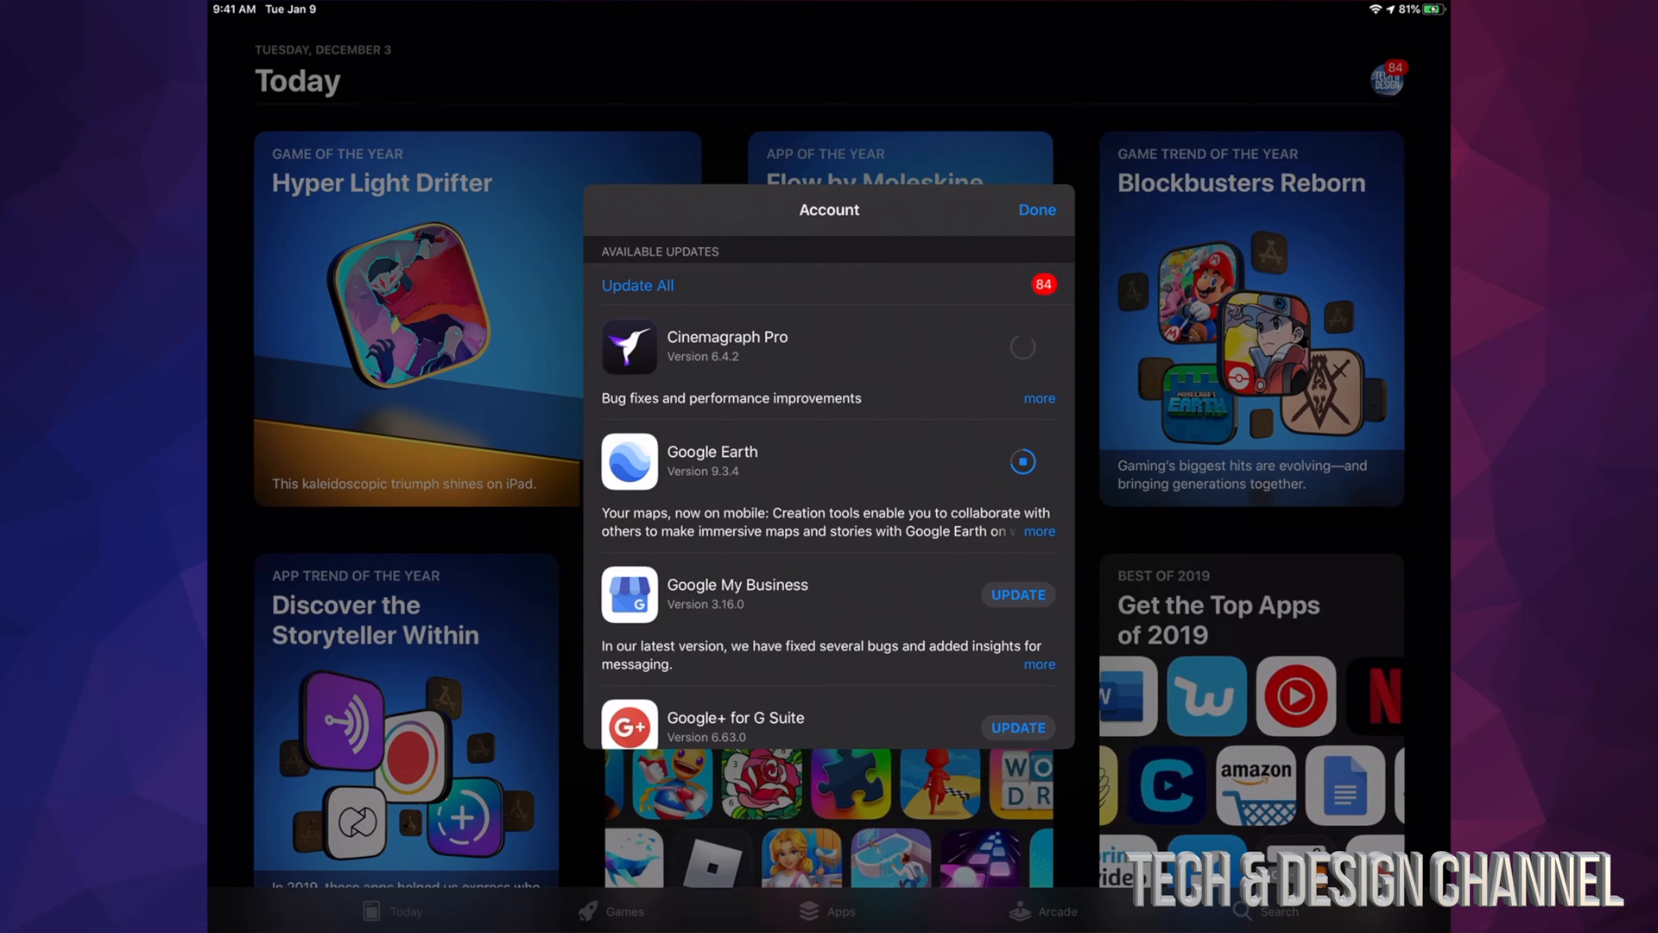
scroll("down", 3)
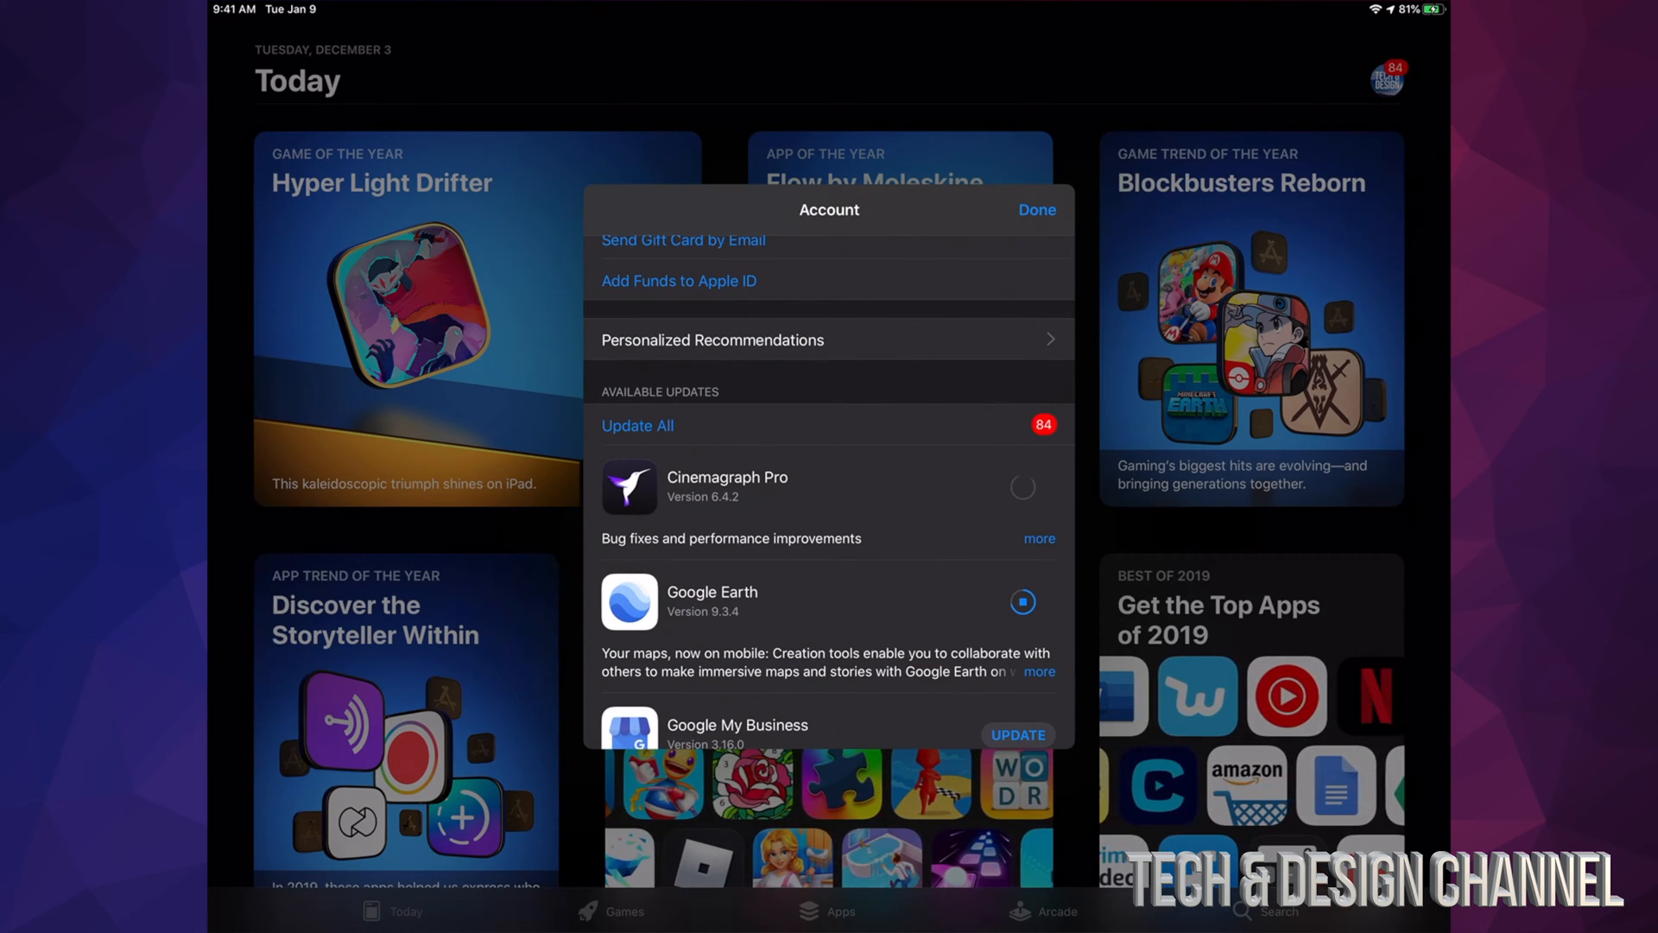
left_click(637, 425)
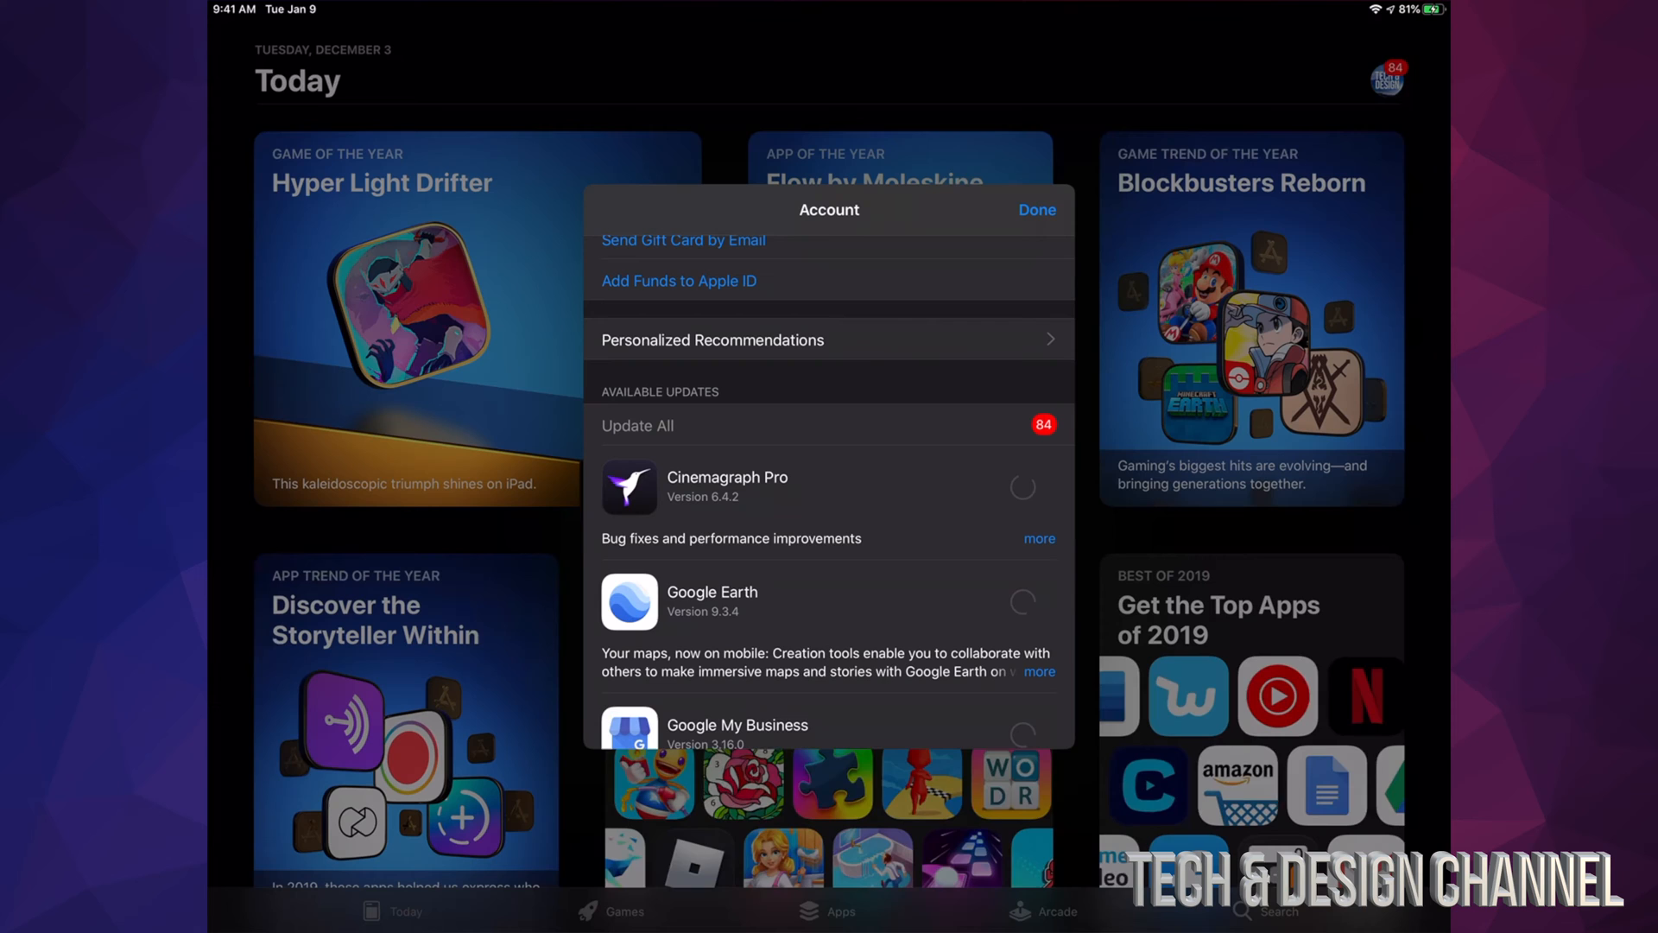
Scroll through all queued downloads to the Updated Recently section listing Netflix
scroll("down", 3)
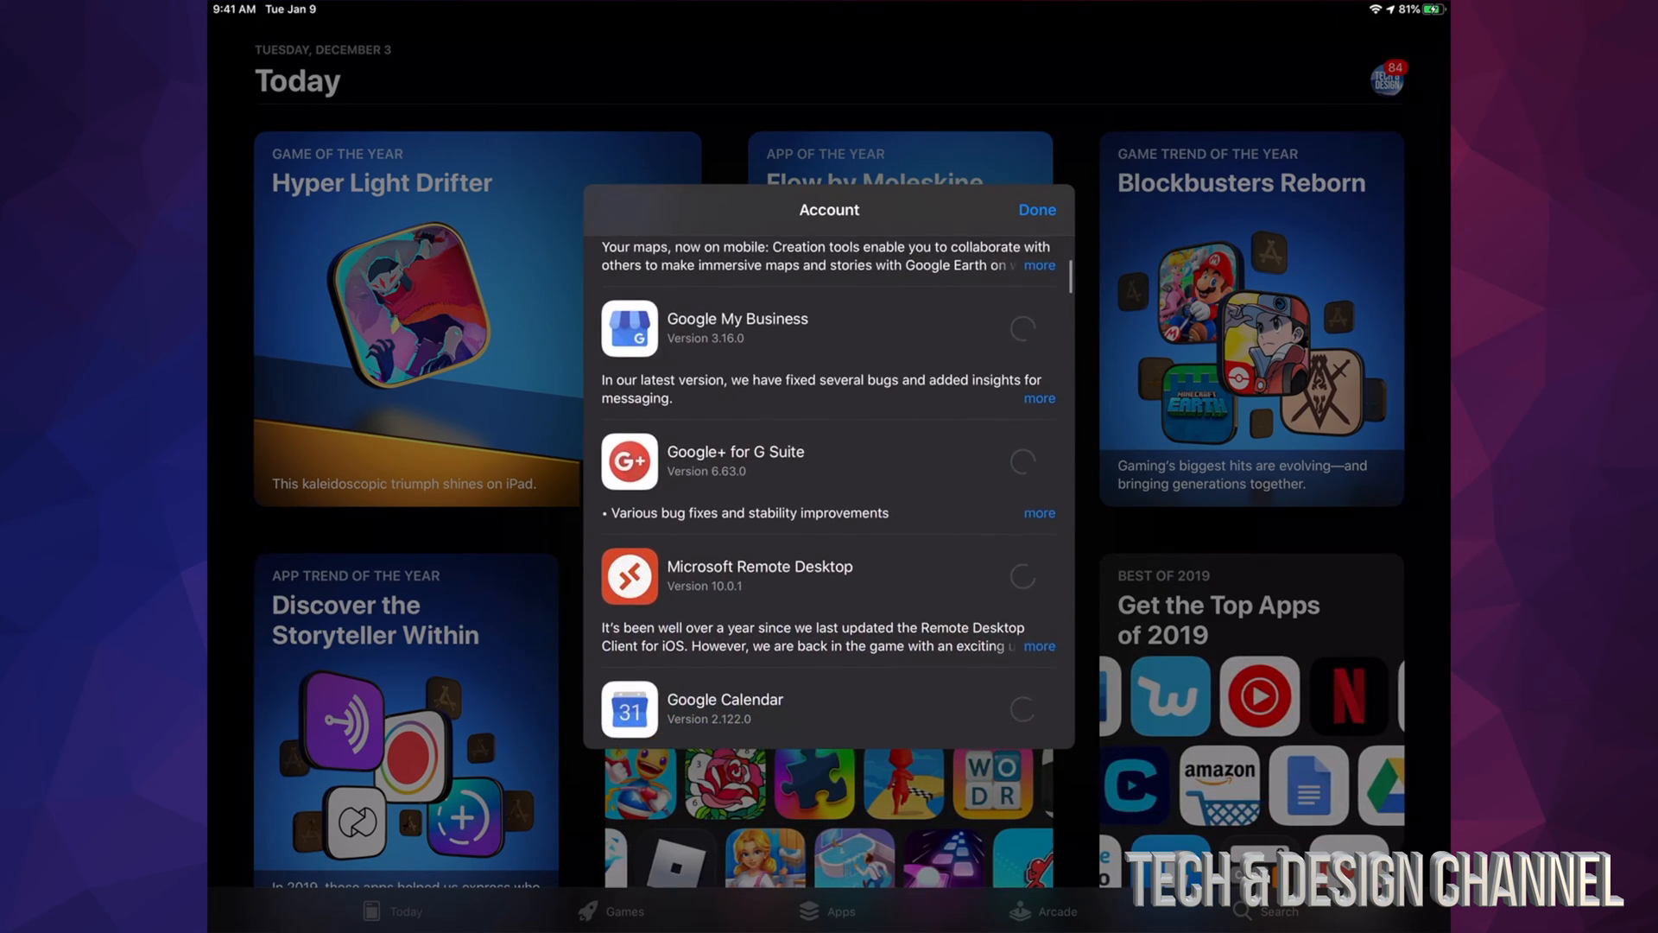
scroll("down", 3)
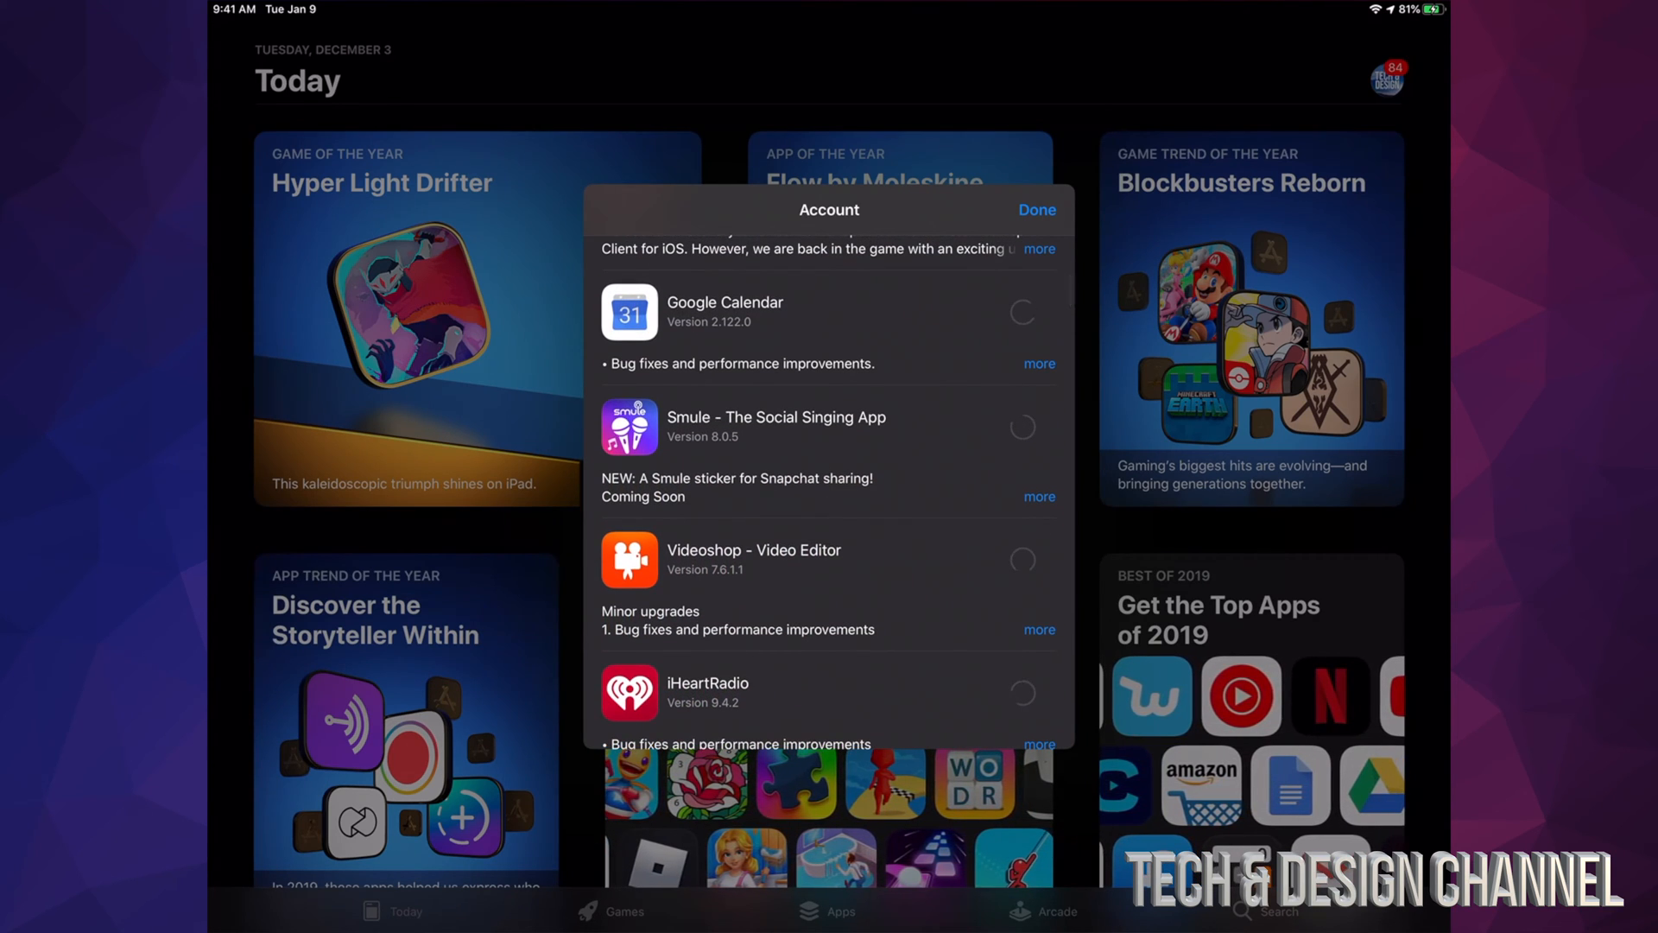
scroll("down", 3)
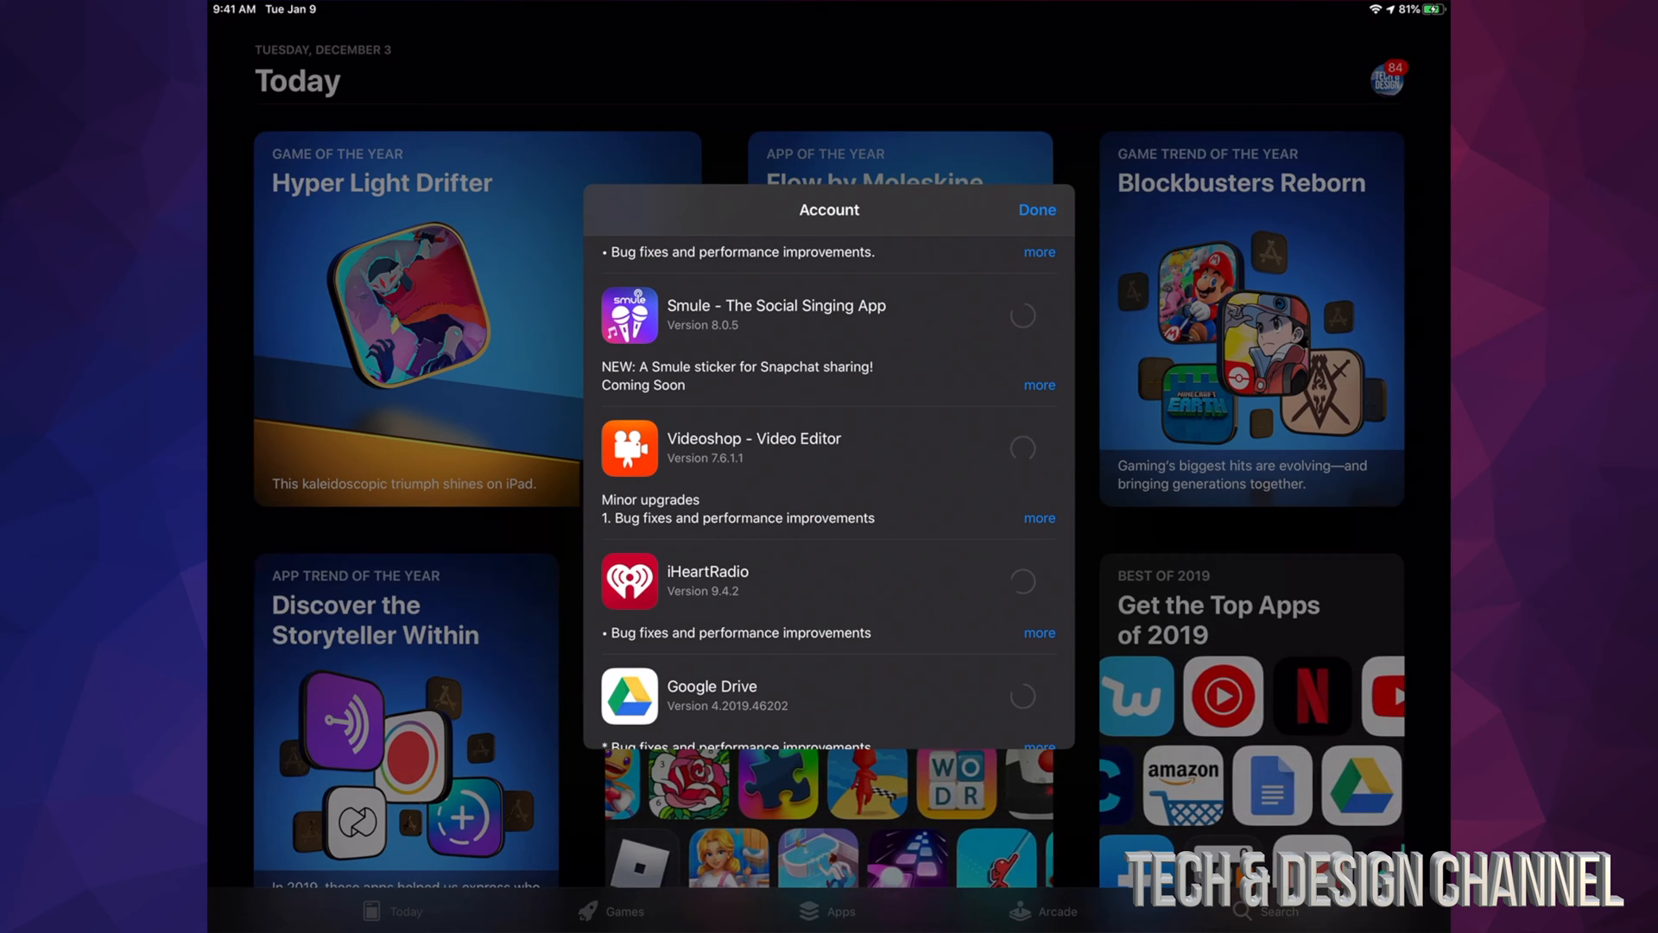
scroll("down", 3)
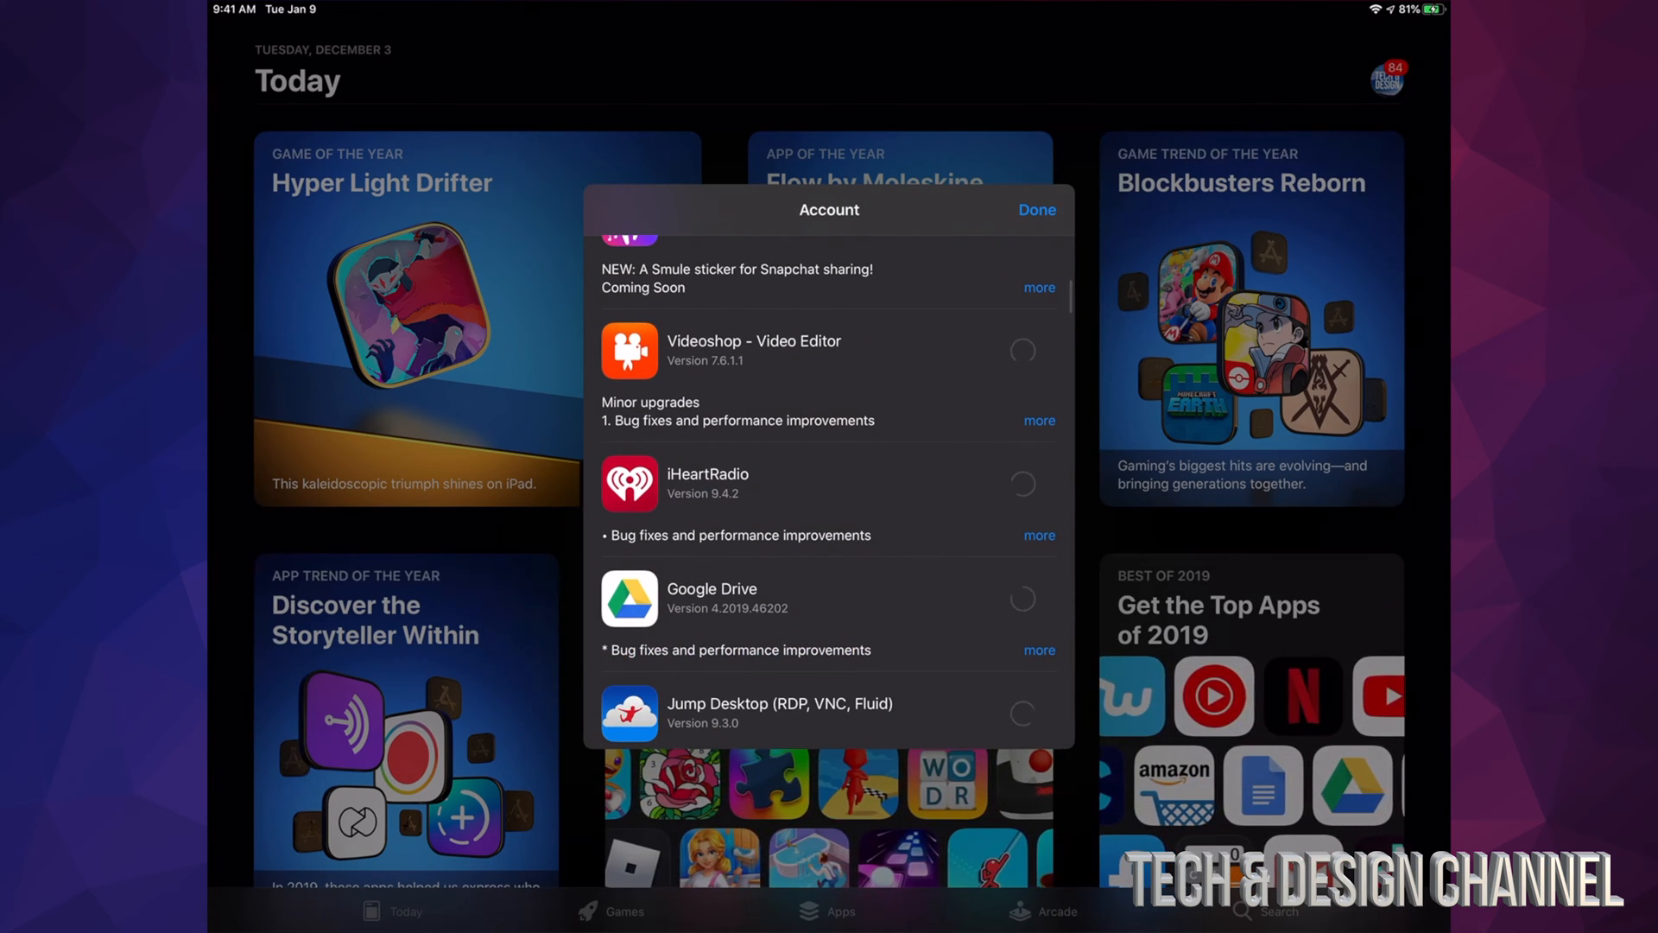
scroll("down", 3)
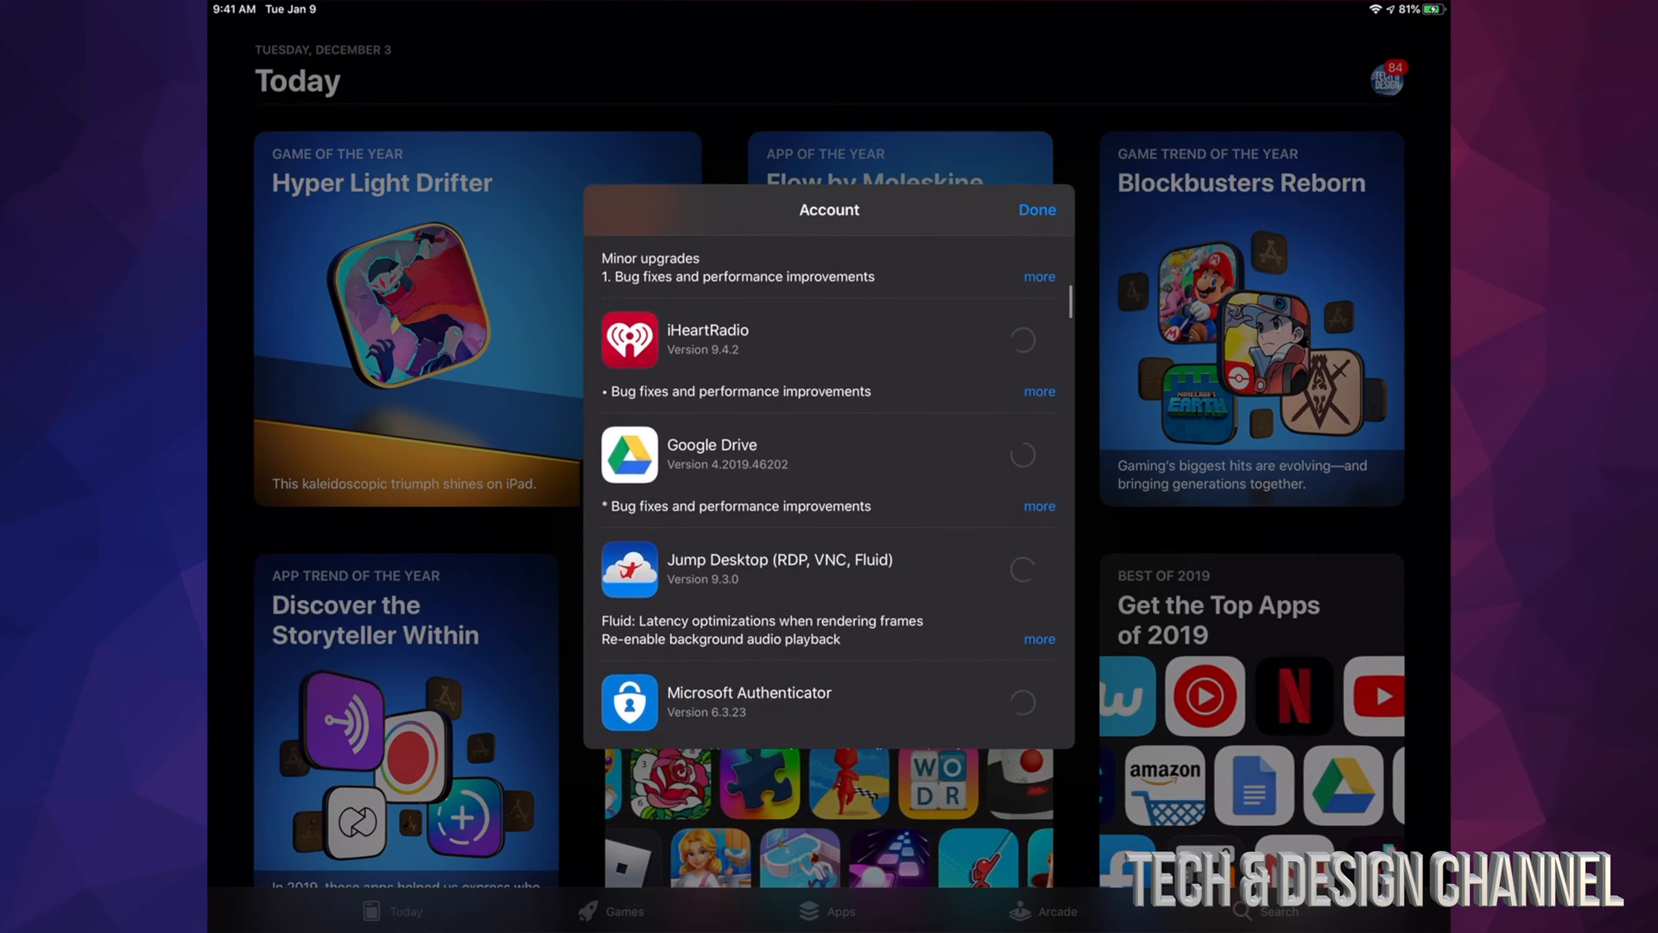
scroll("up", 3)
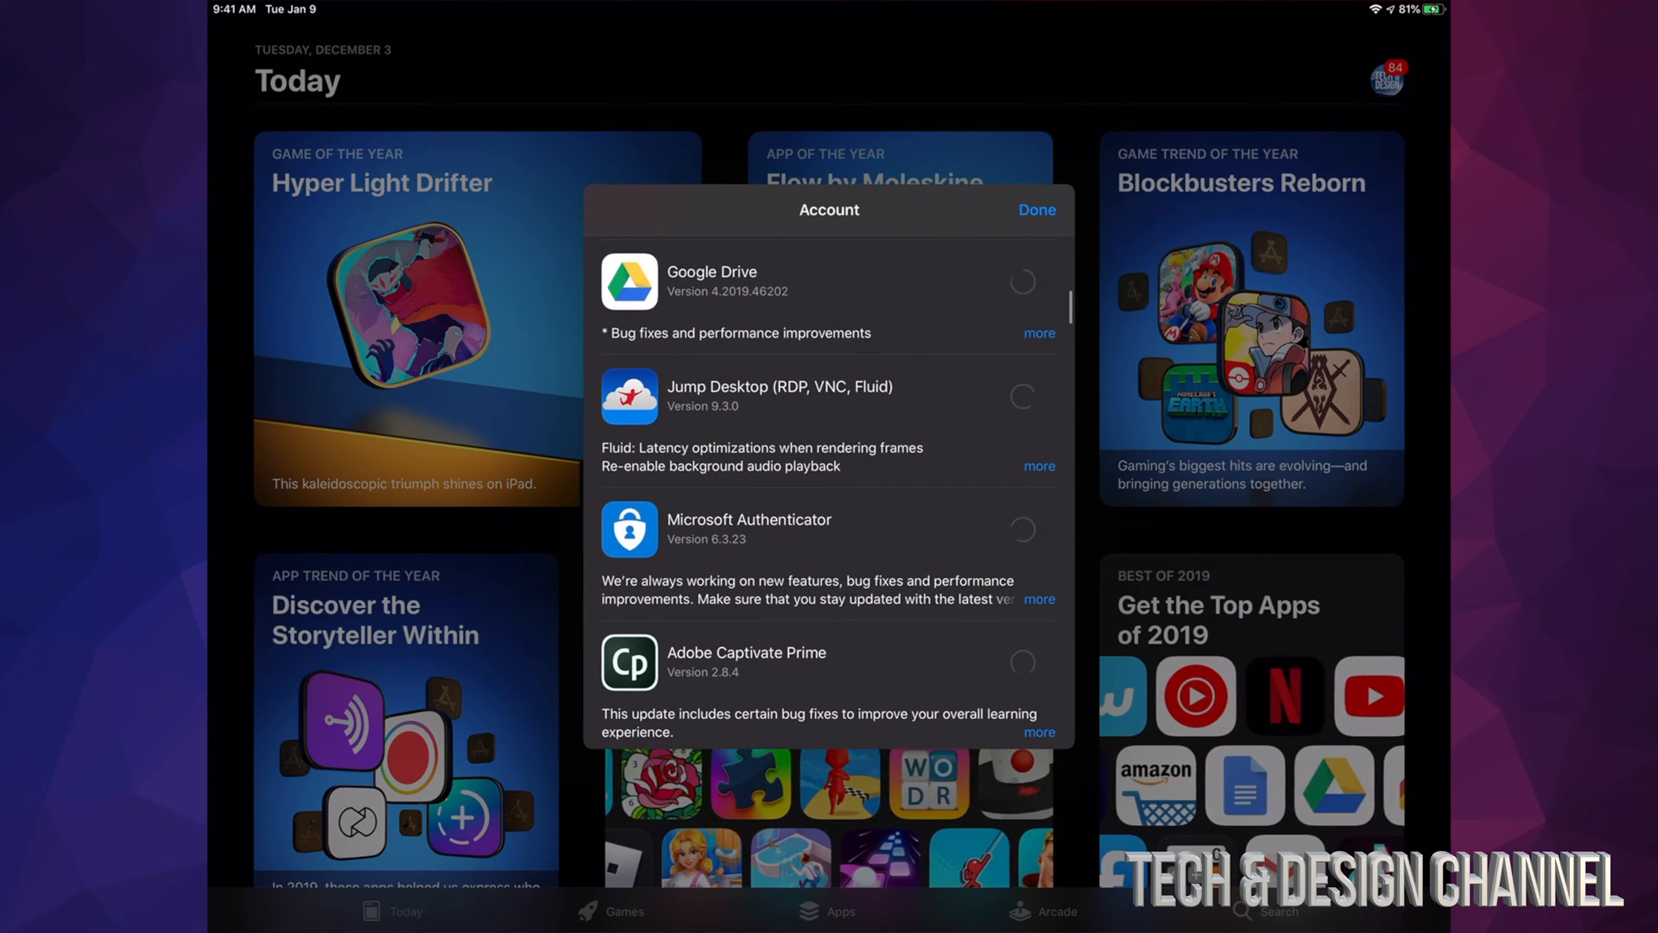
scroll("down", 3)
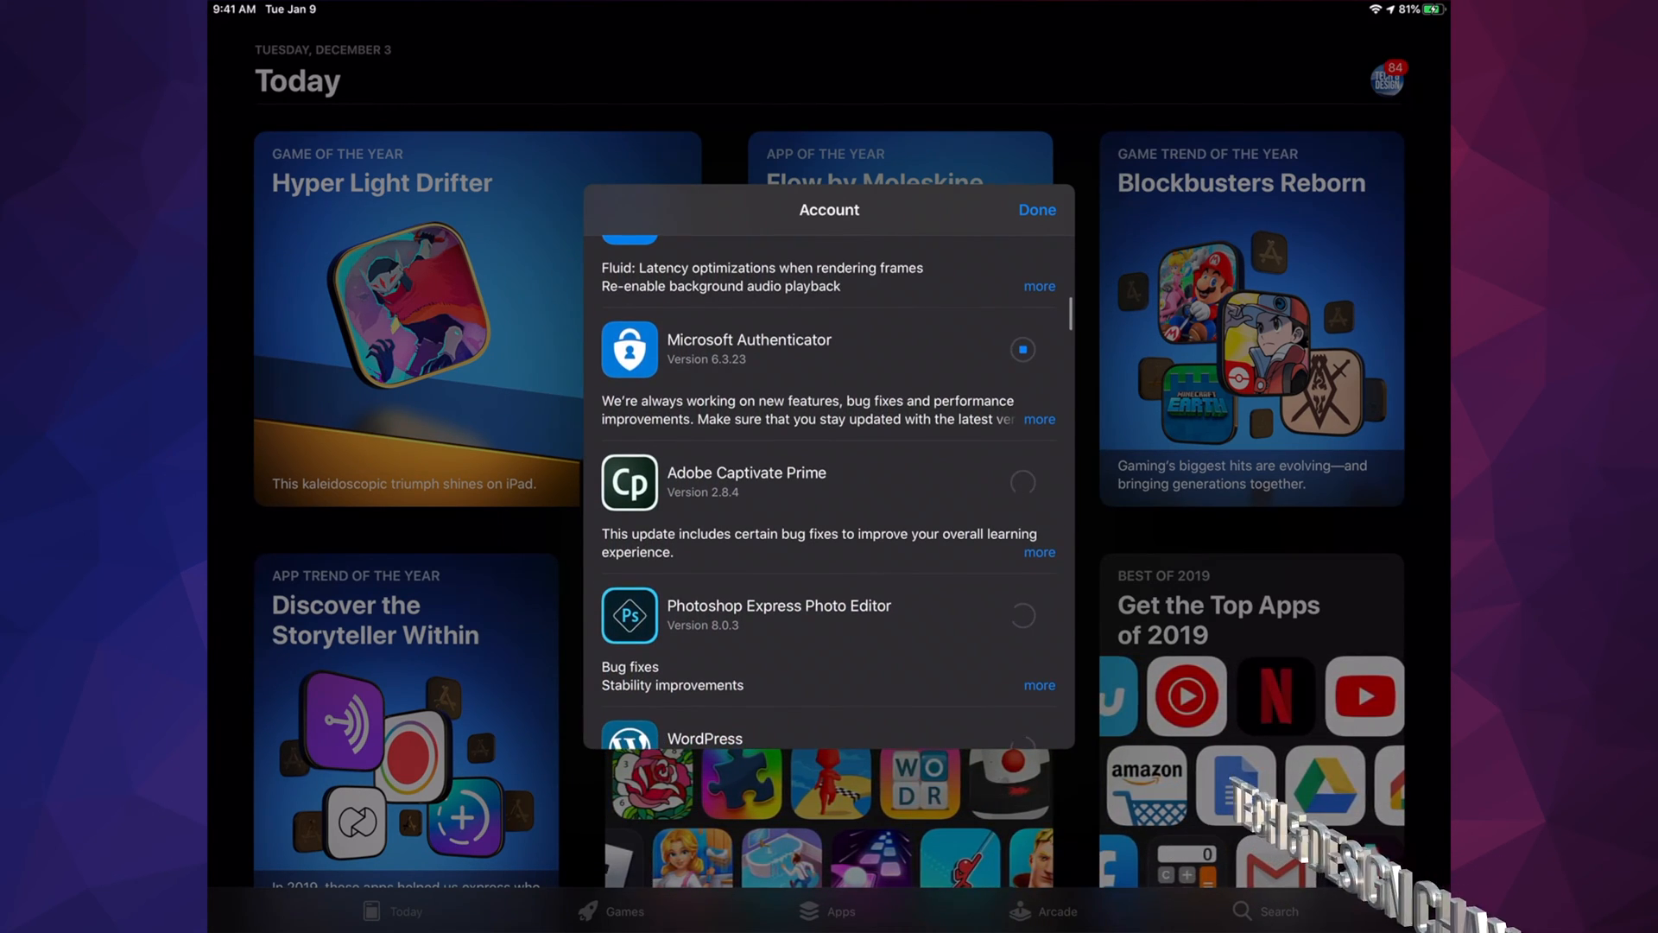
scroll("down", 3)
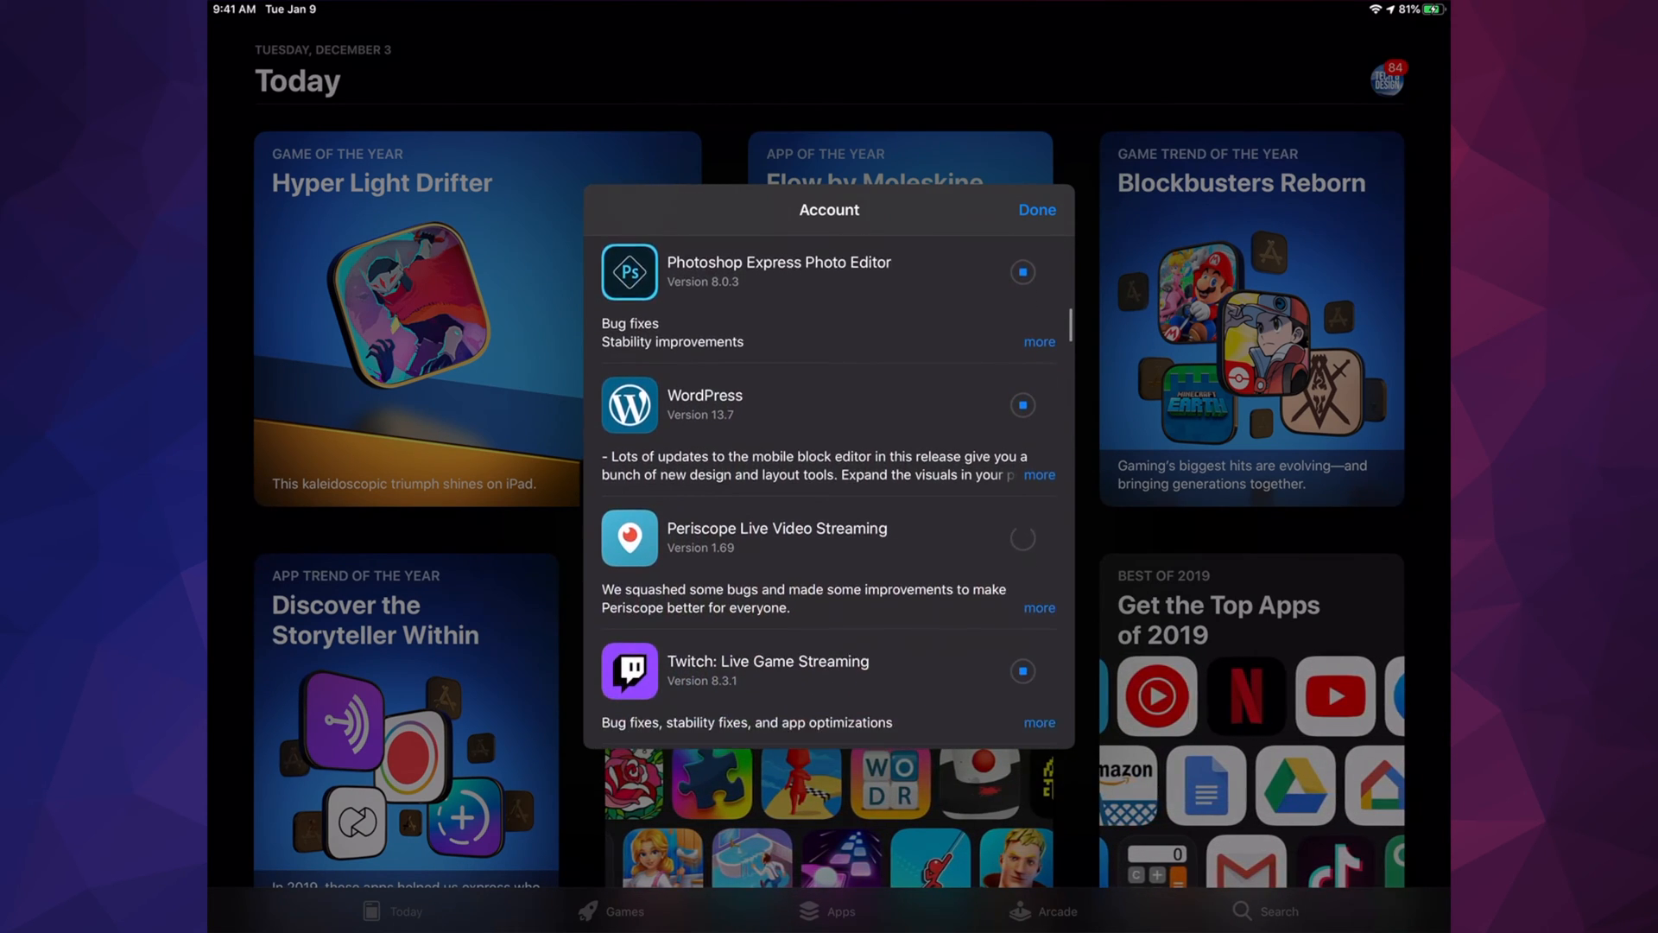
scroll("down", 3)
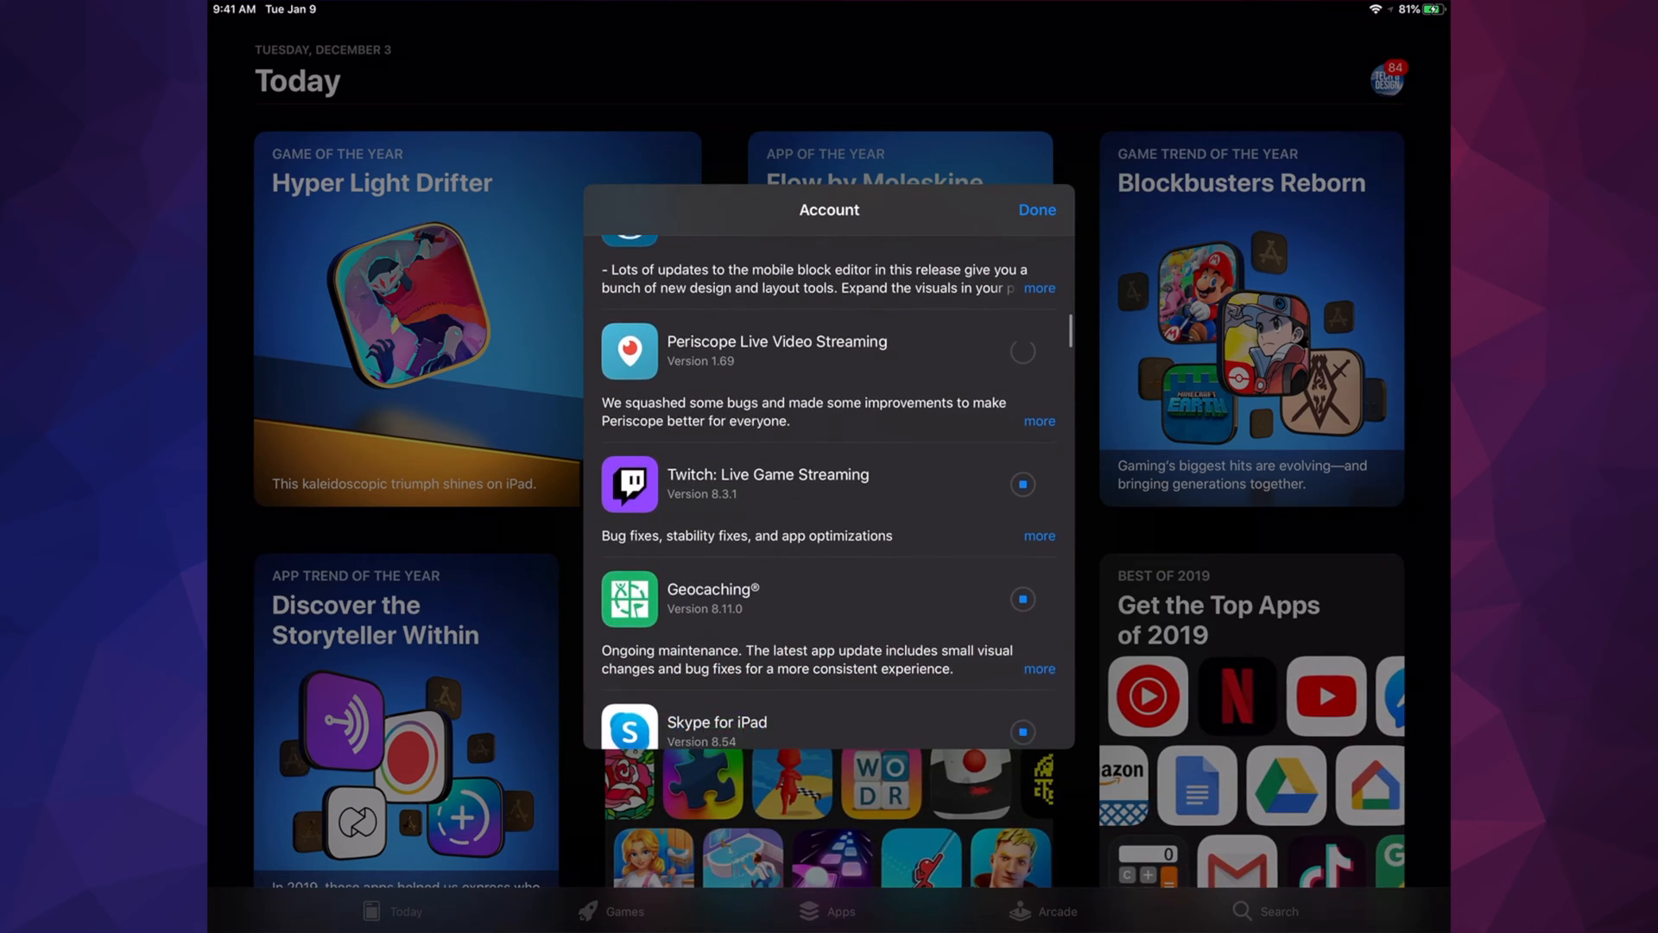
scroll("up", 3)
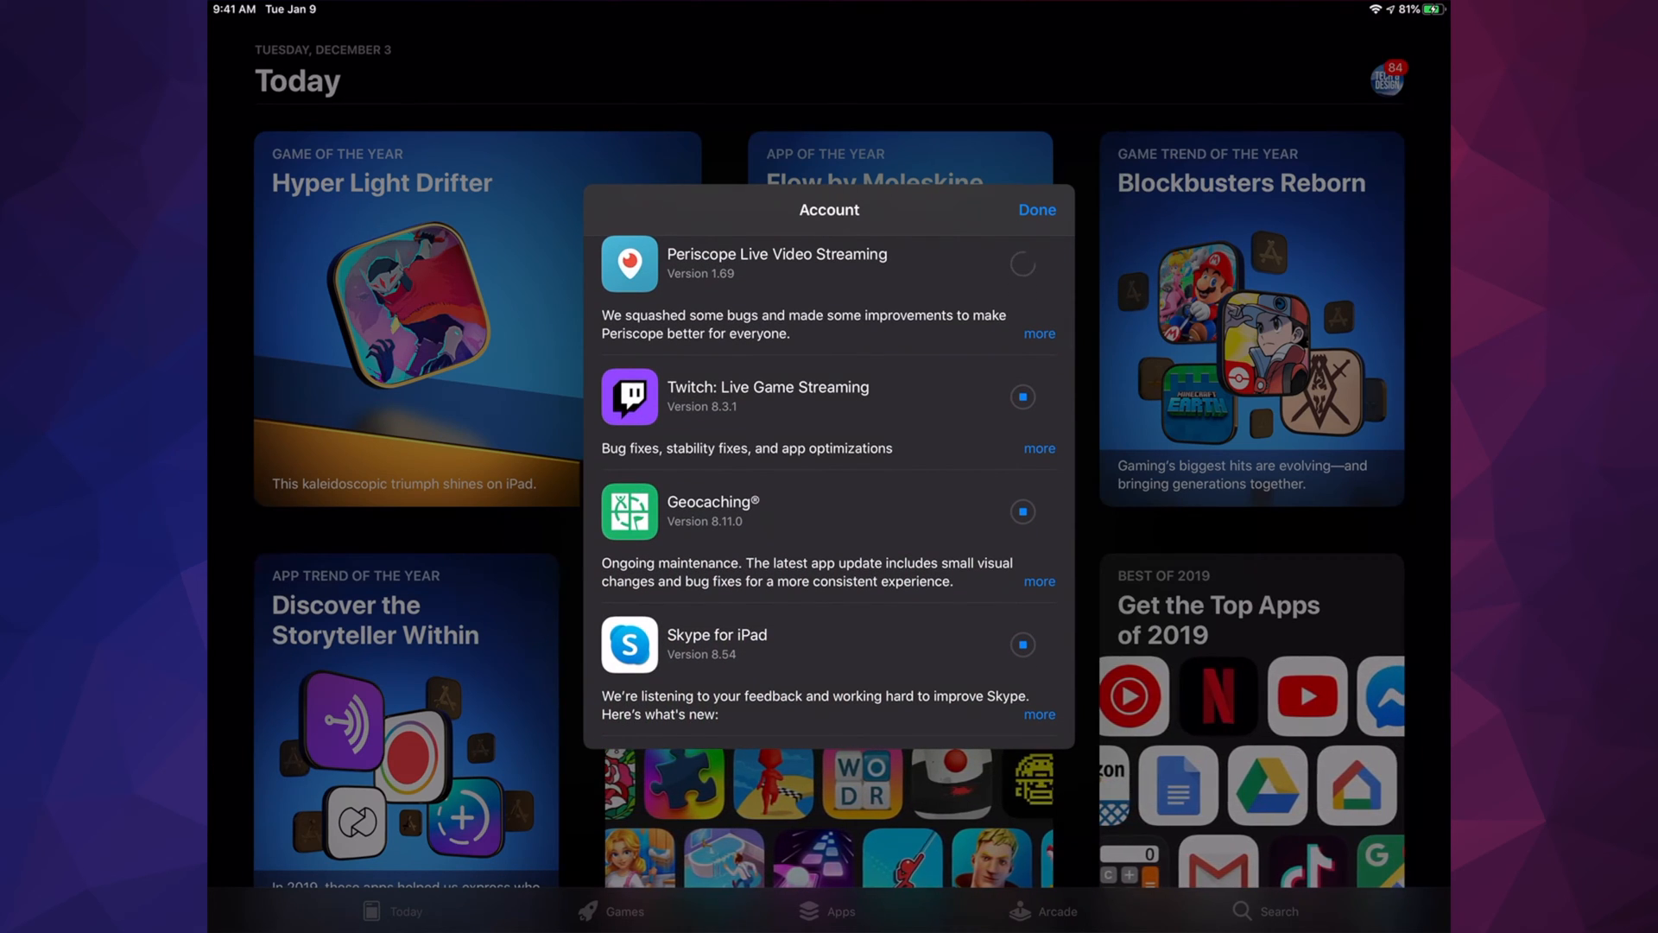
scroll("down", 3)
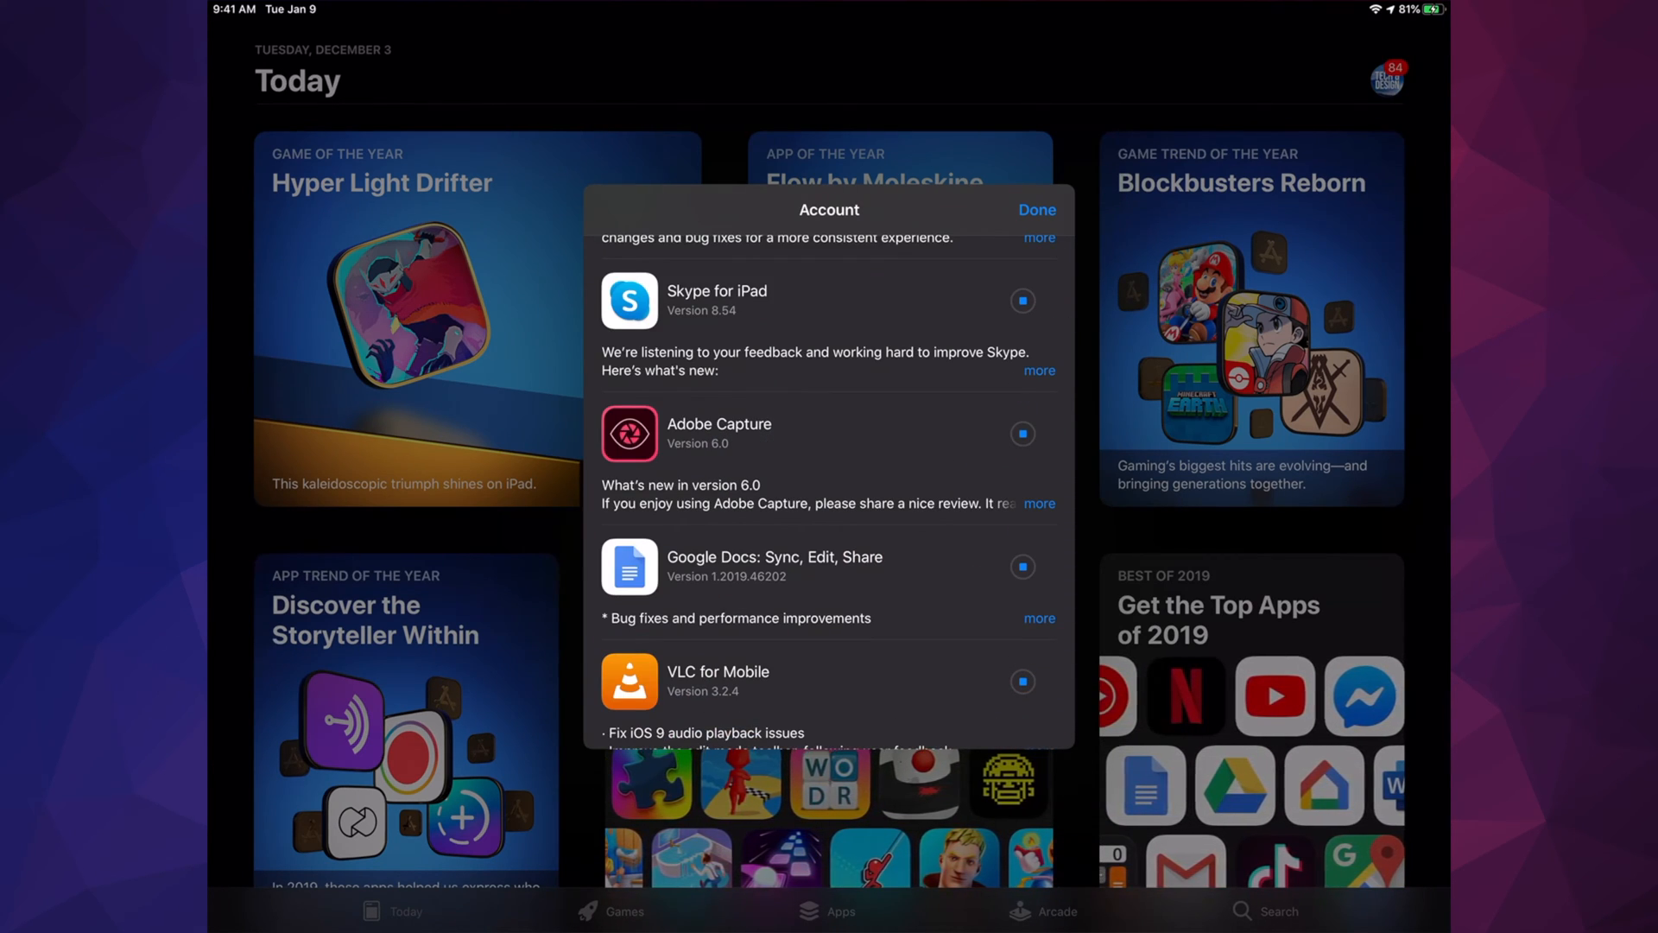
scroll("down", 3)
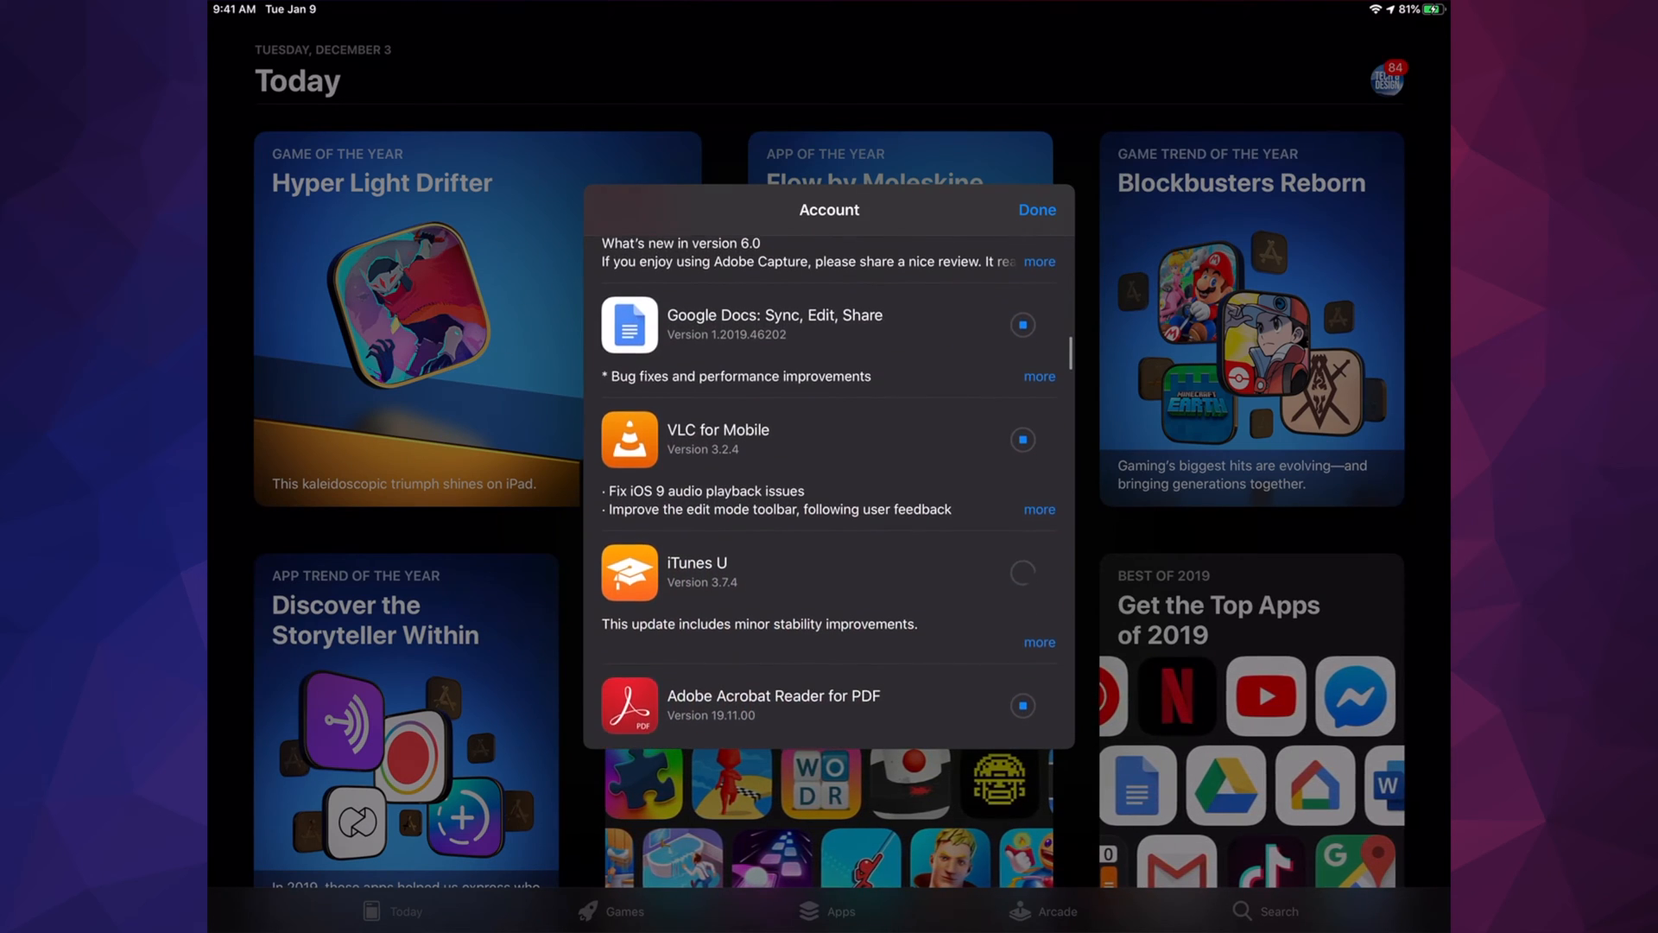
scroll("down", 3)
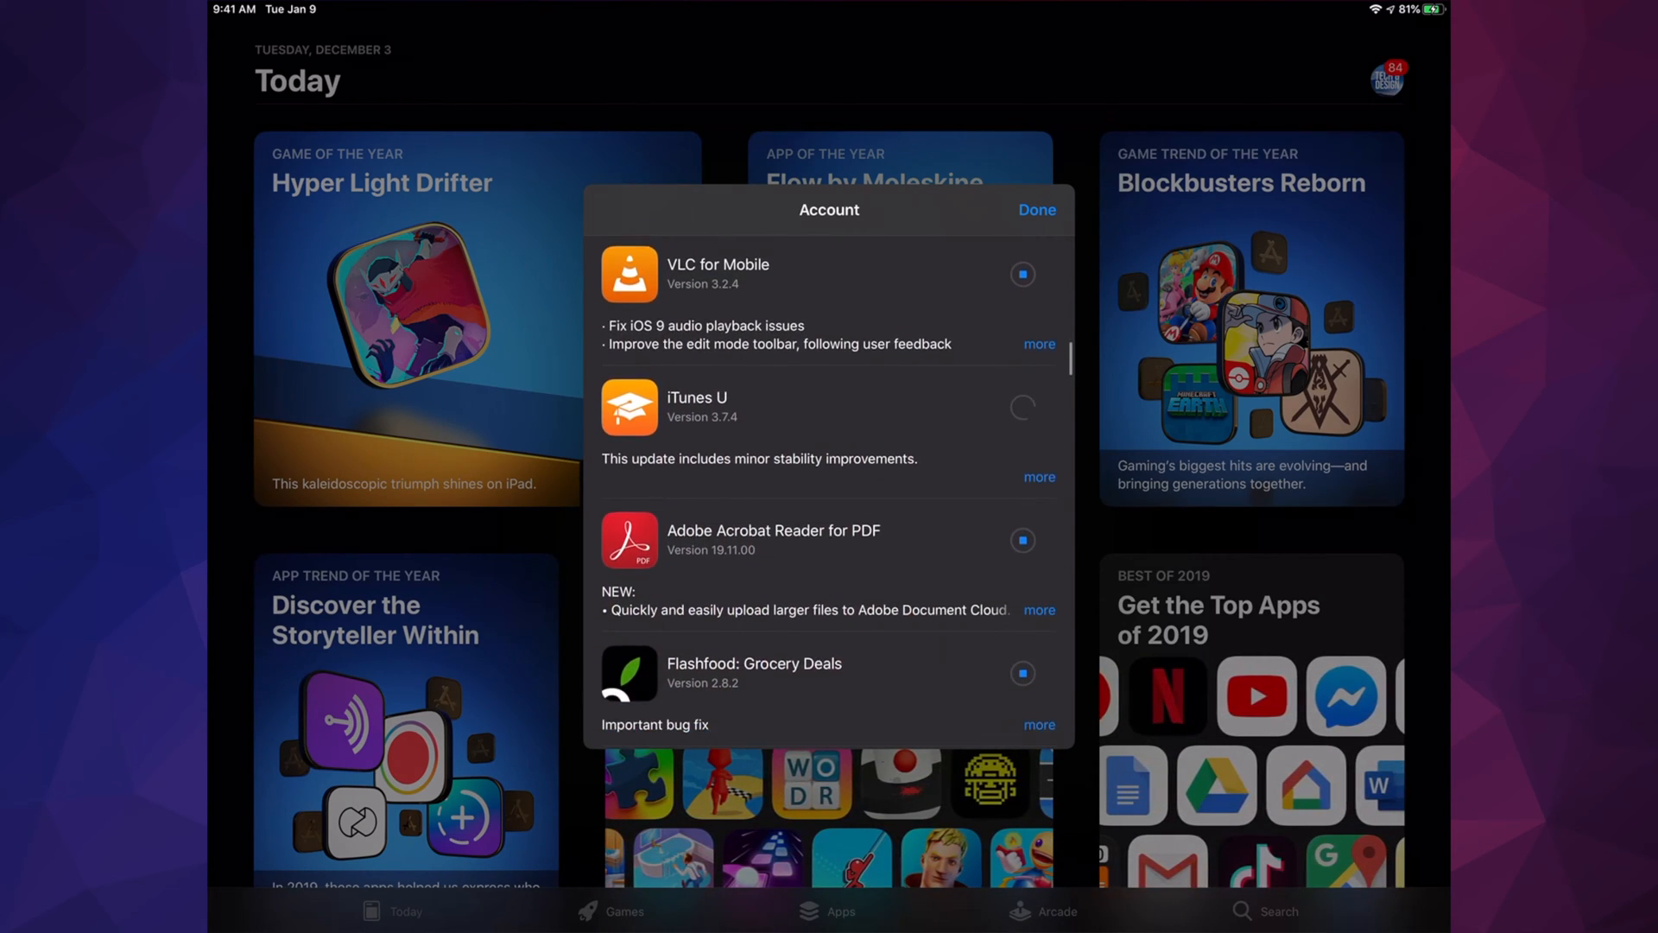
scroll("down", 3)
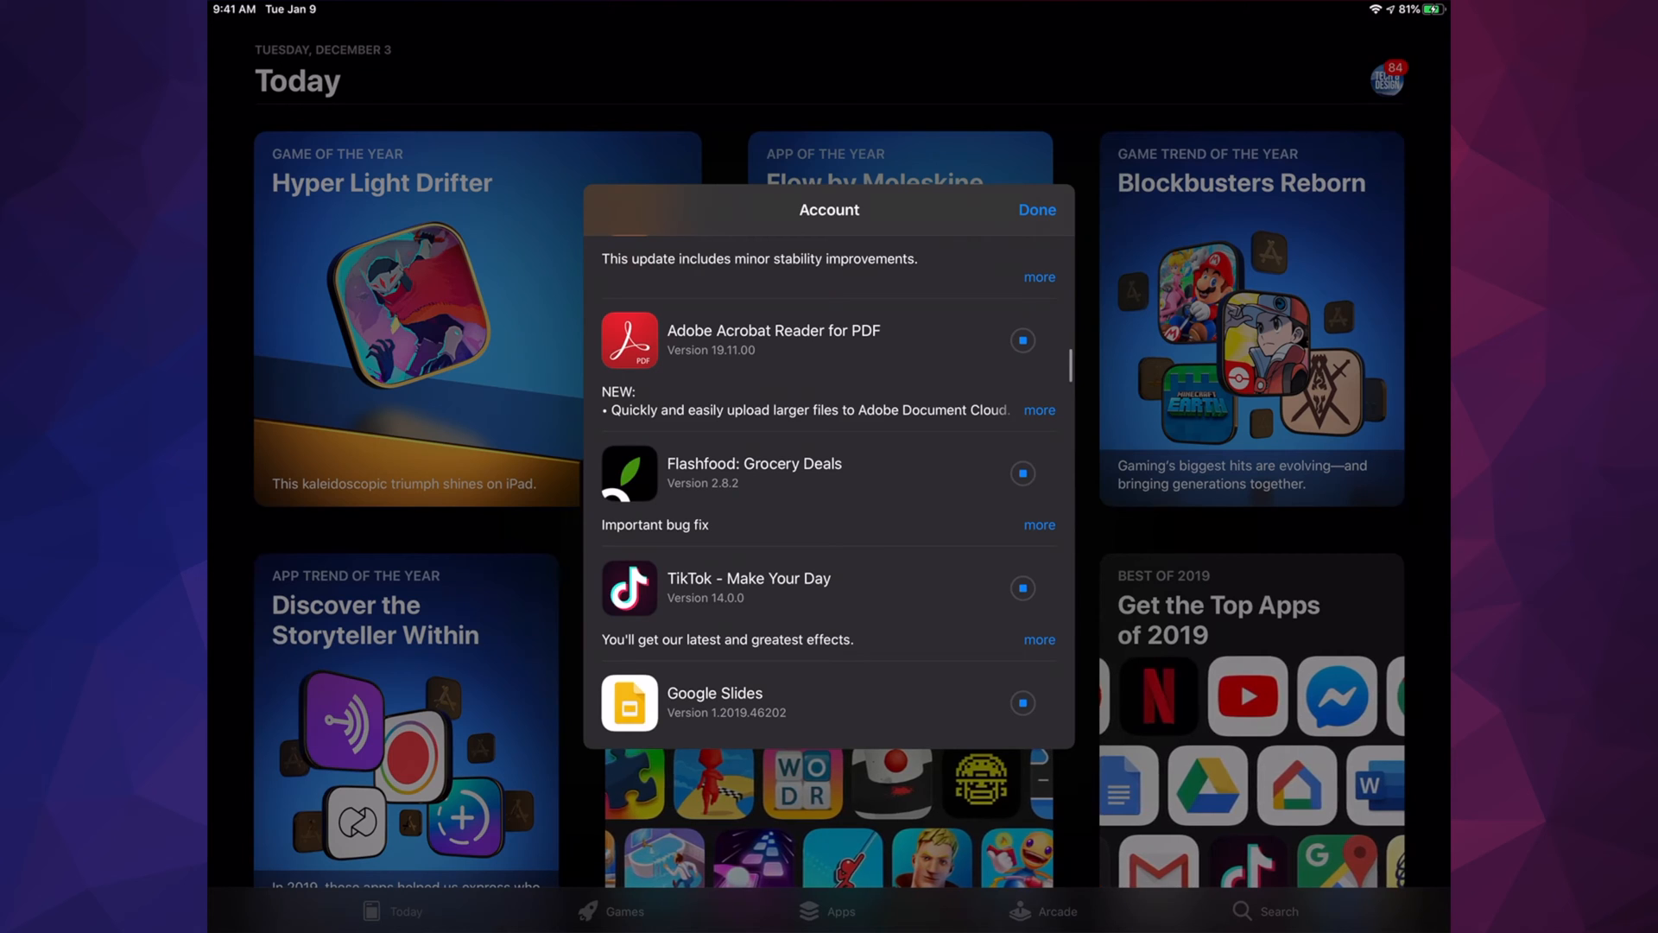
scroll("down", 3)
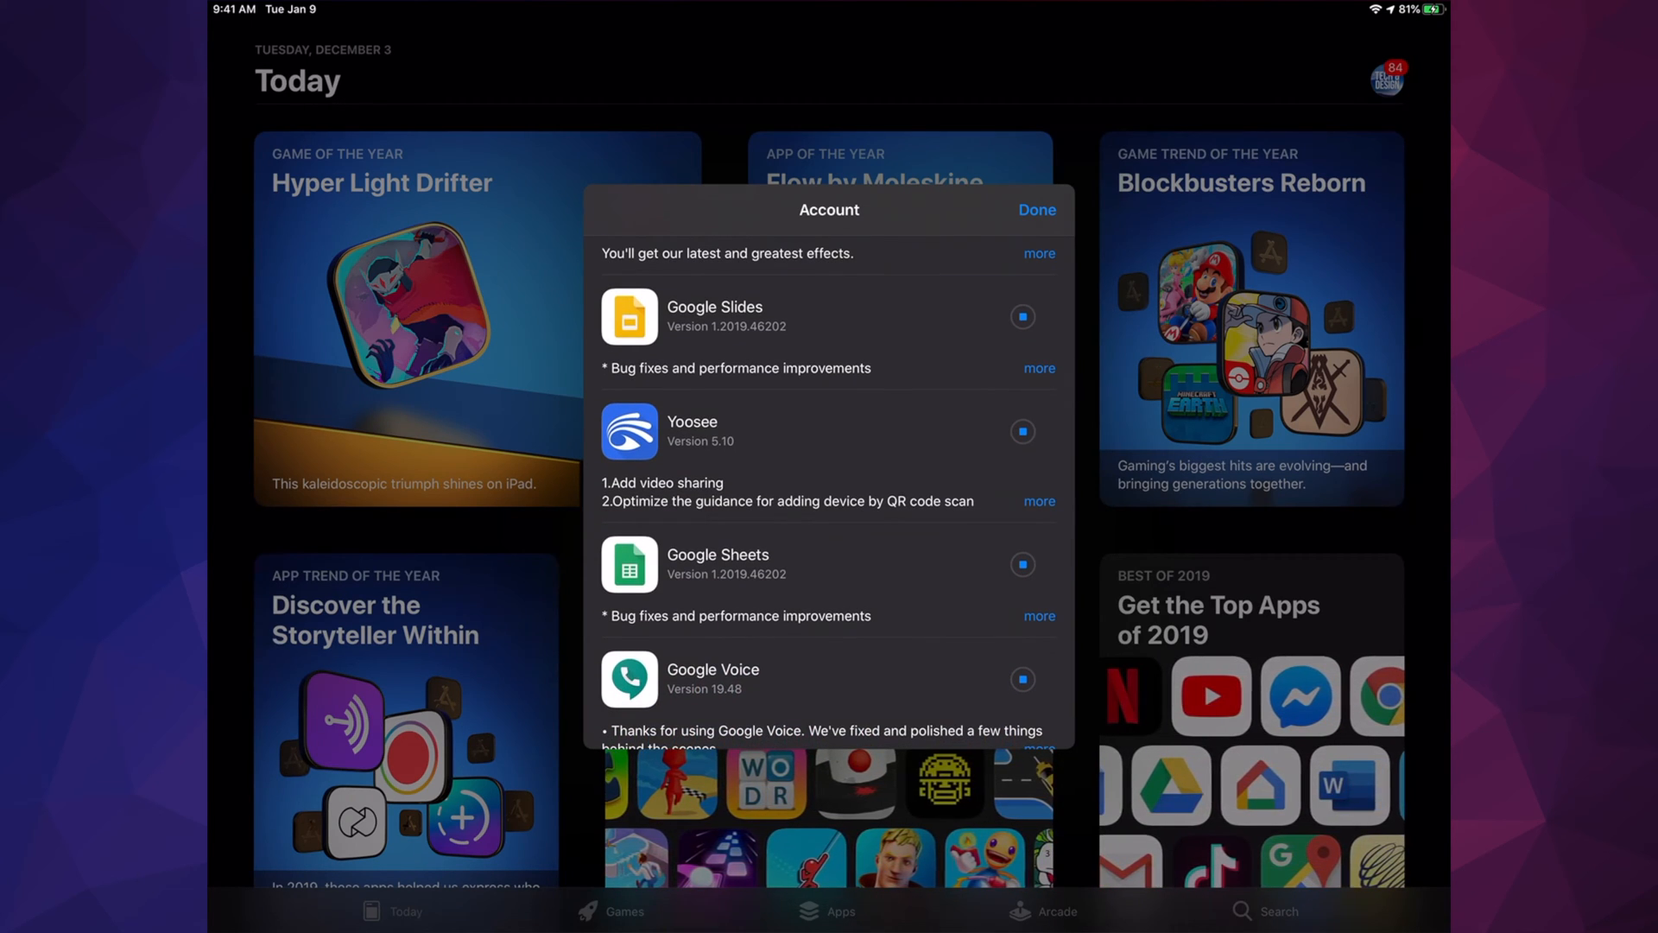
scroll("down", 3)
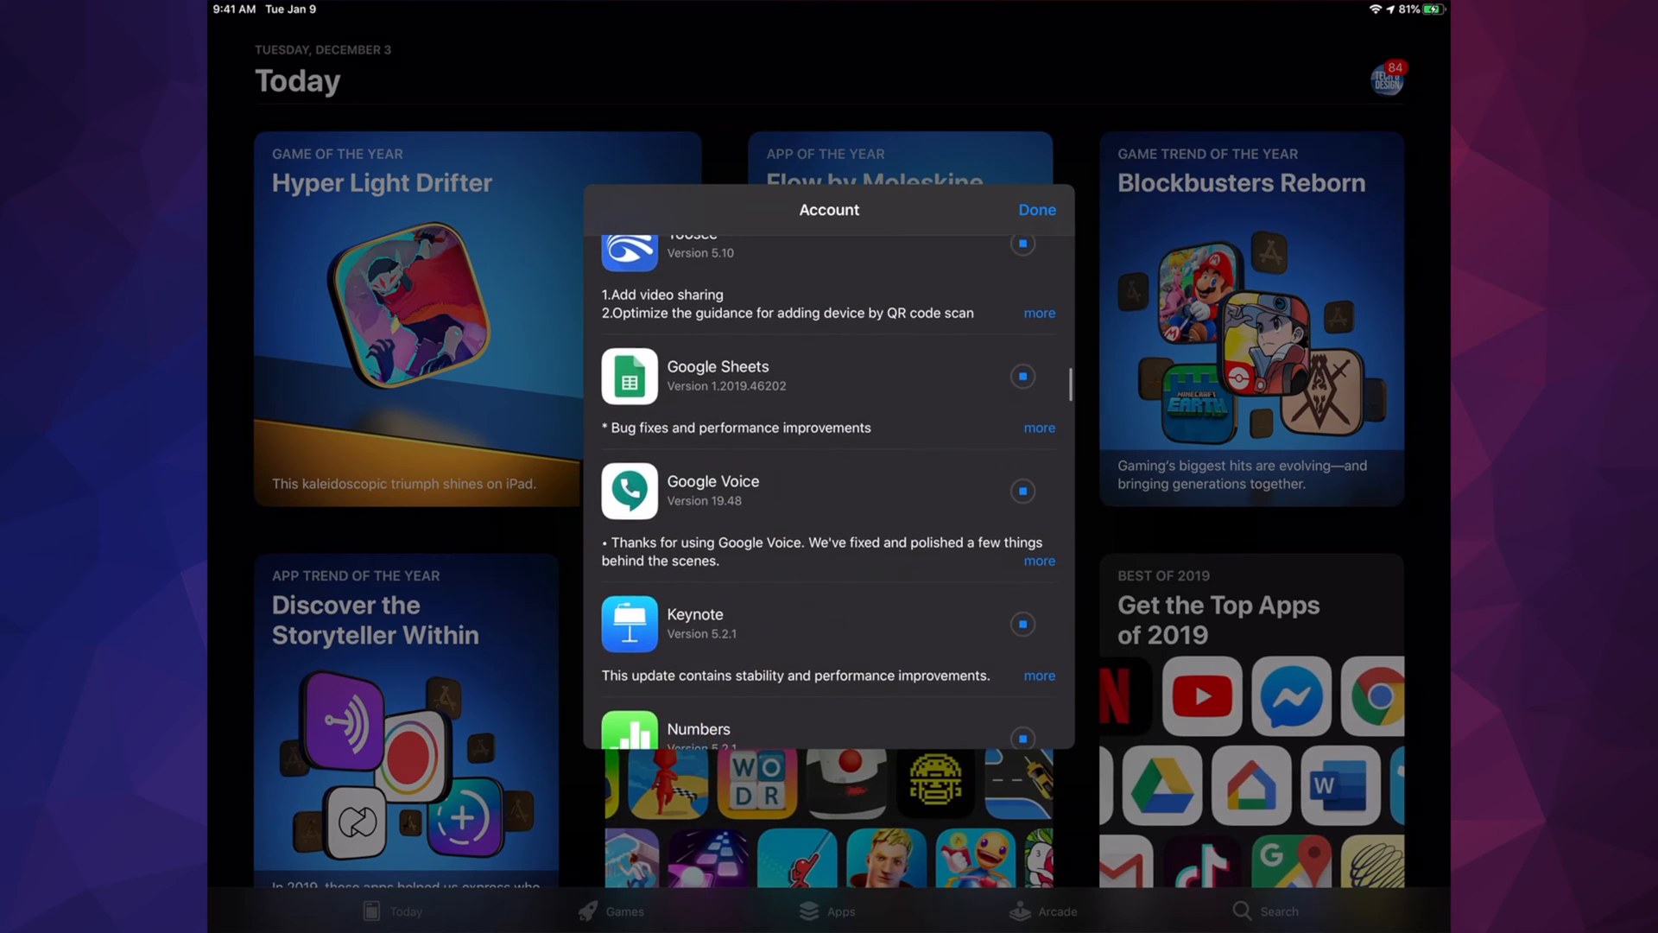
scroll("up", 3)
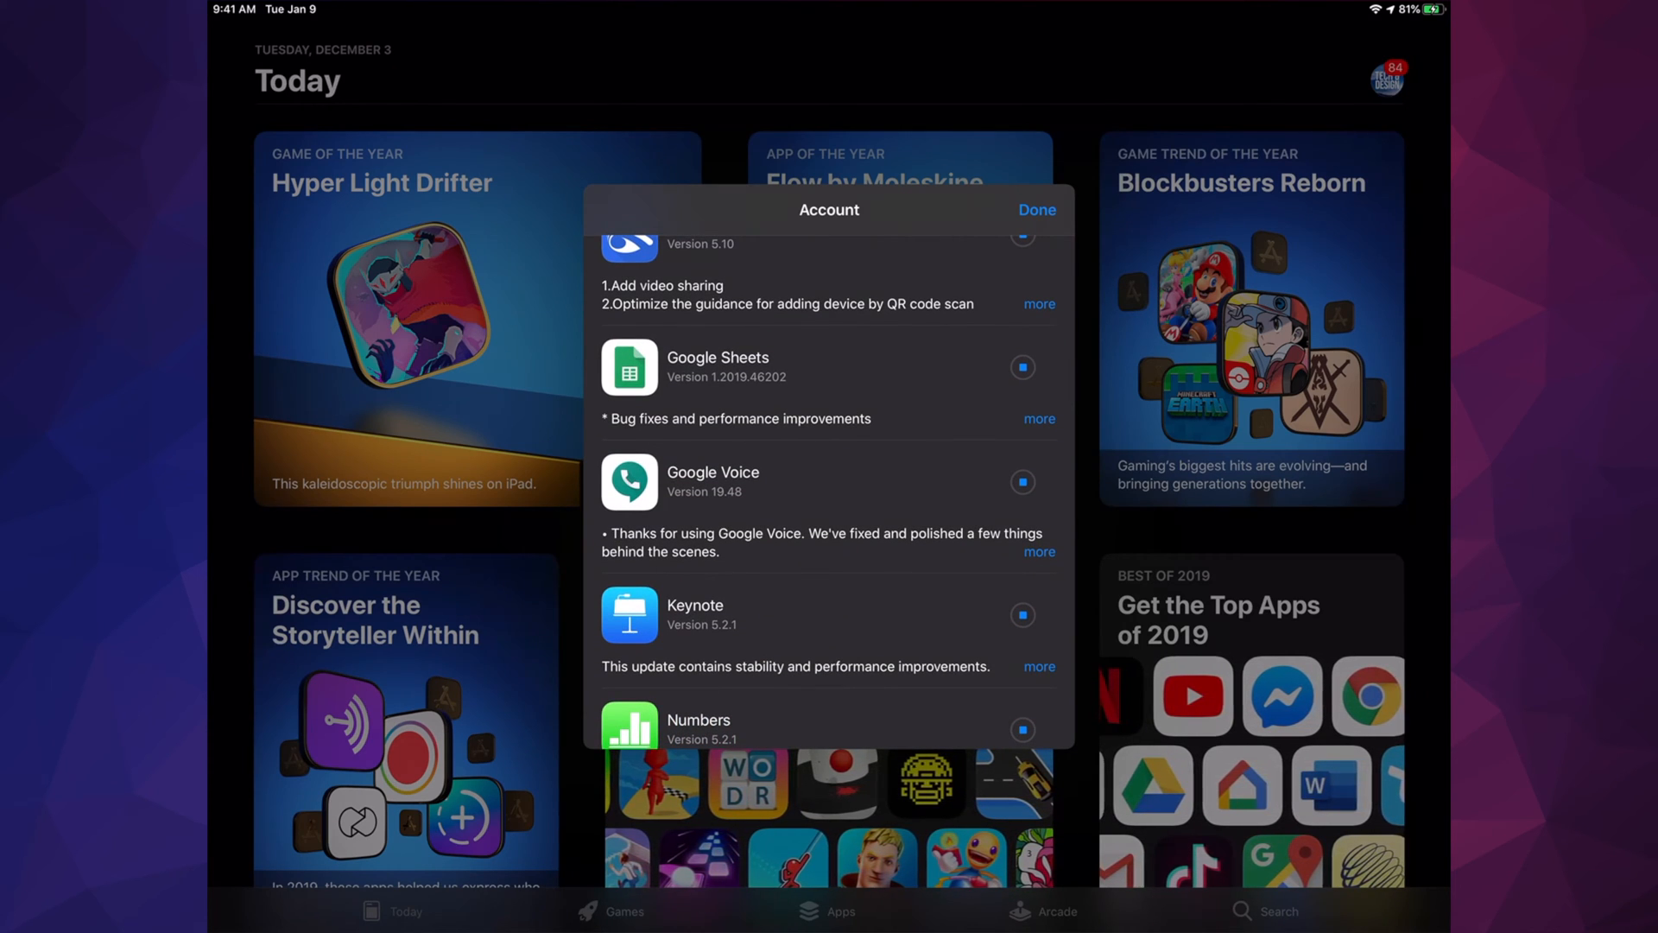
scroll("down", 3)
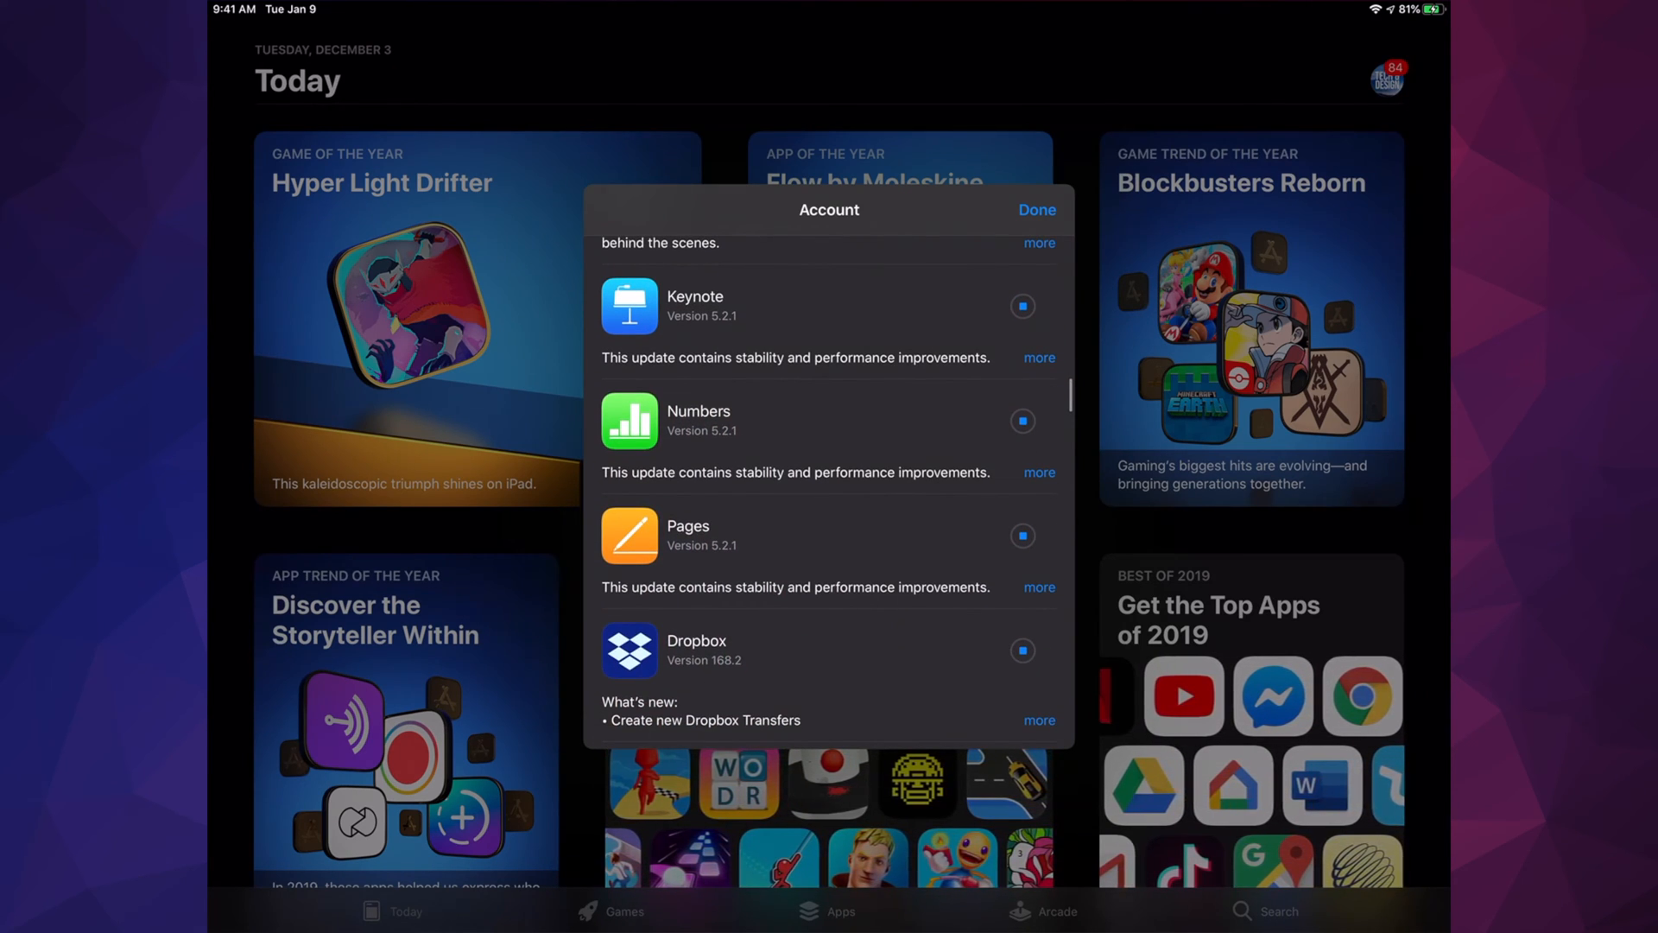
scroll("down", 3)
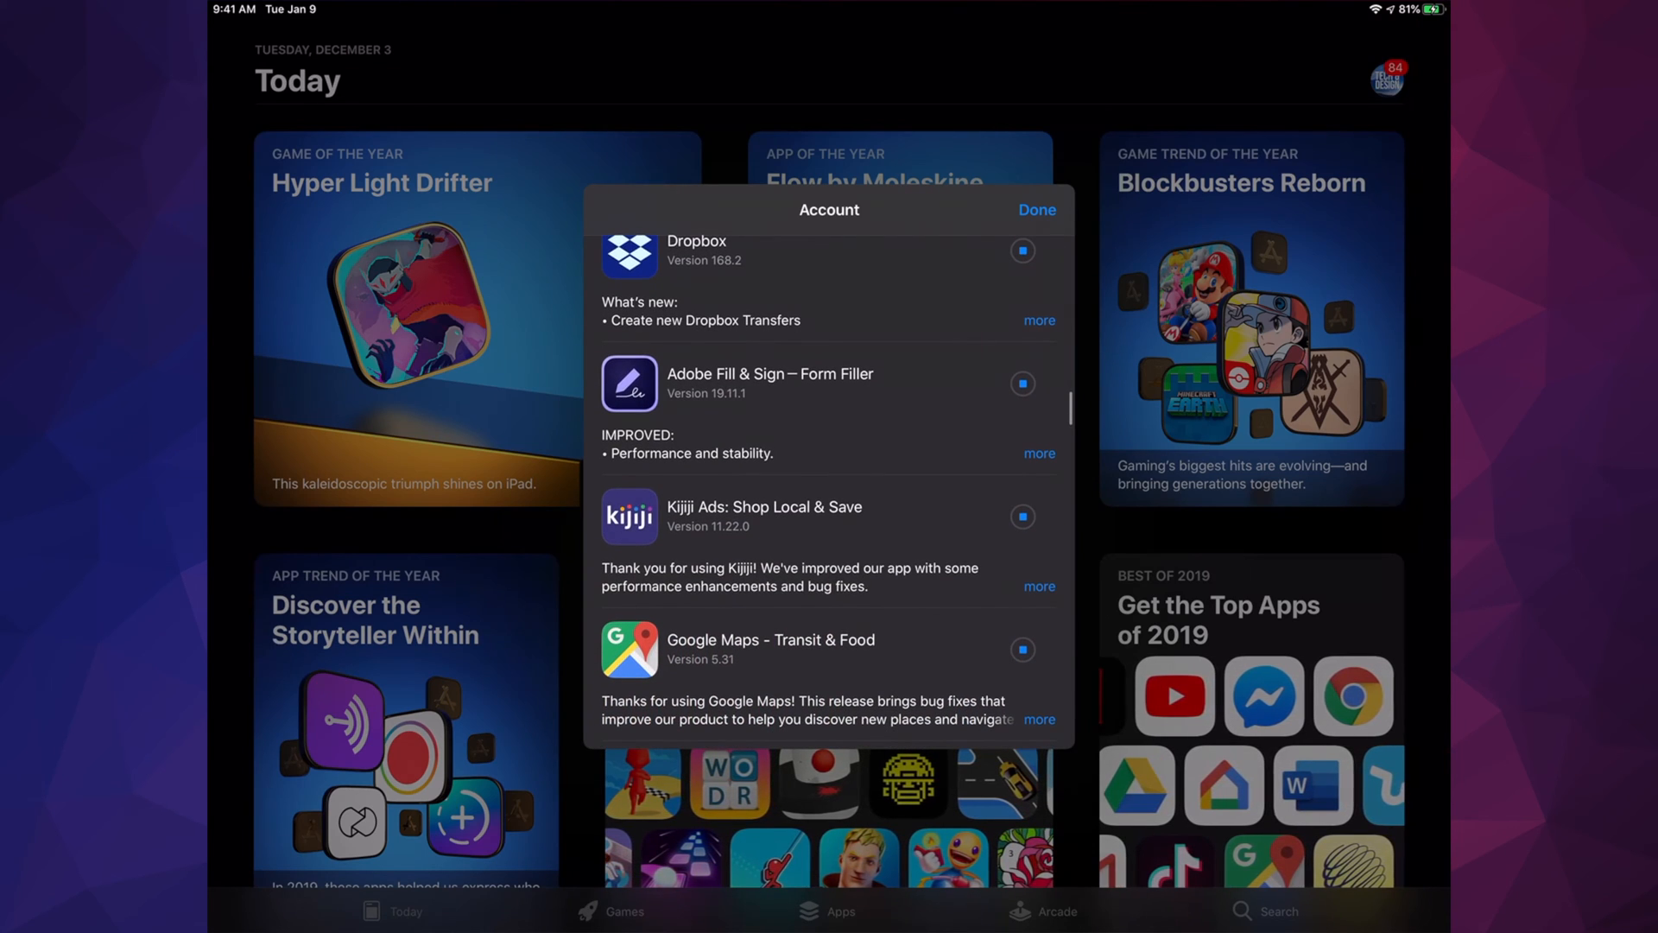
scroll("down", 3)
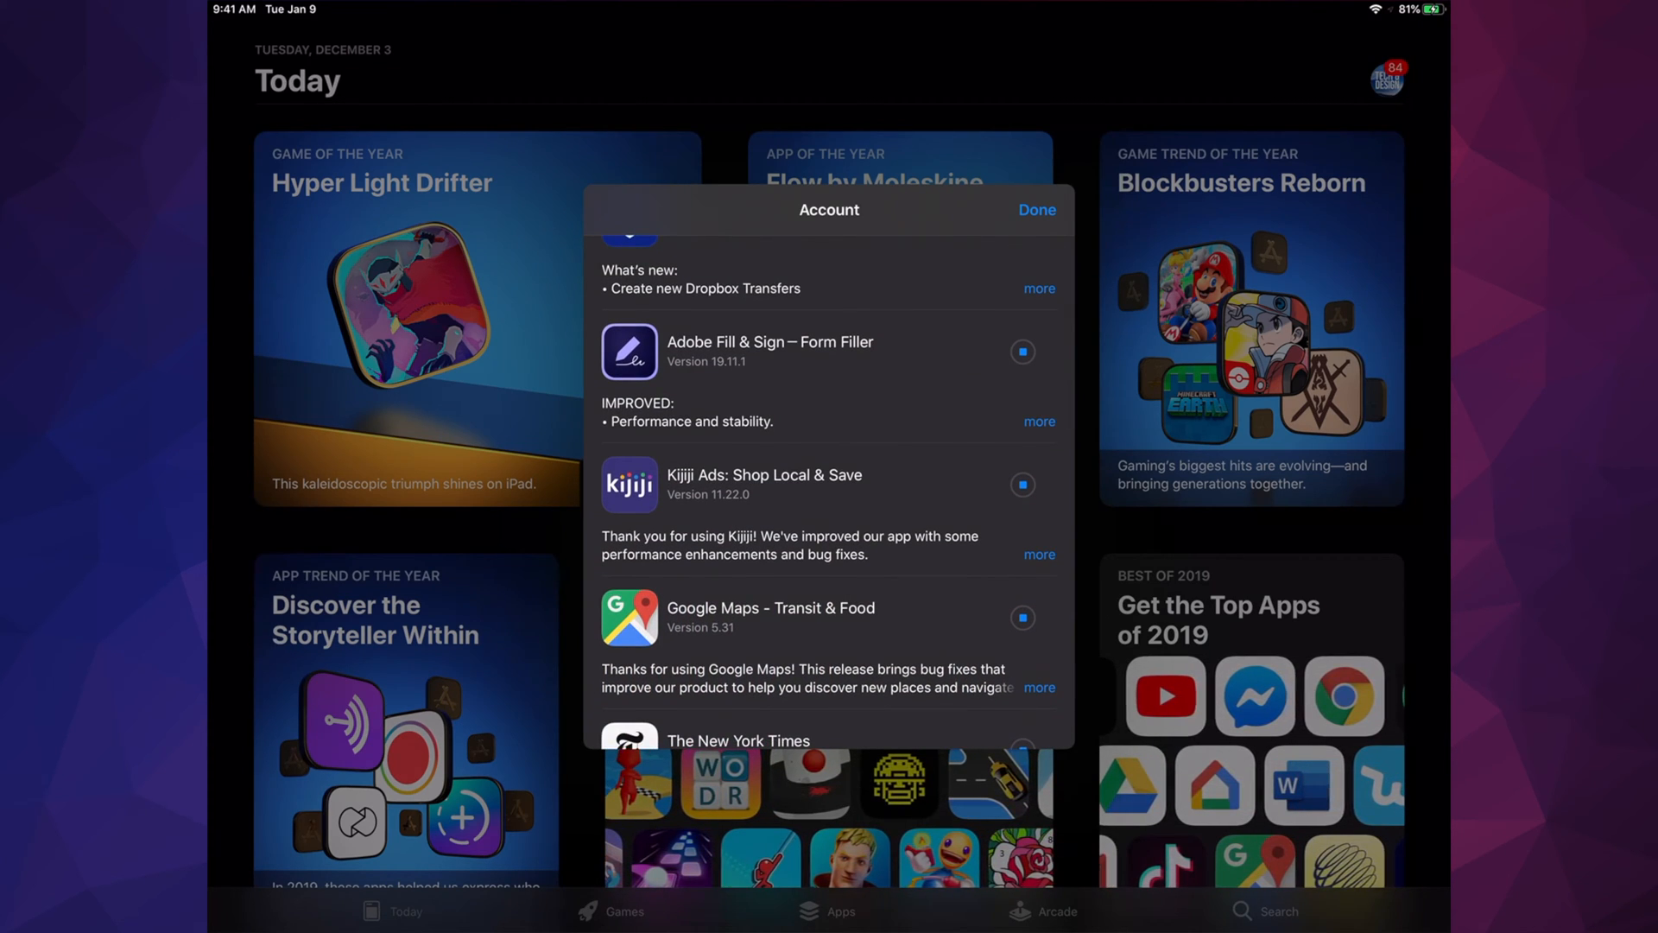
scroll("down", 3)
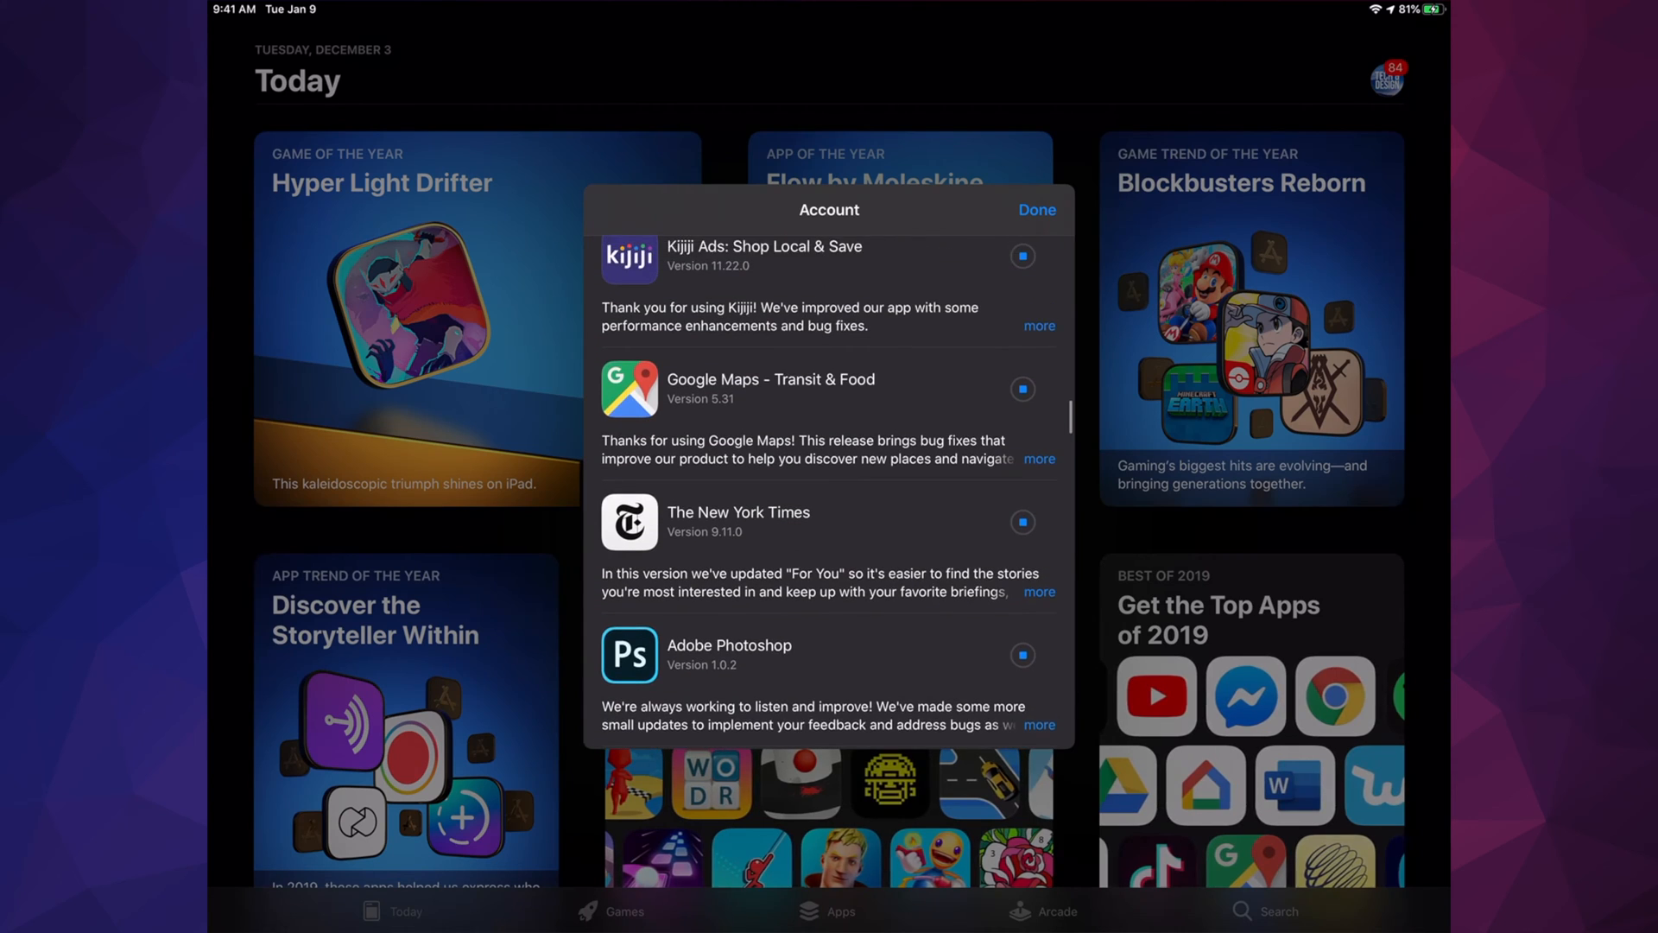
scroll("down", 3)
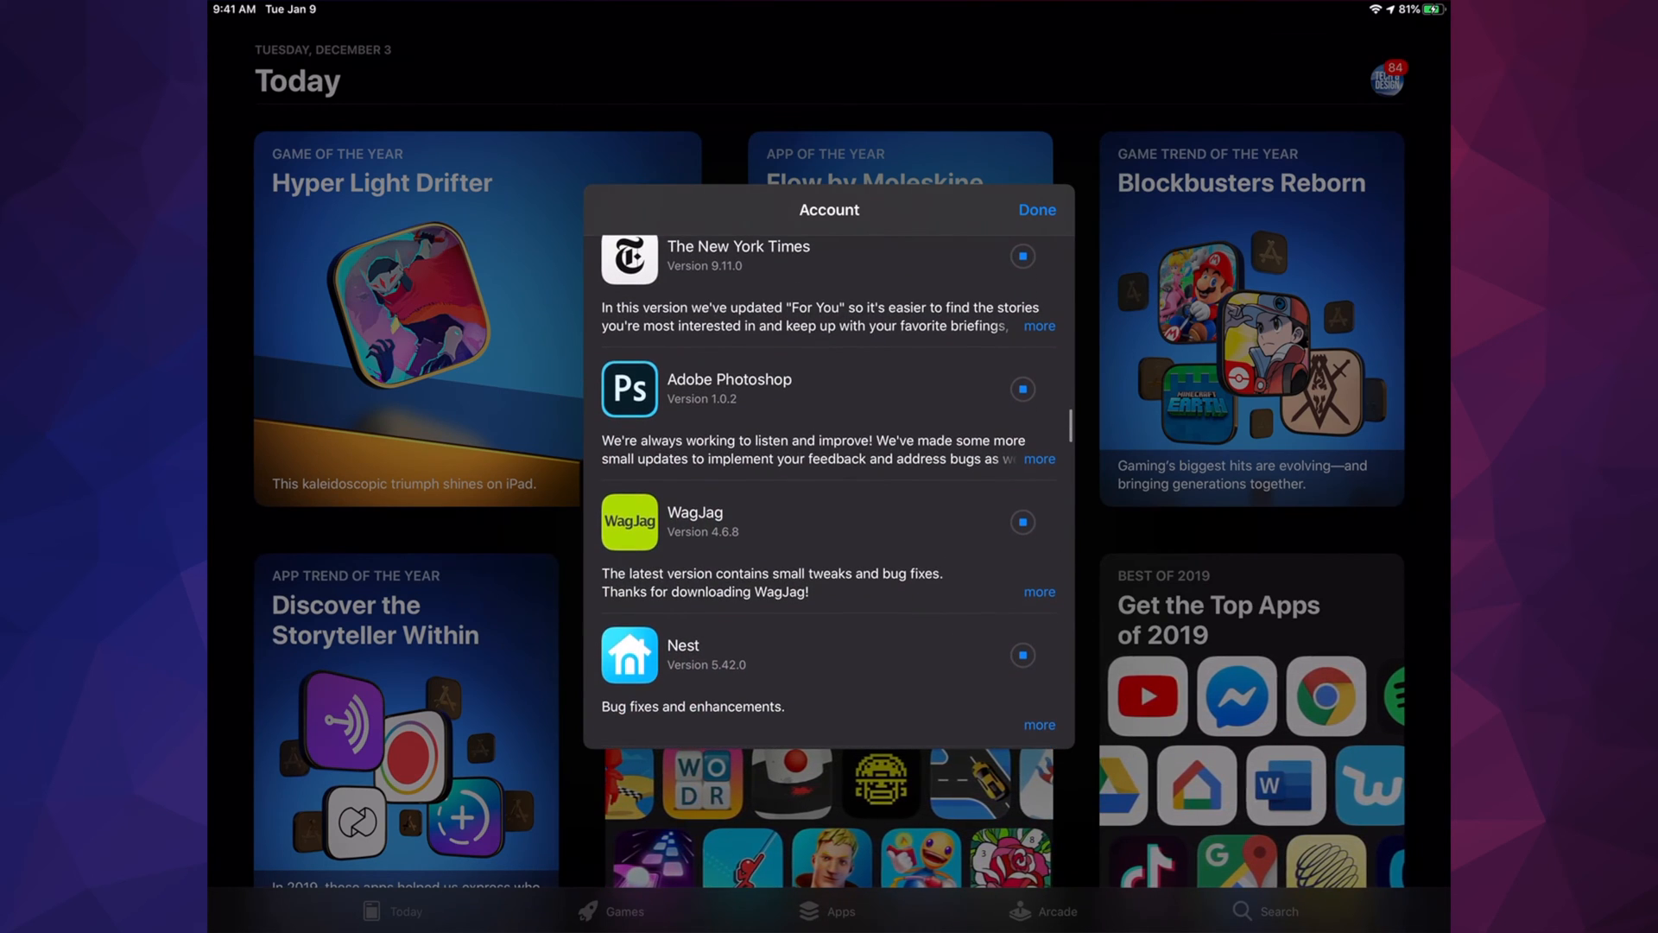
scroll("down", 3)
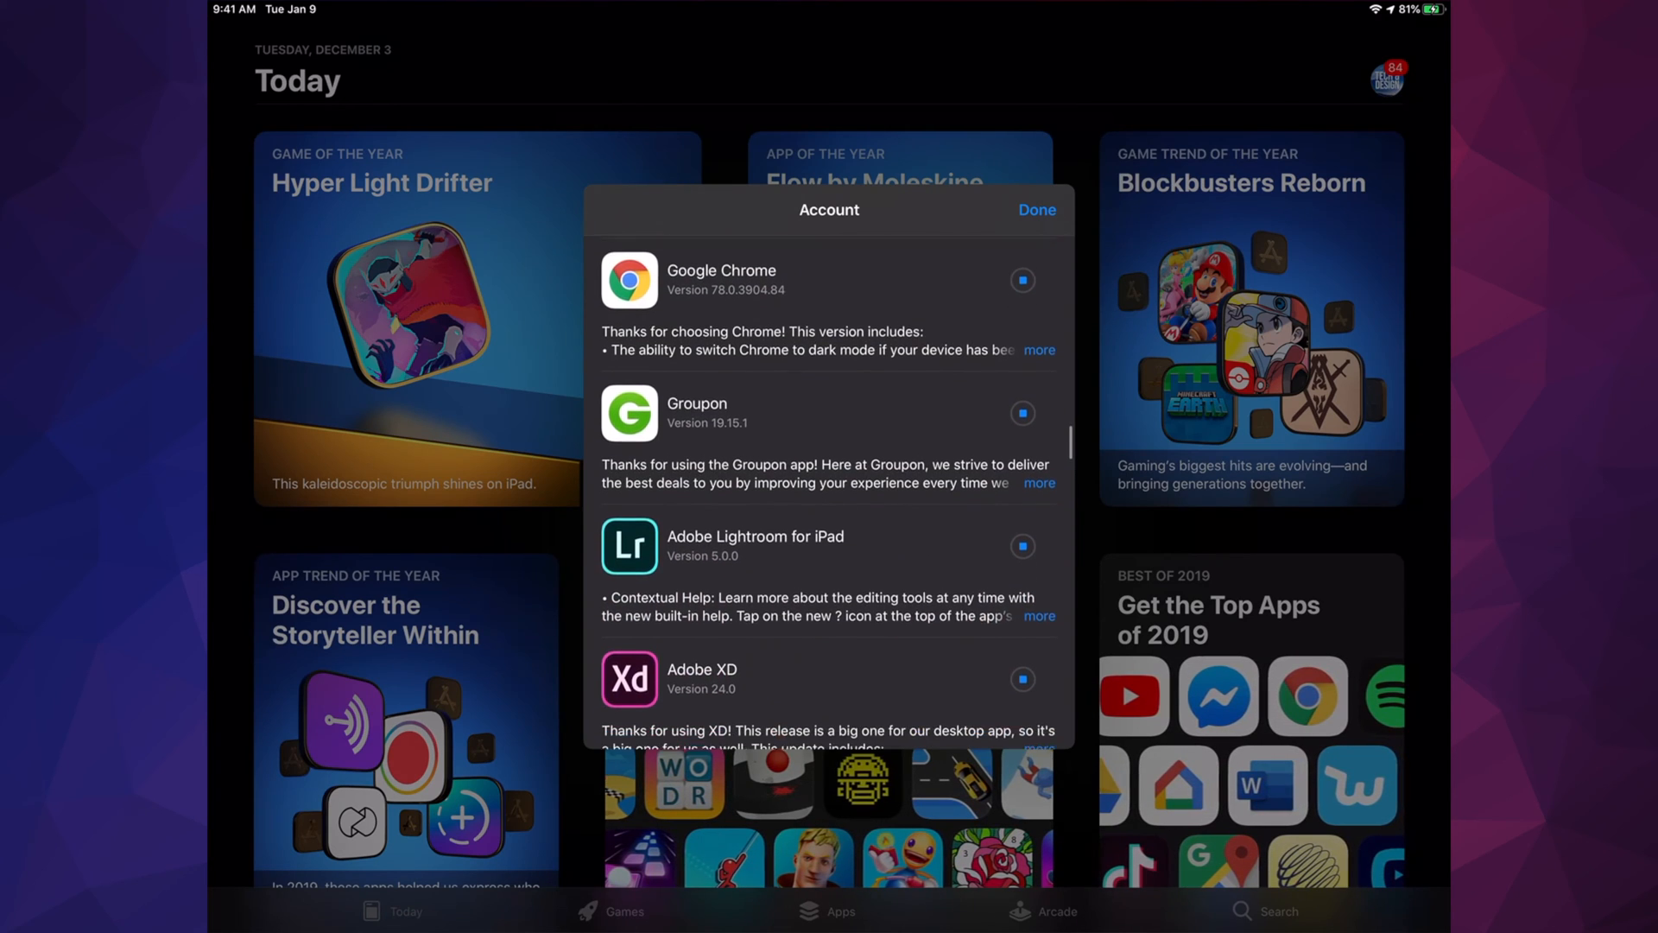
scroll("down", 3)
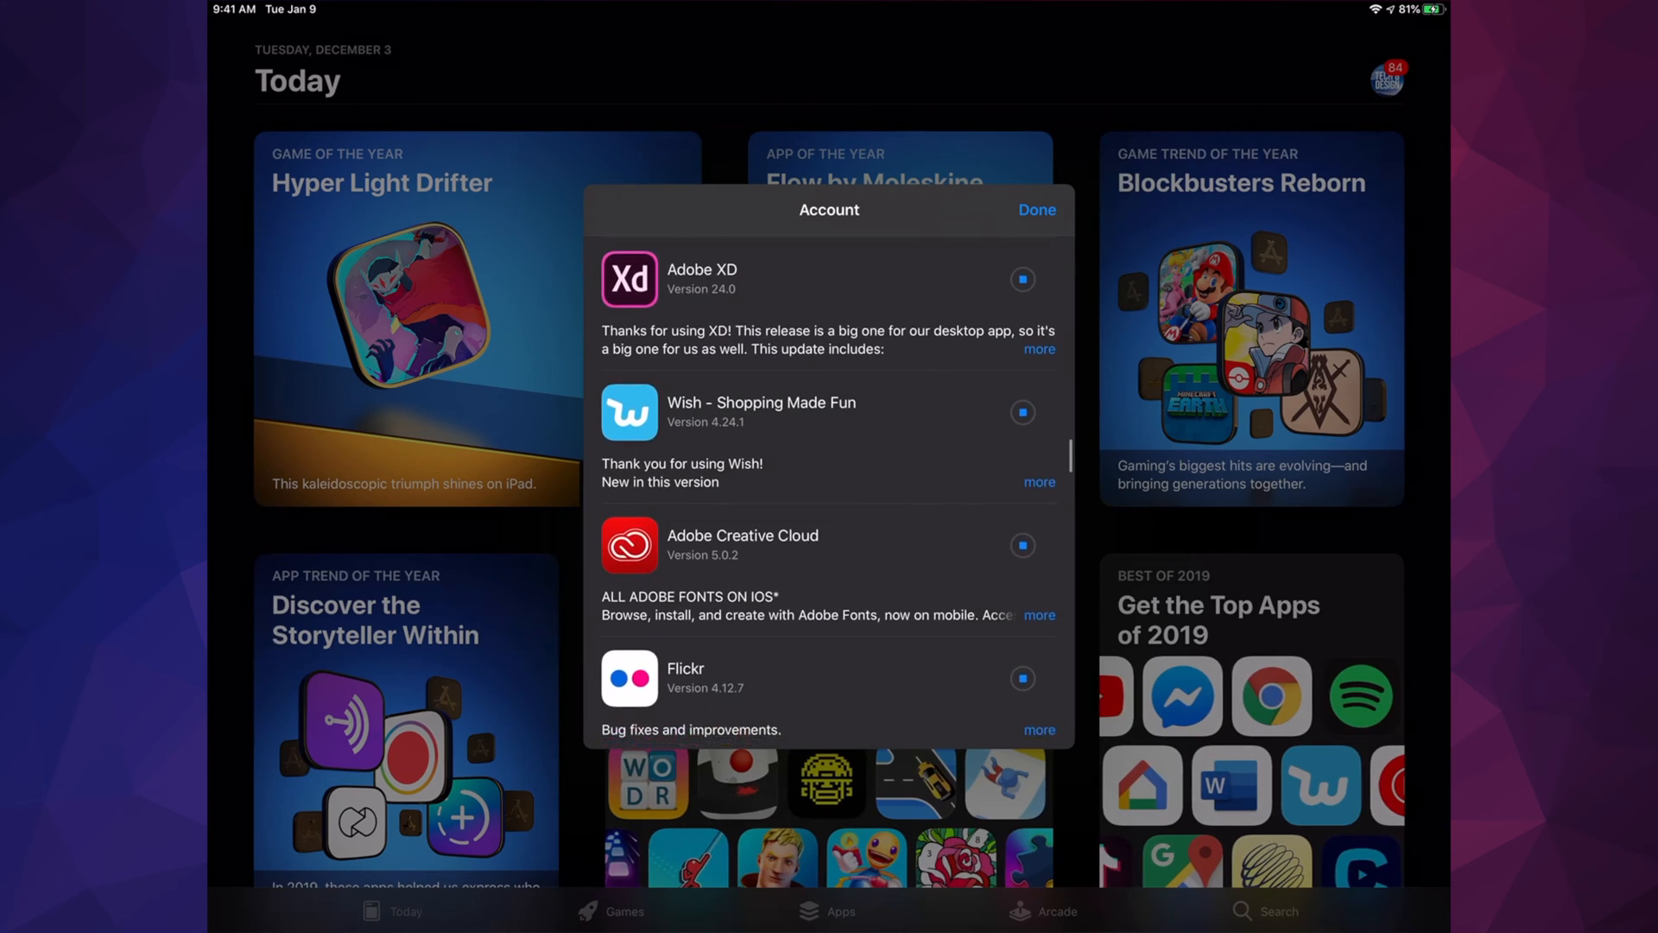
scroll("down", 3)
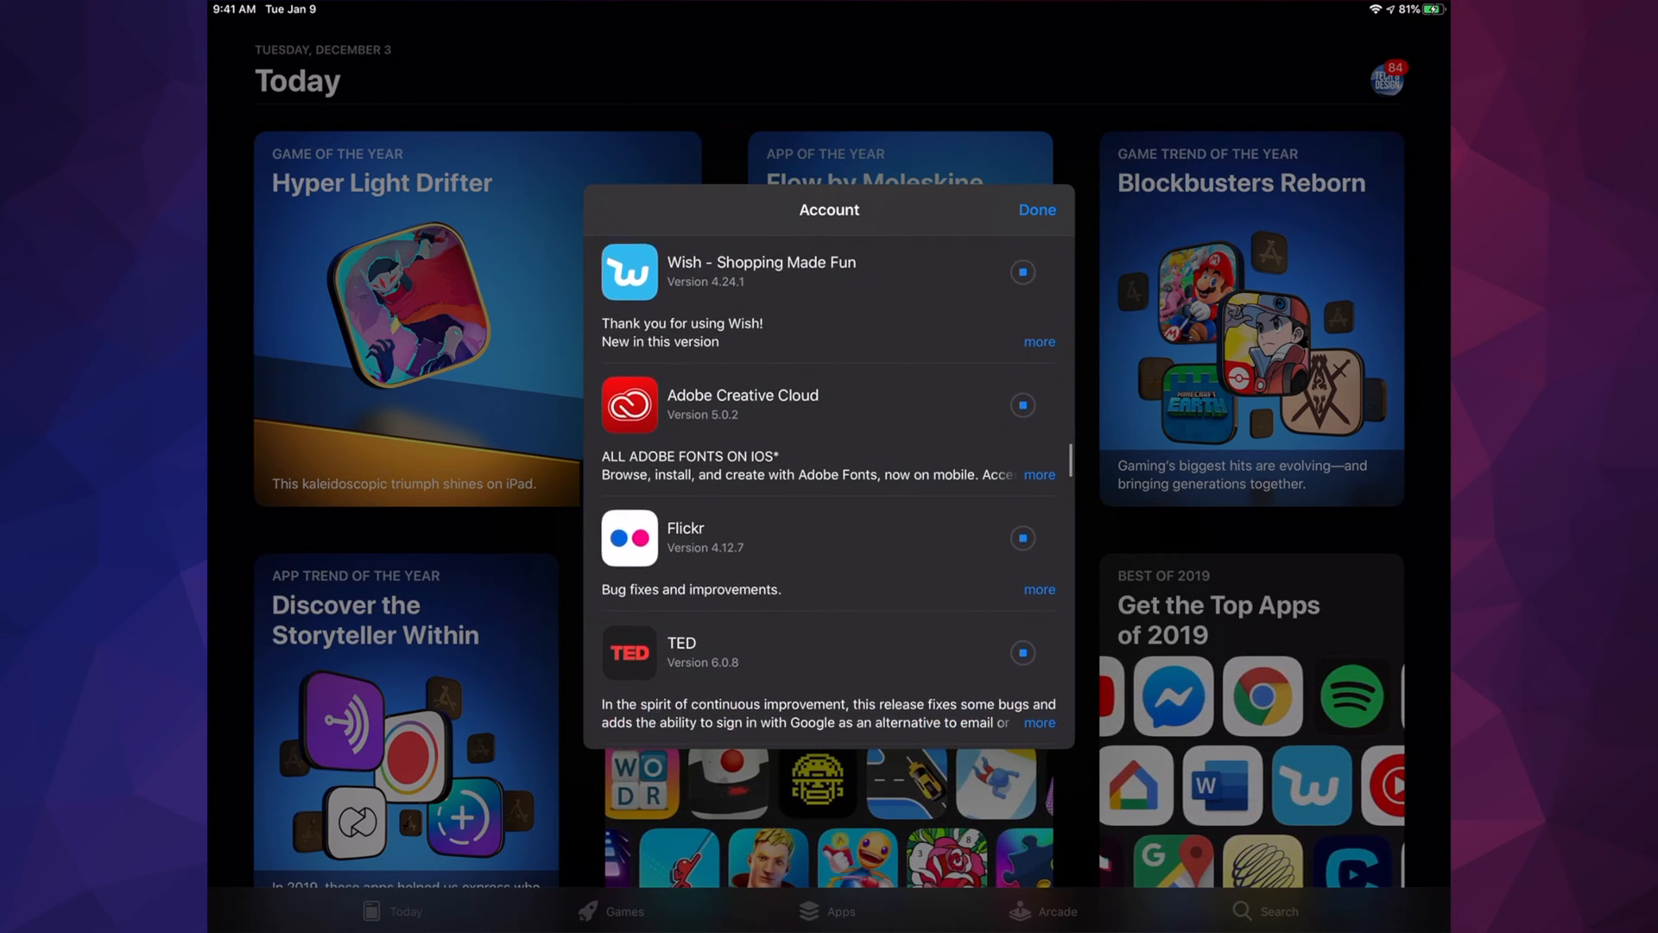
scroll("down", 3)
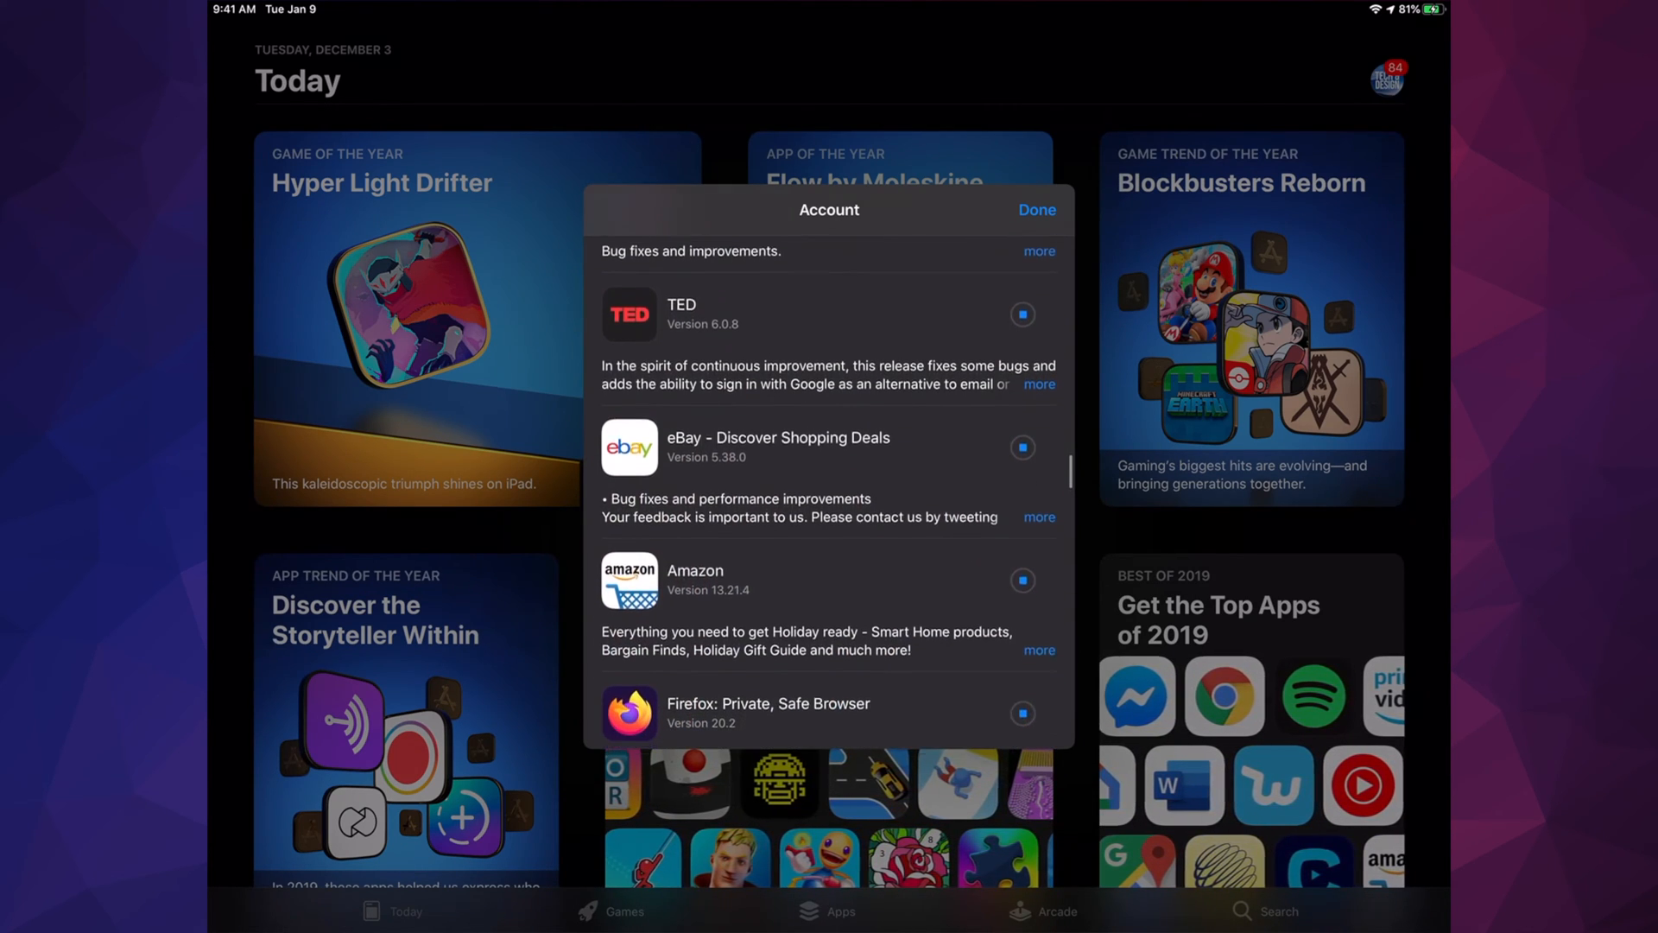
scroll("down", 3)
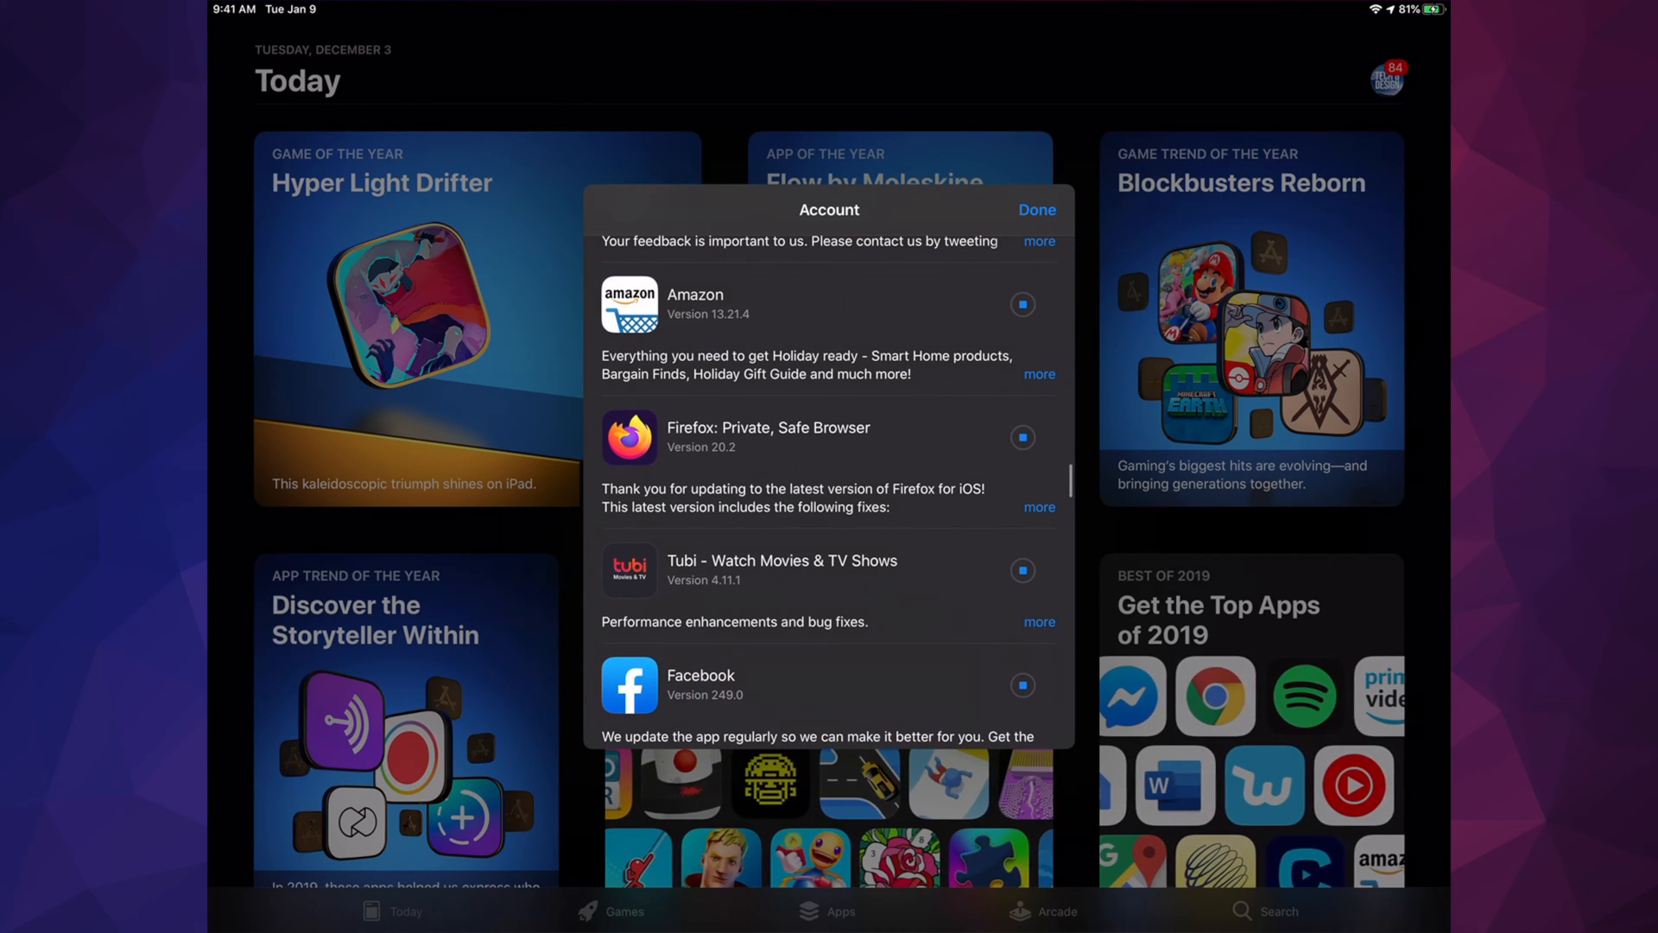
scroll("down", 3)
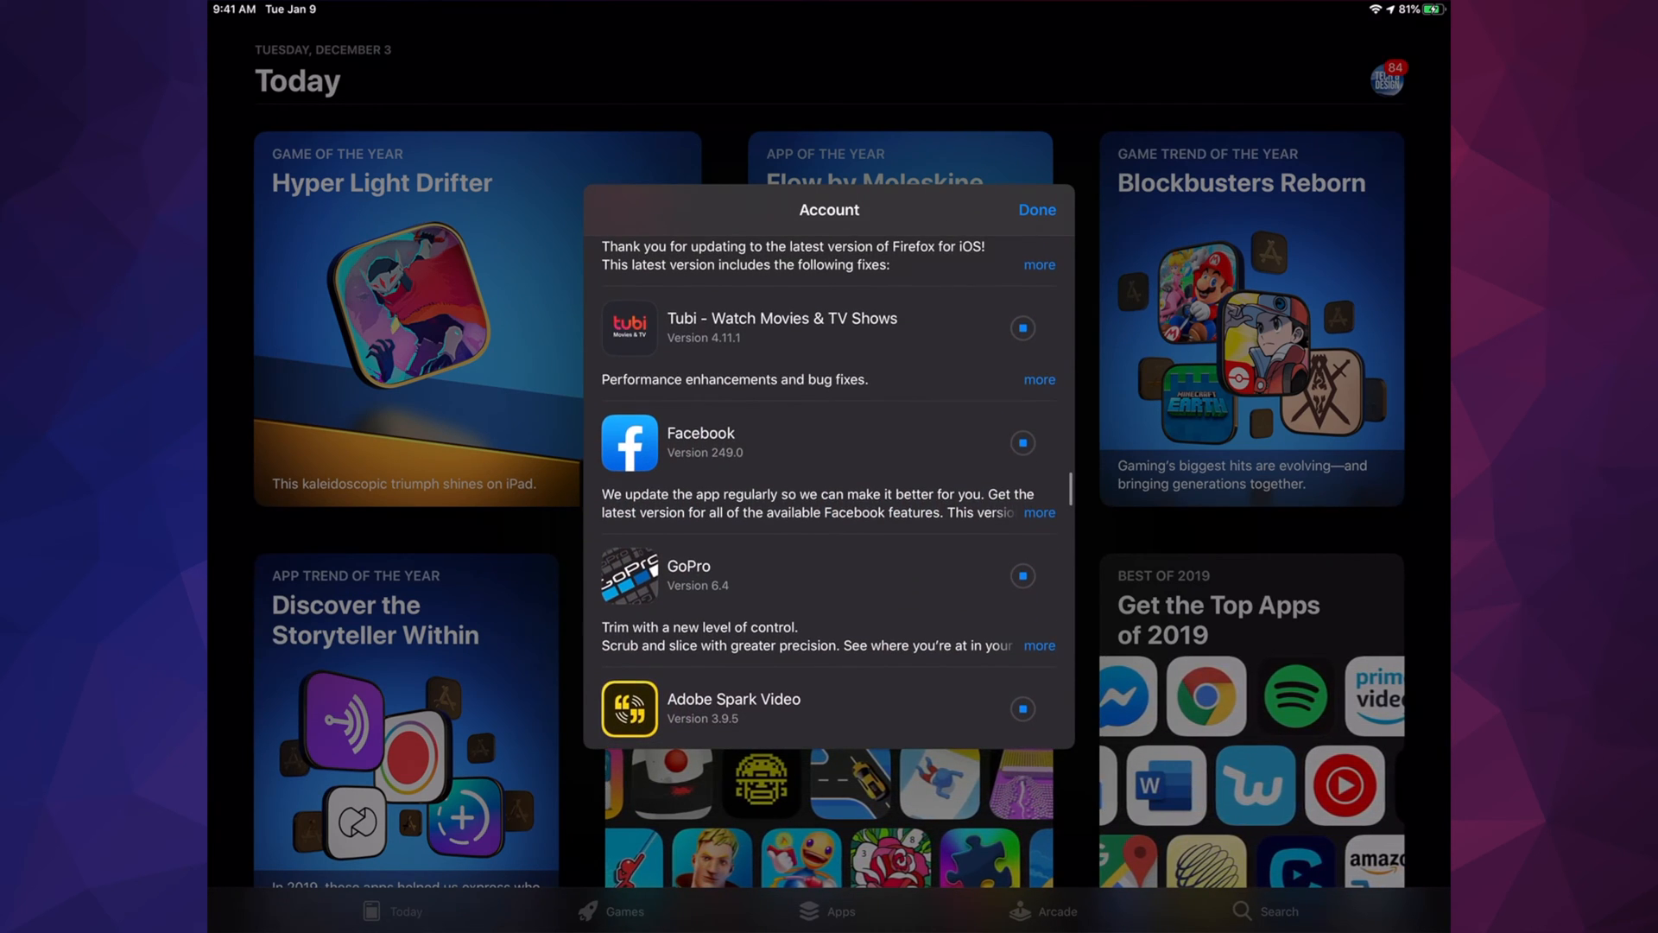
scroll("down", 3)
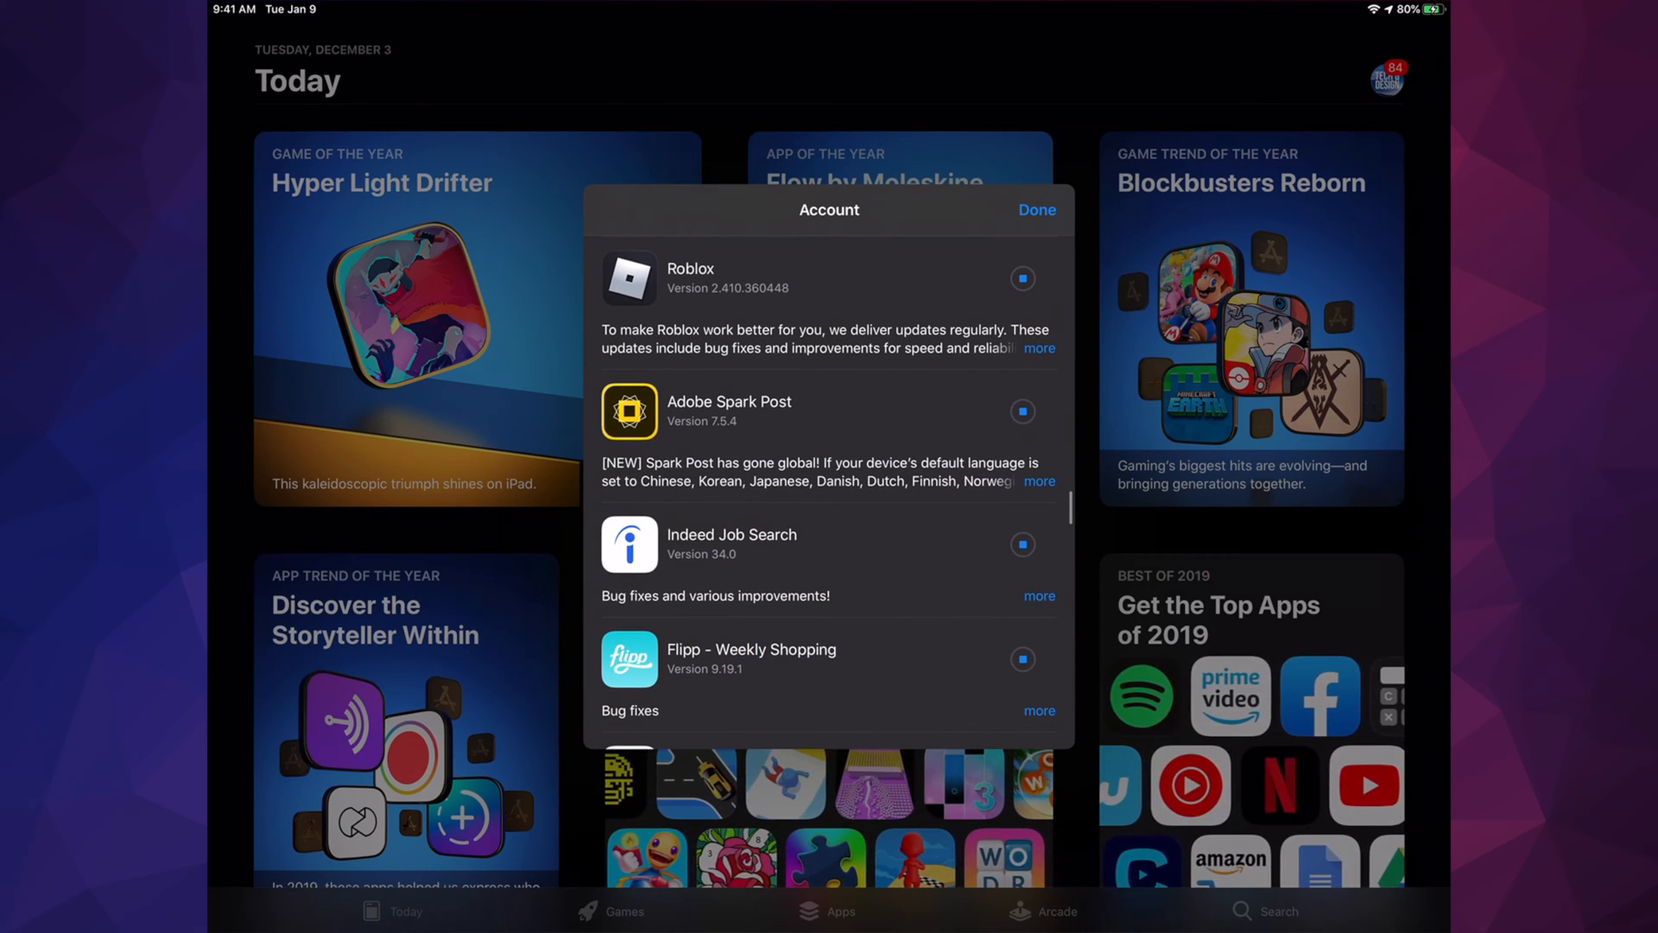
scroll("down", 3)
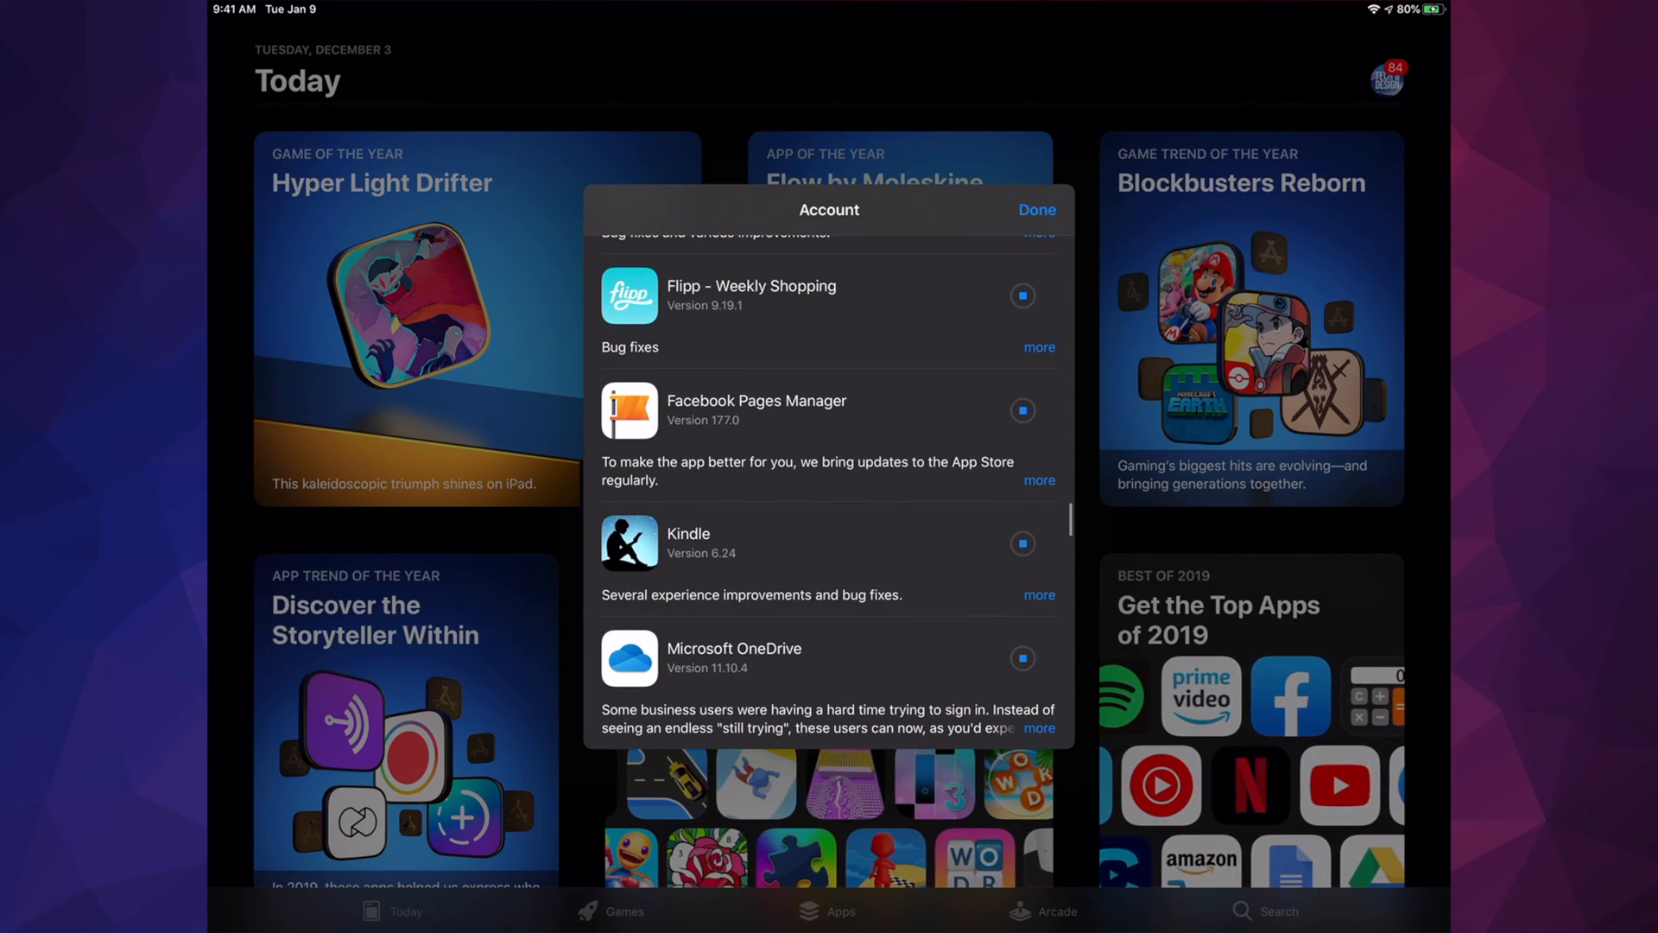
scroll("up", 3)
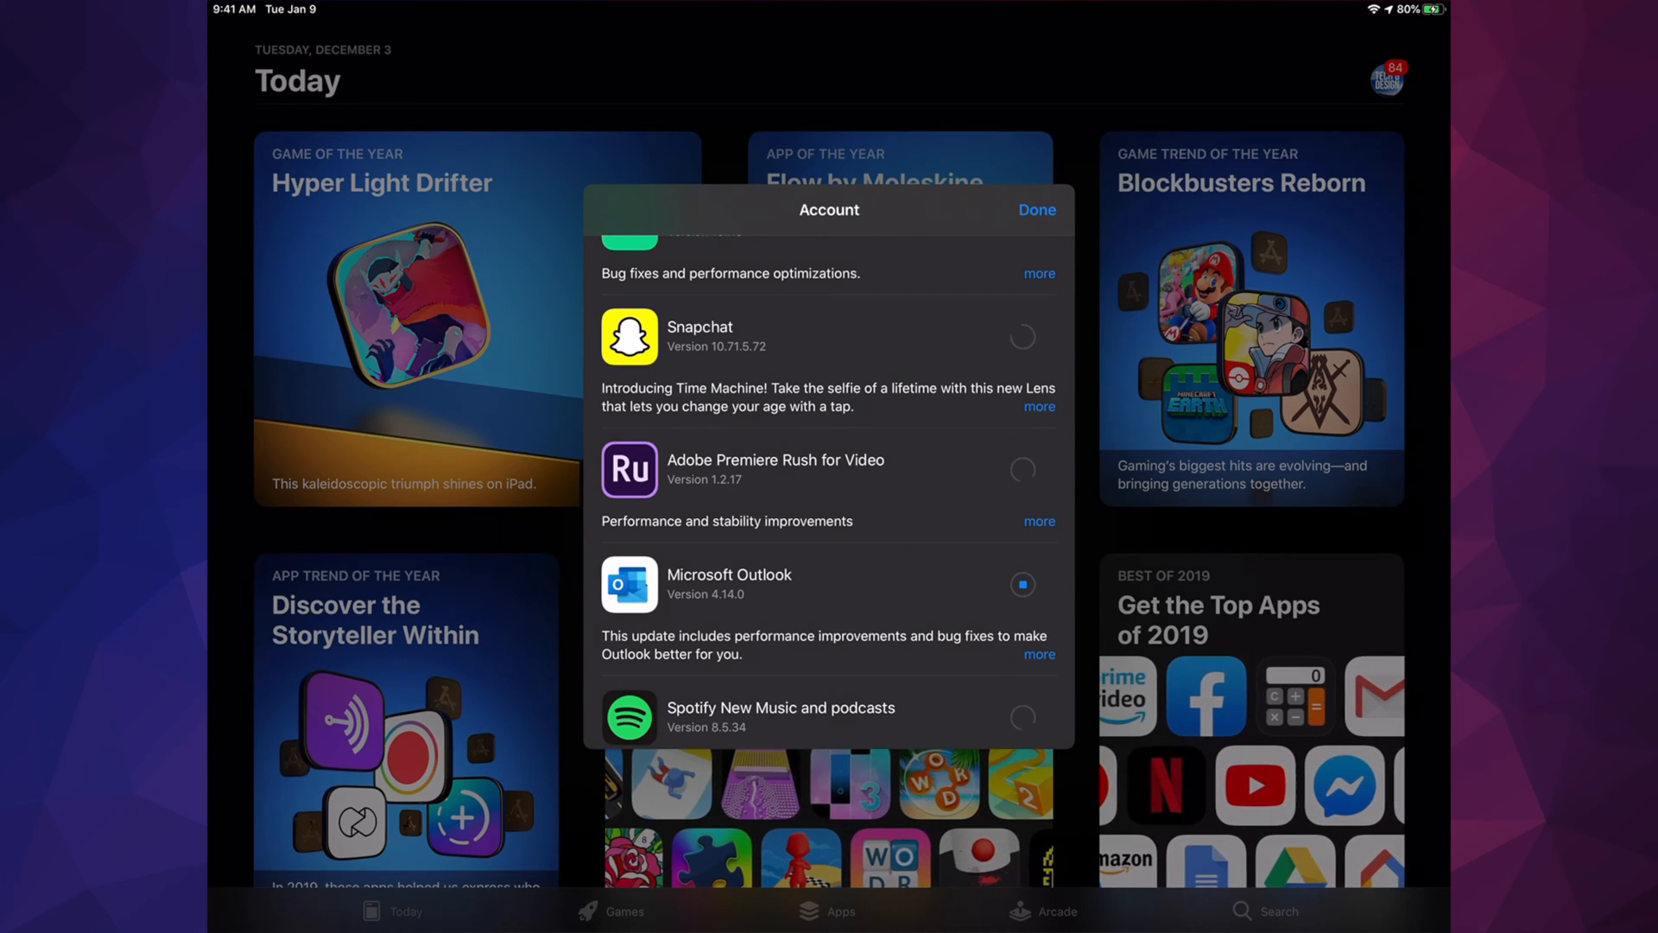
scroll("up", 3)
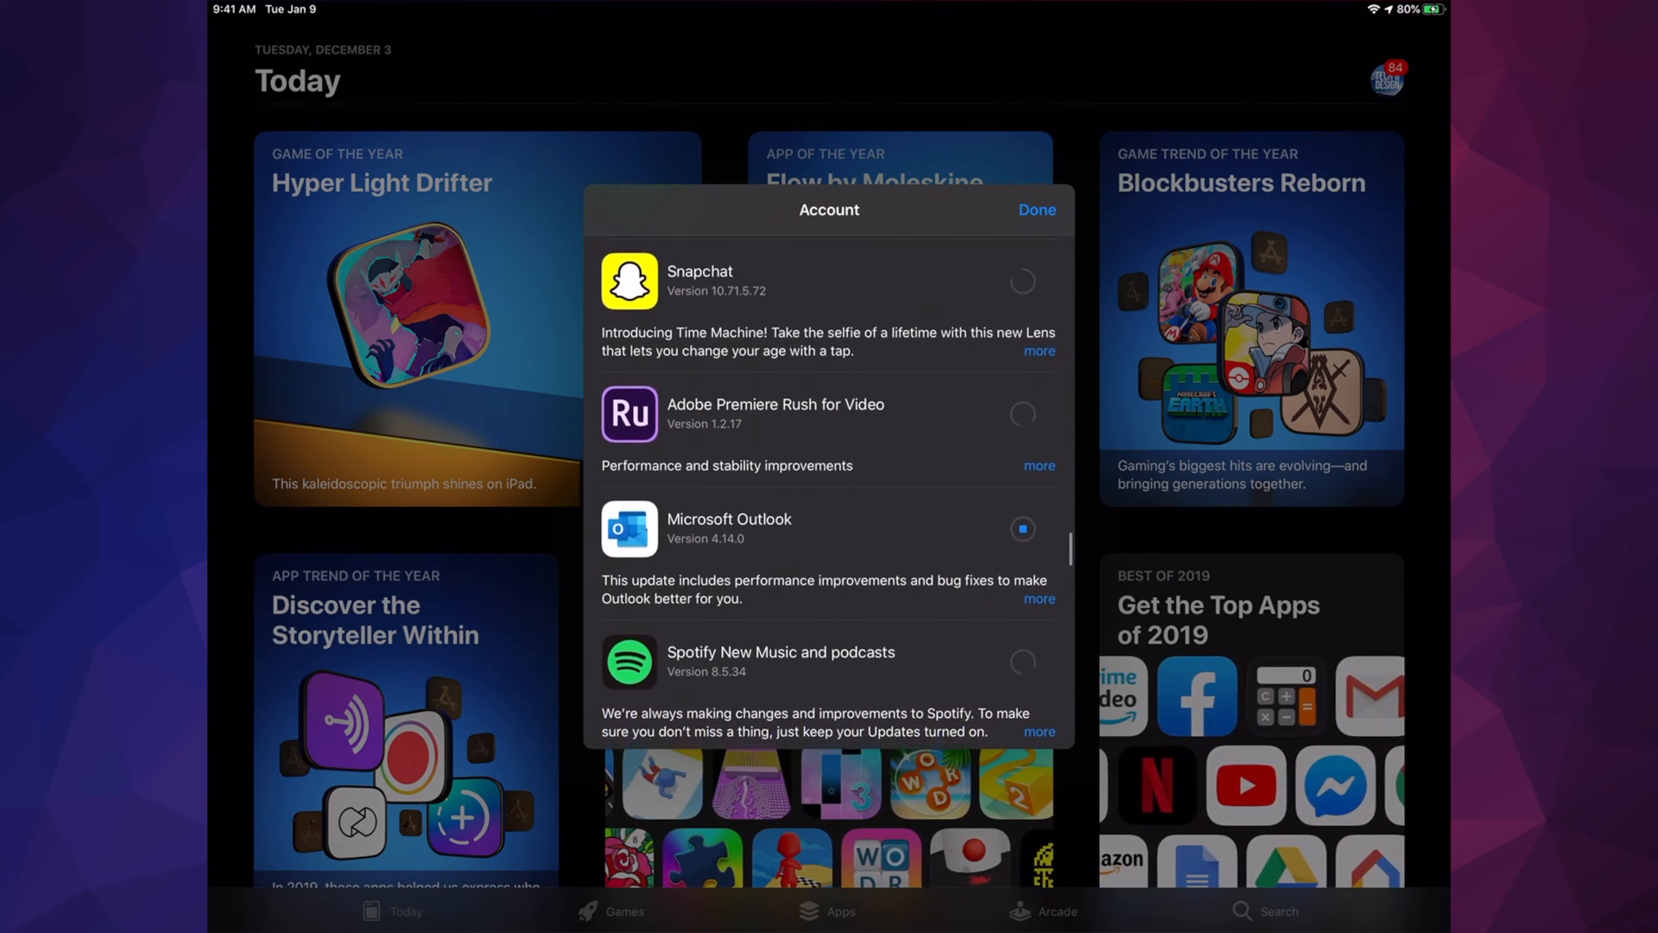
scroll("down", 3)
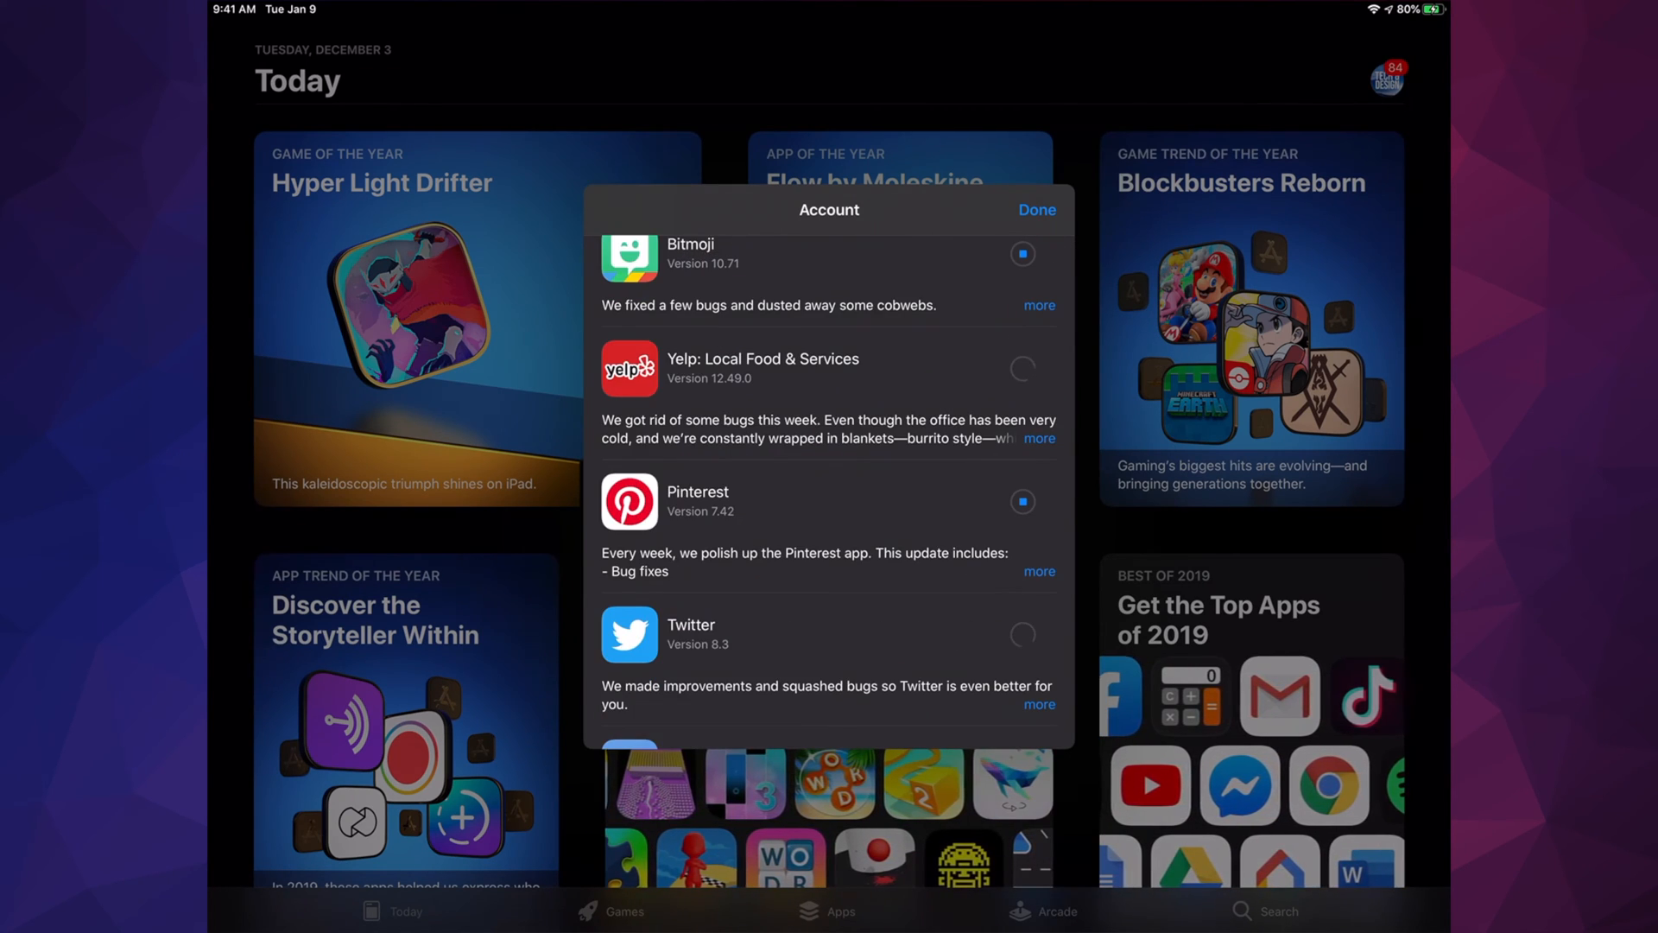
scroll("down", 3)
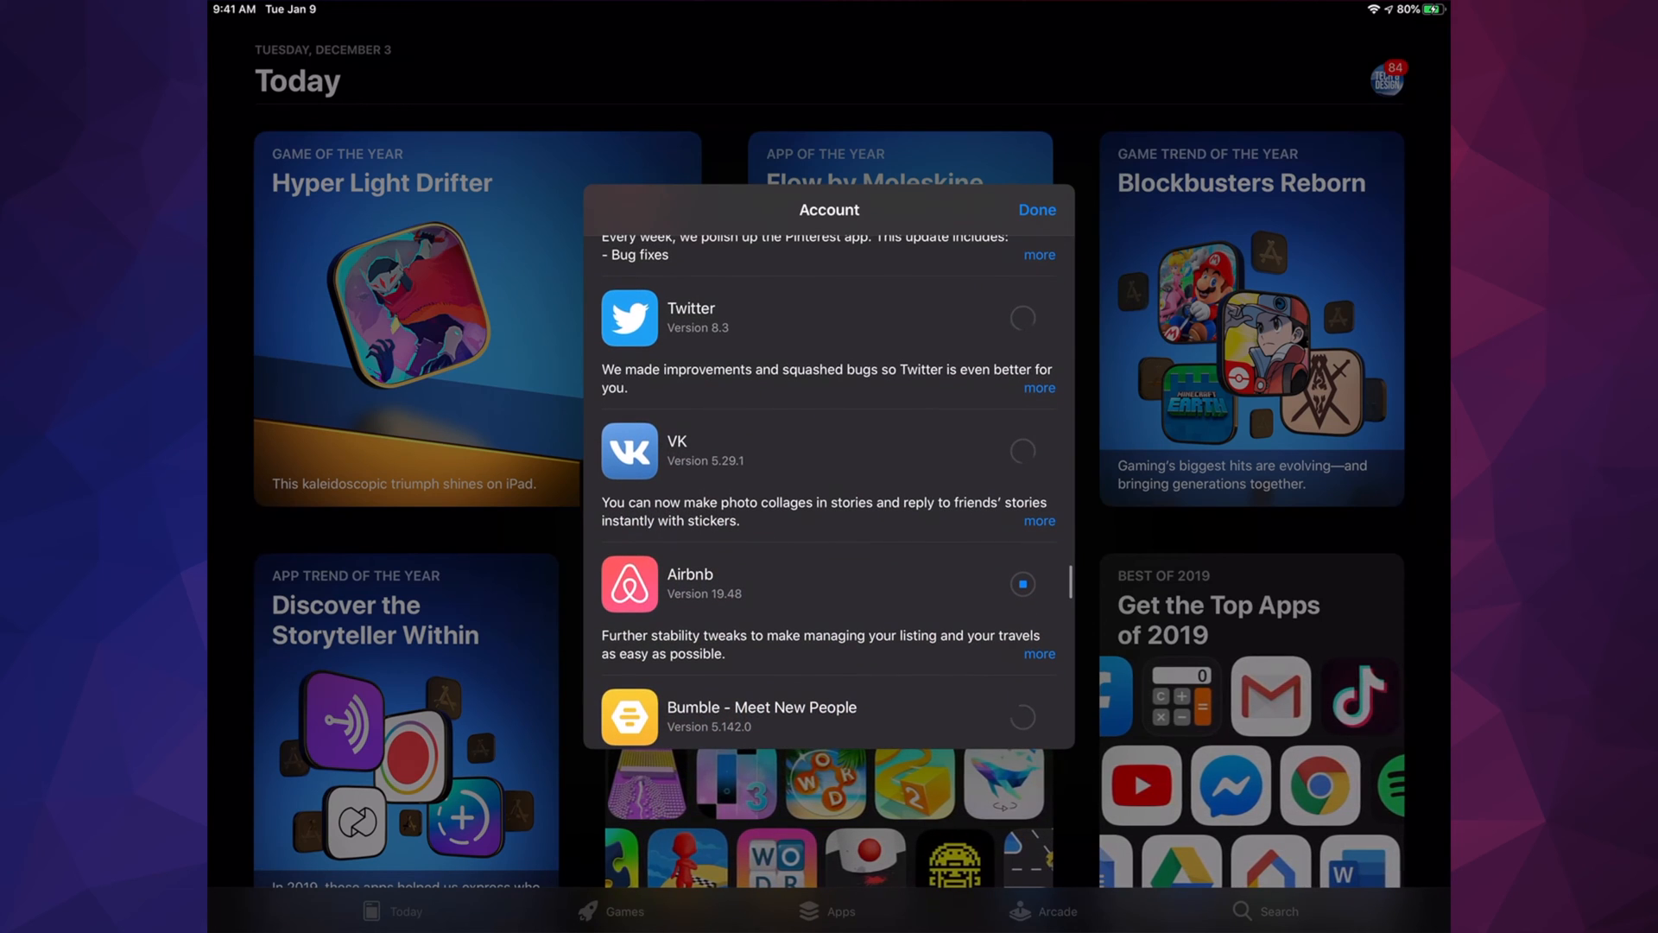
scroll("down", 3)
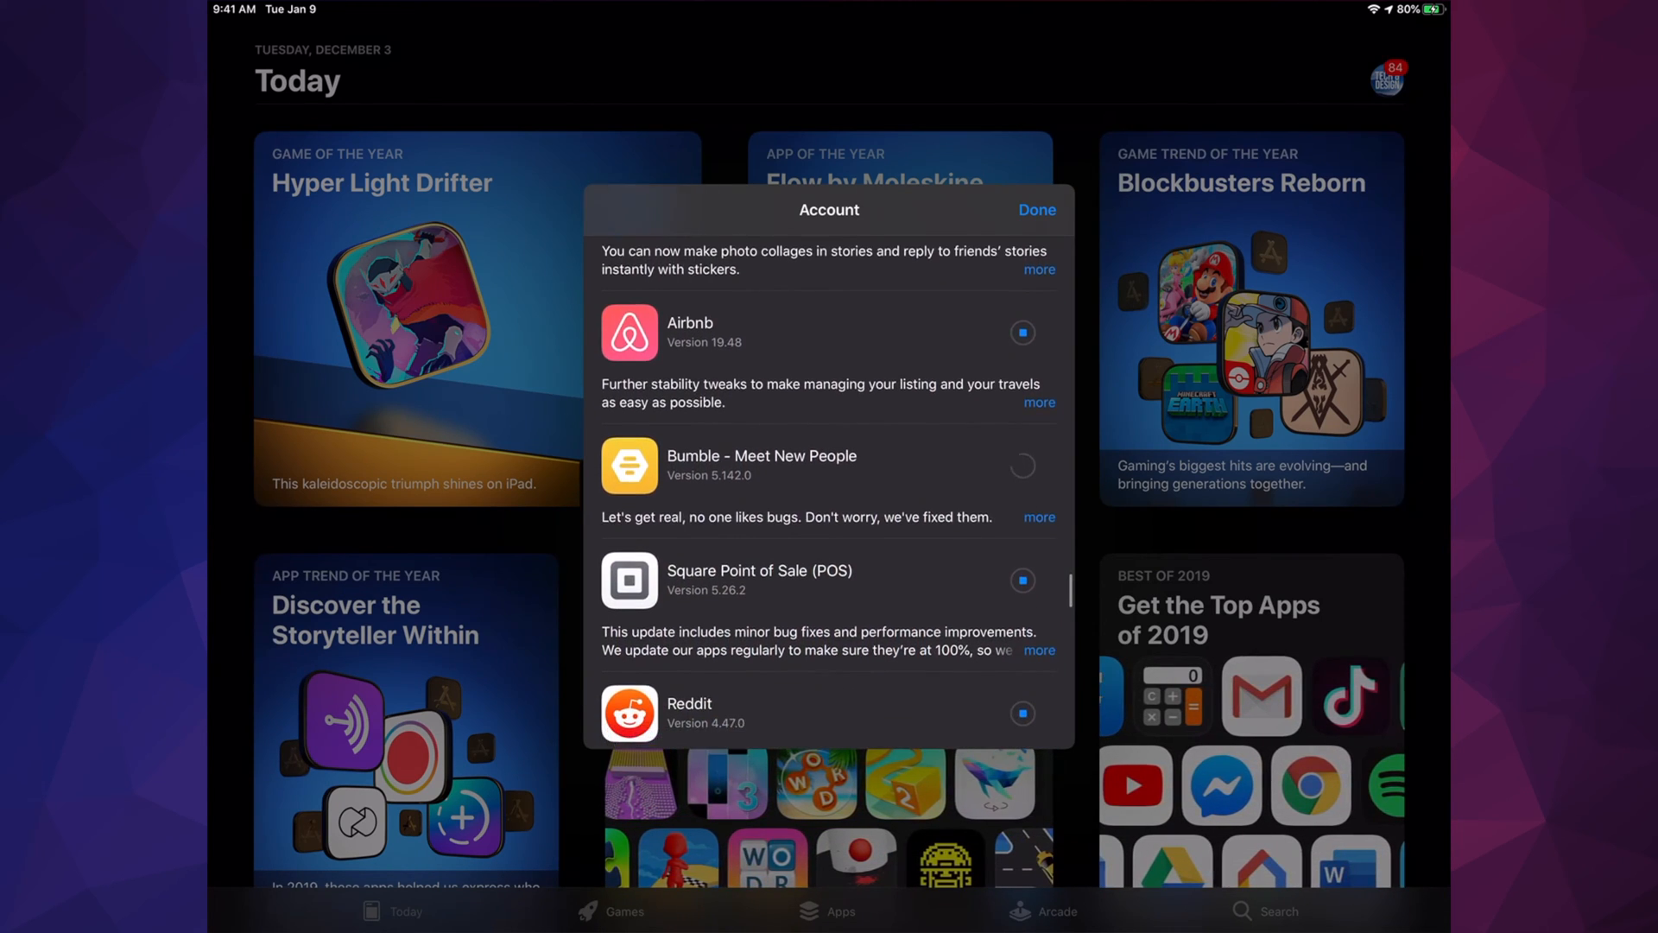
scroll("down", 3)
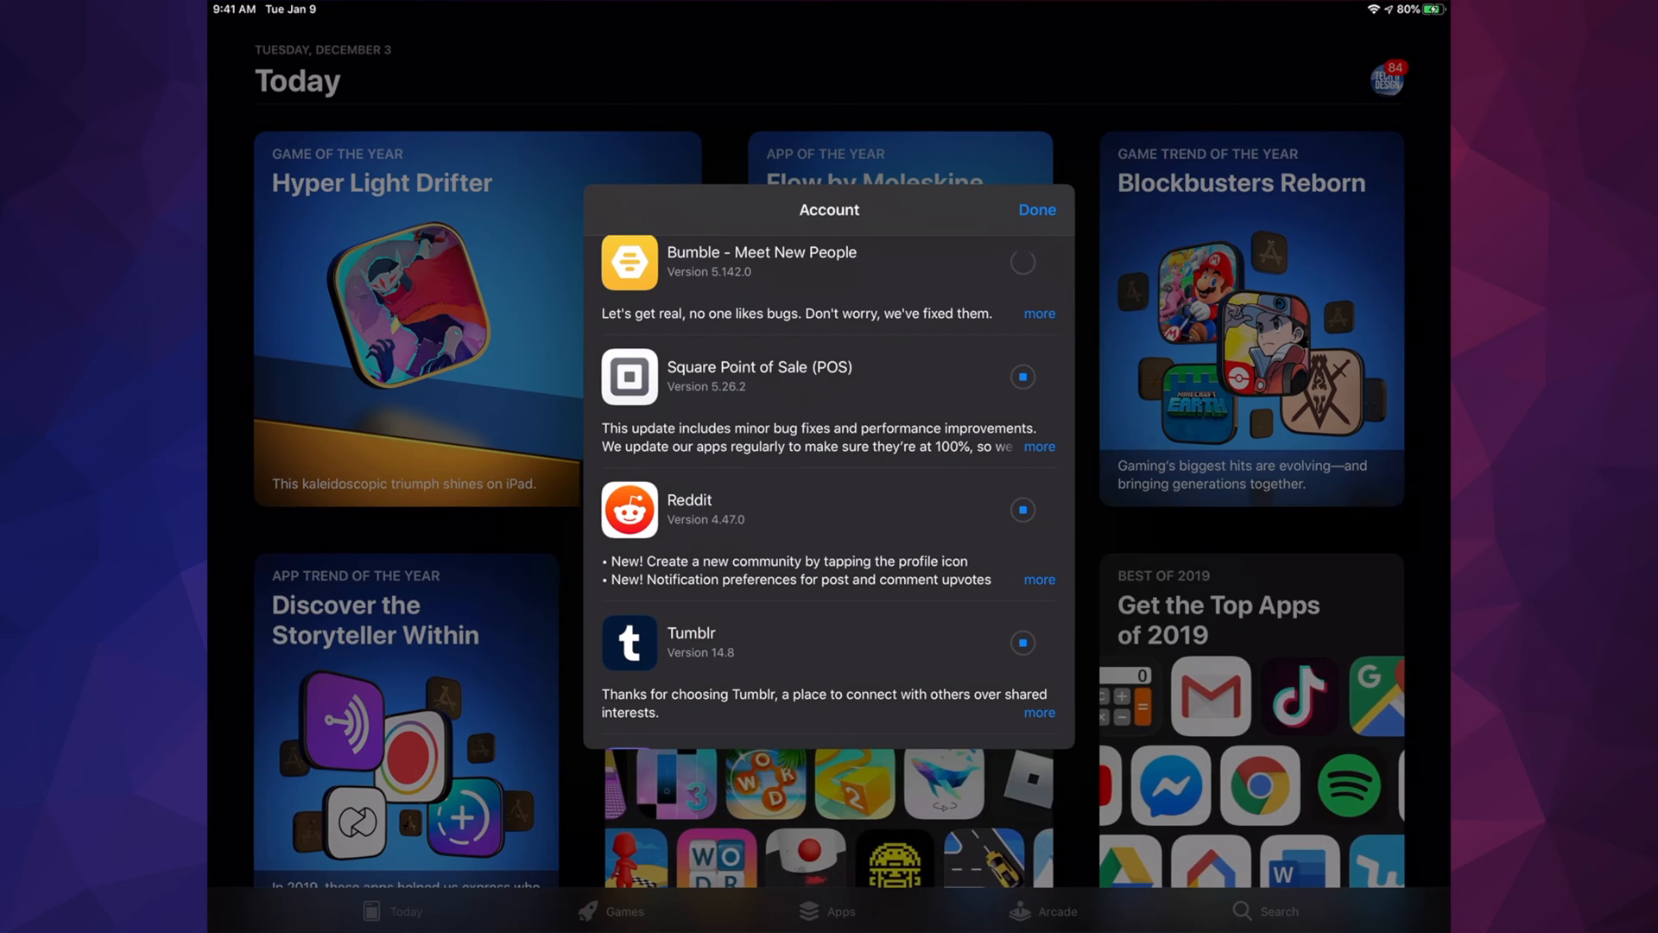
scroll("down", 3)
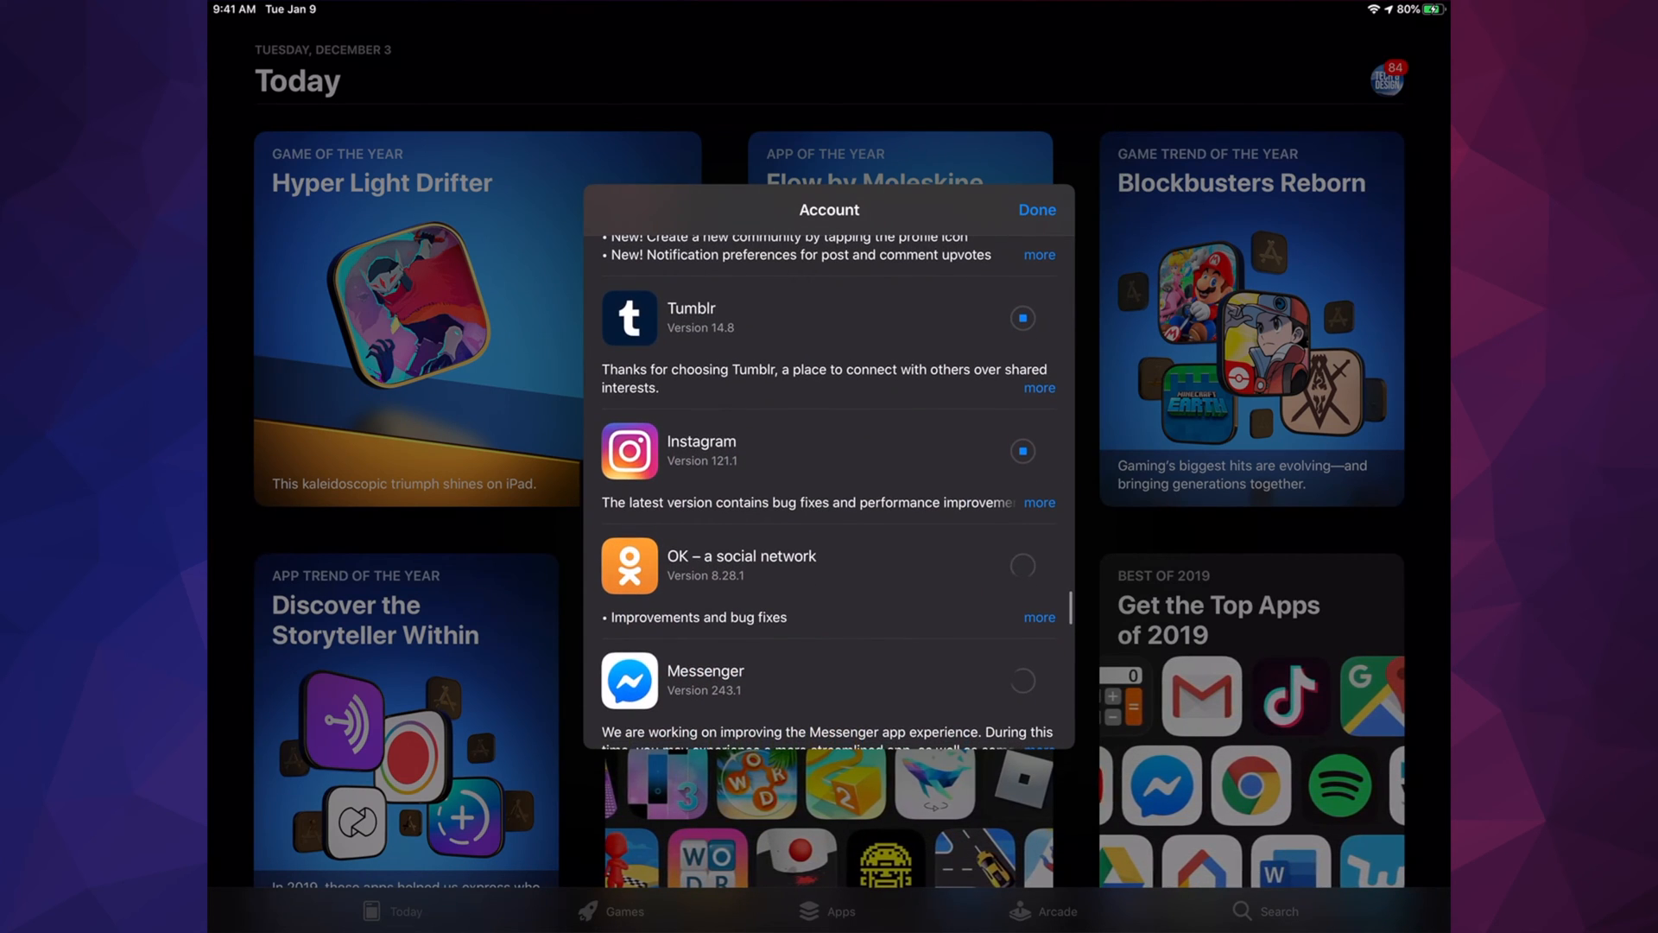
scroll("down", 3)
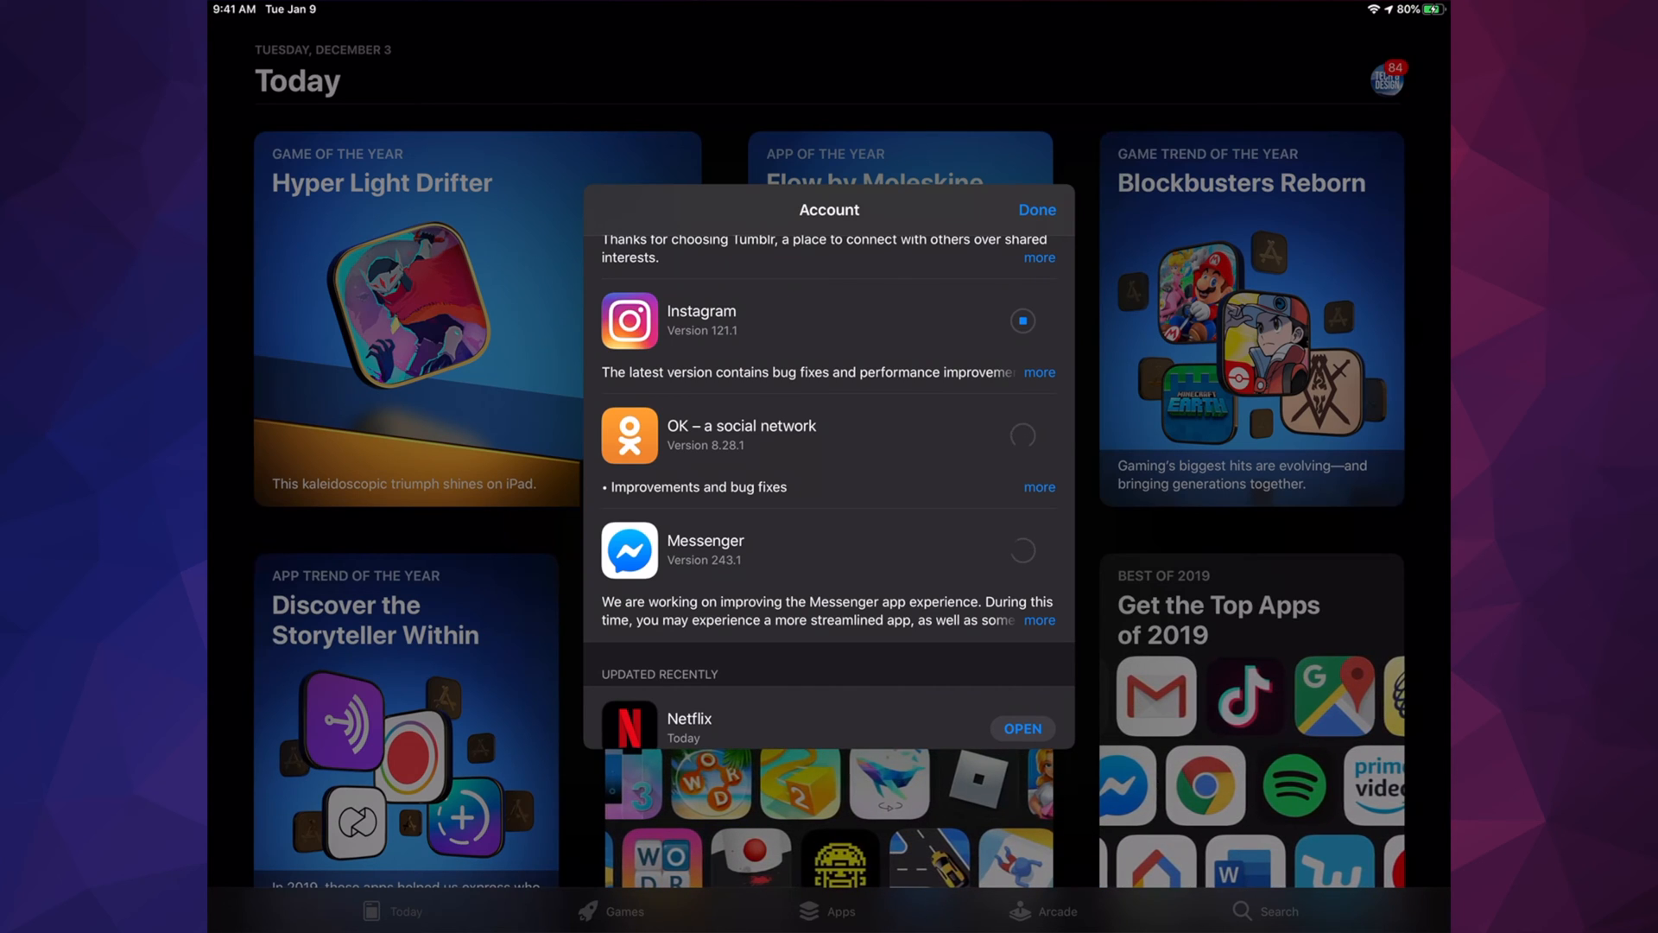
Scroll back up to Cinemagraph Pro and Google Earth at the list top
scroll("up", 3)
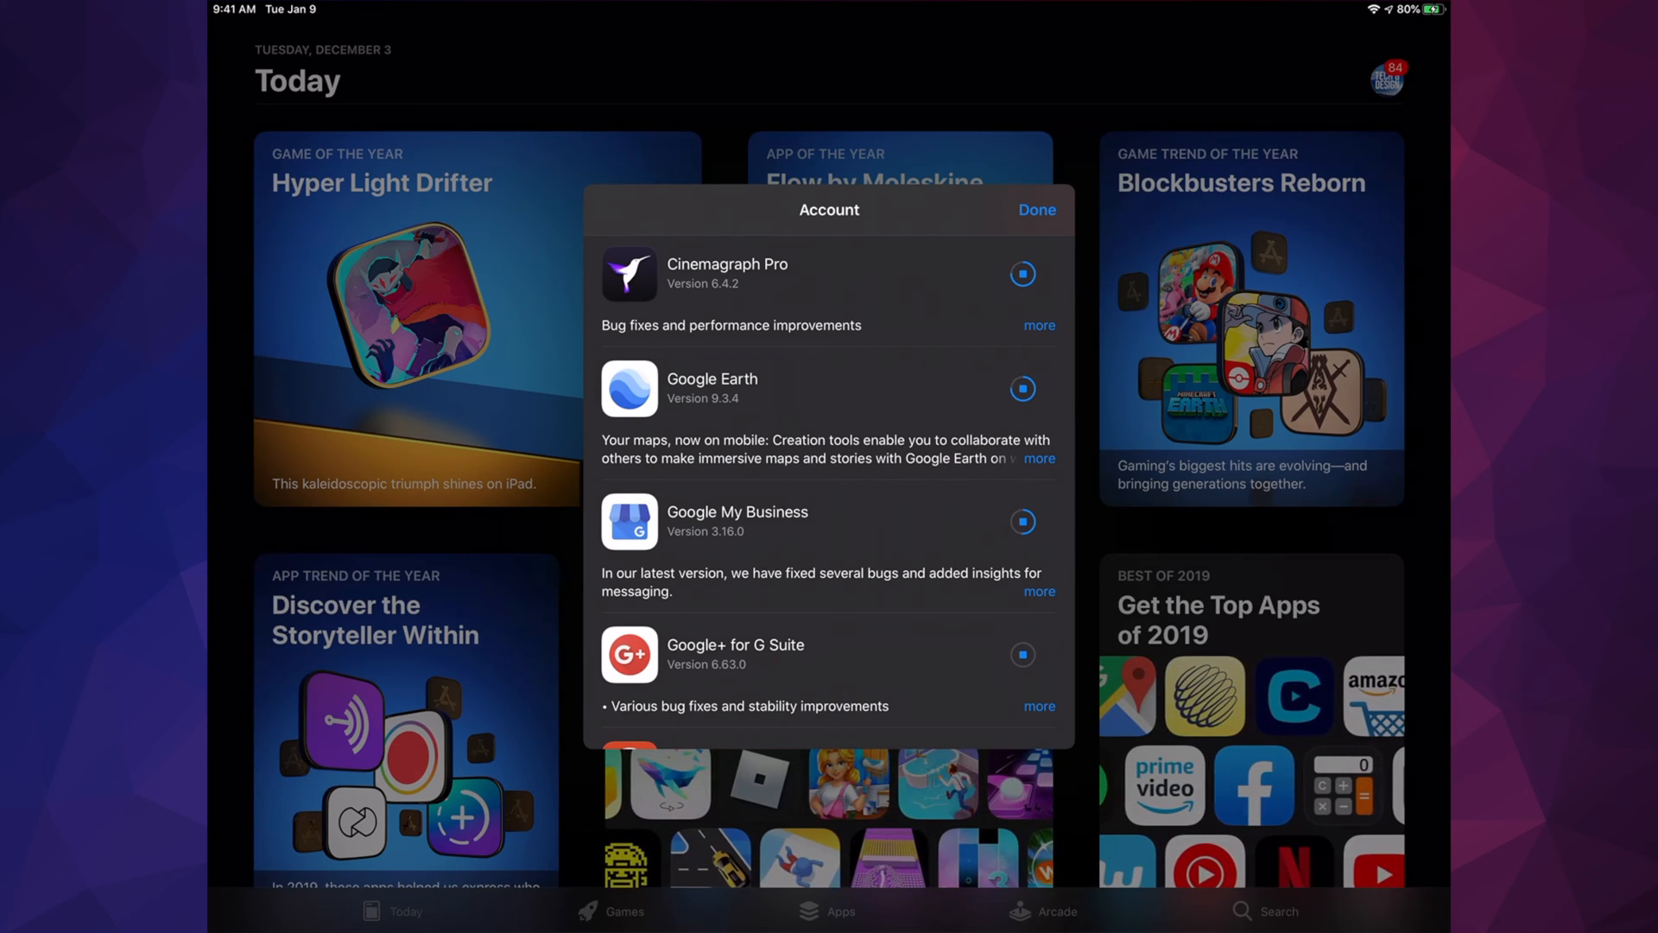
Tap update rows as Google Earth and Cinemagraph Pro finish, leaving 81 pending
scroll("down", 3)
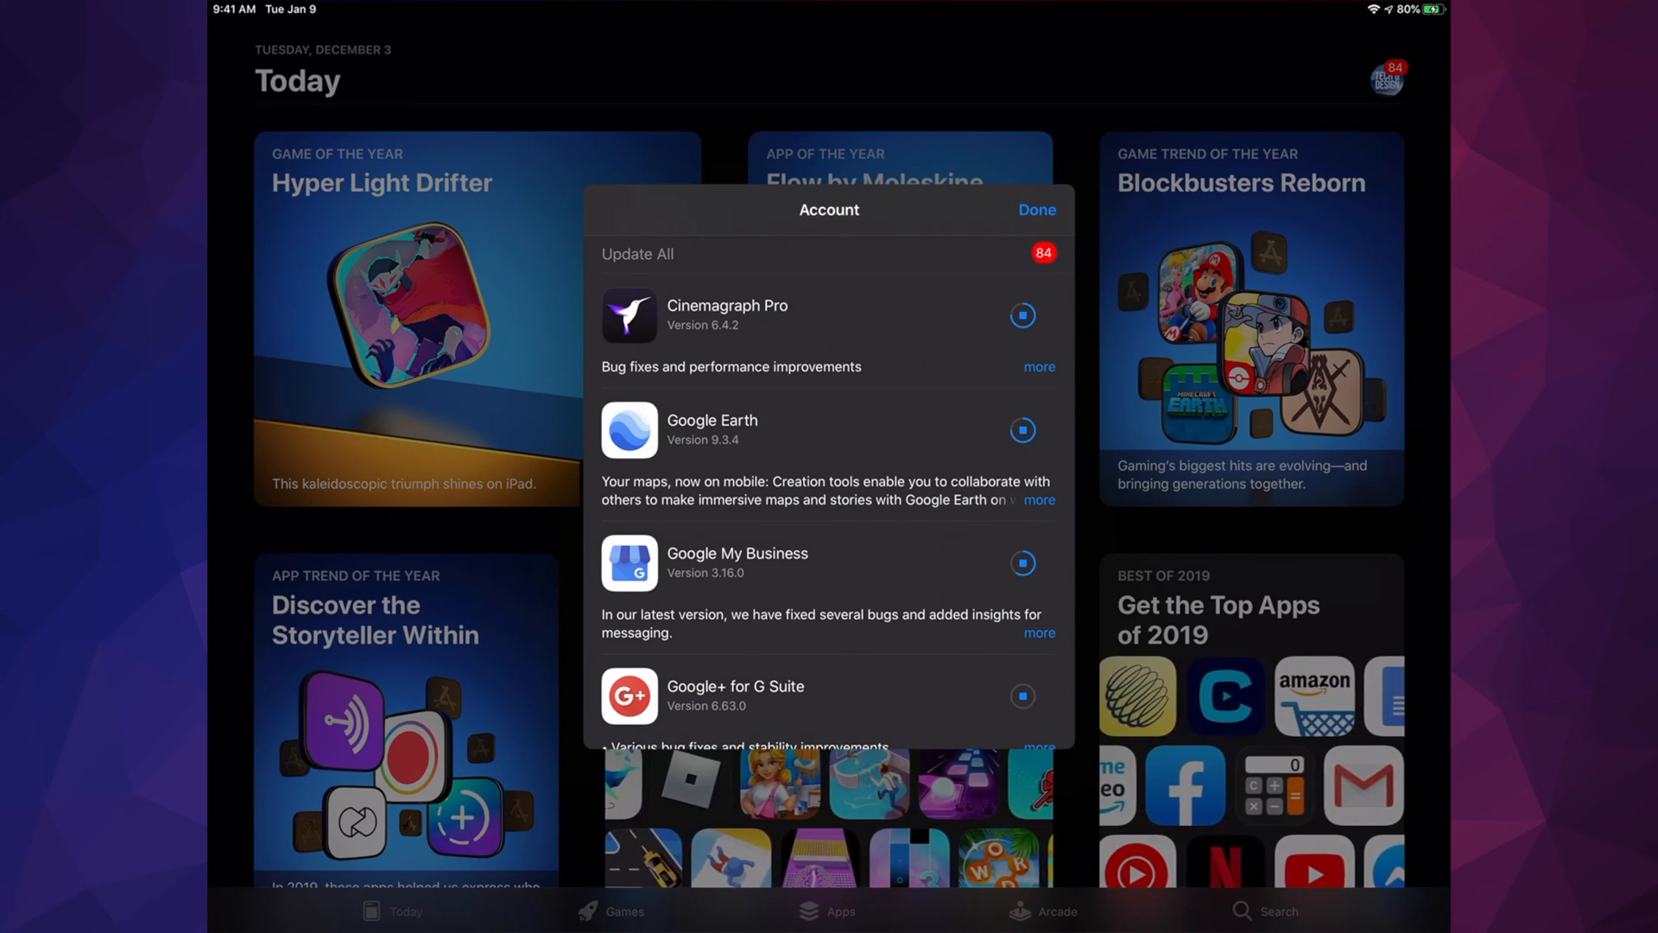
left_click(1020, 430)
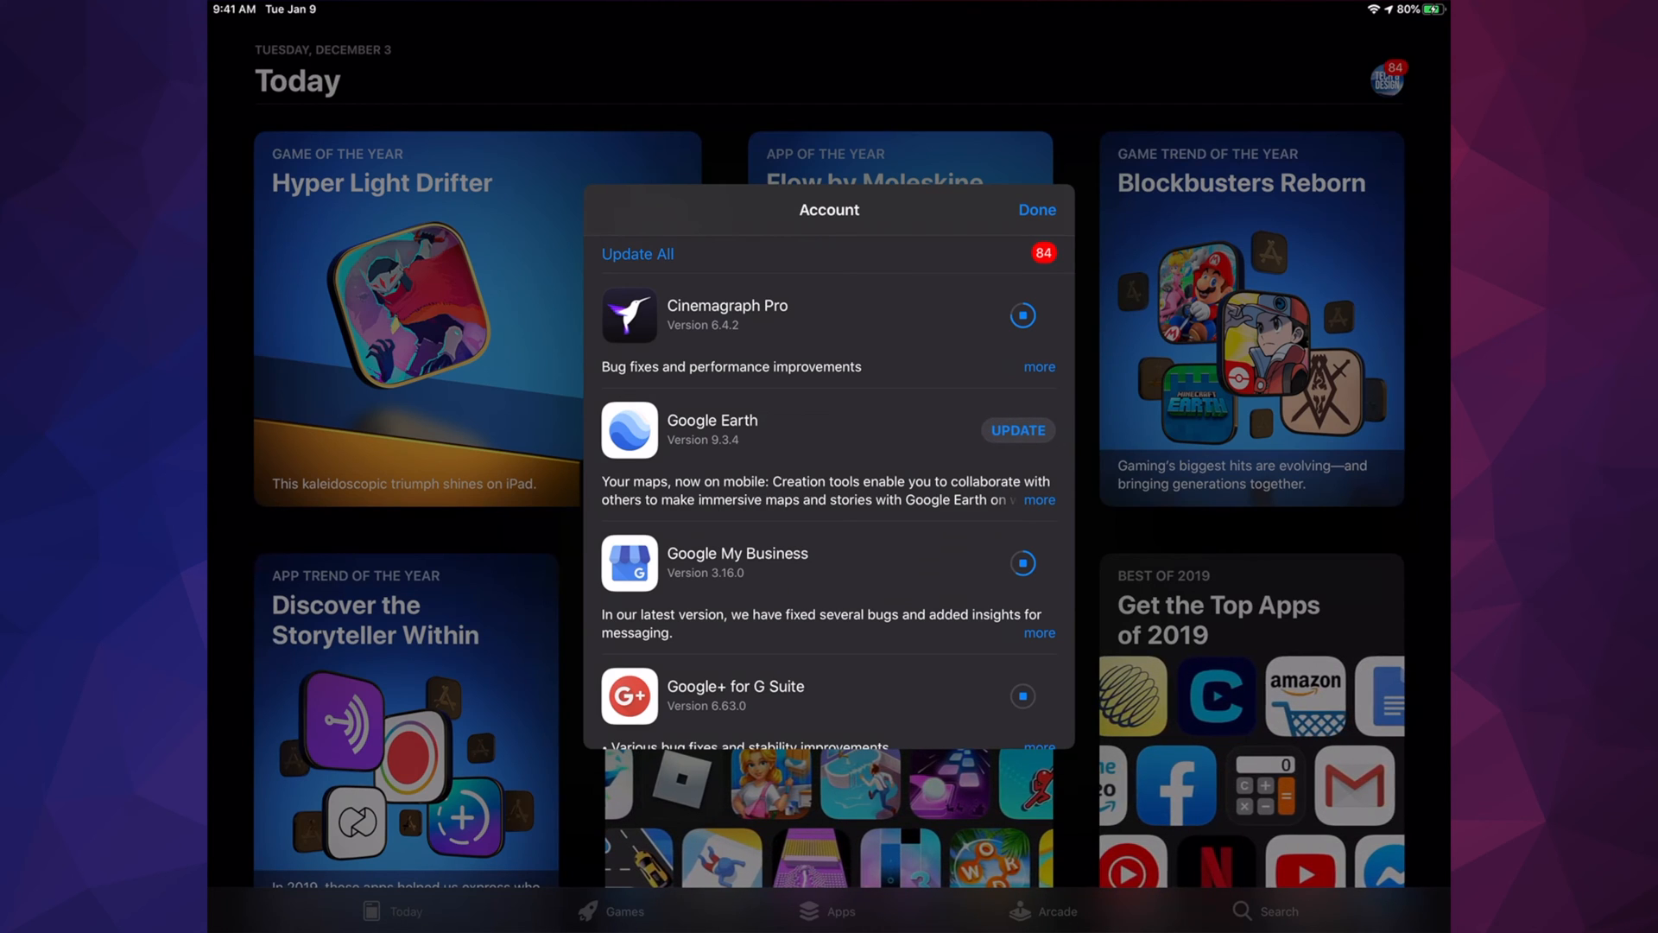
left_click(1016, 431)
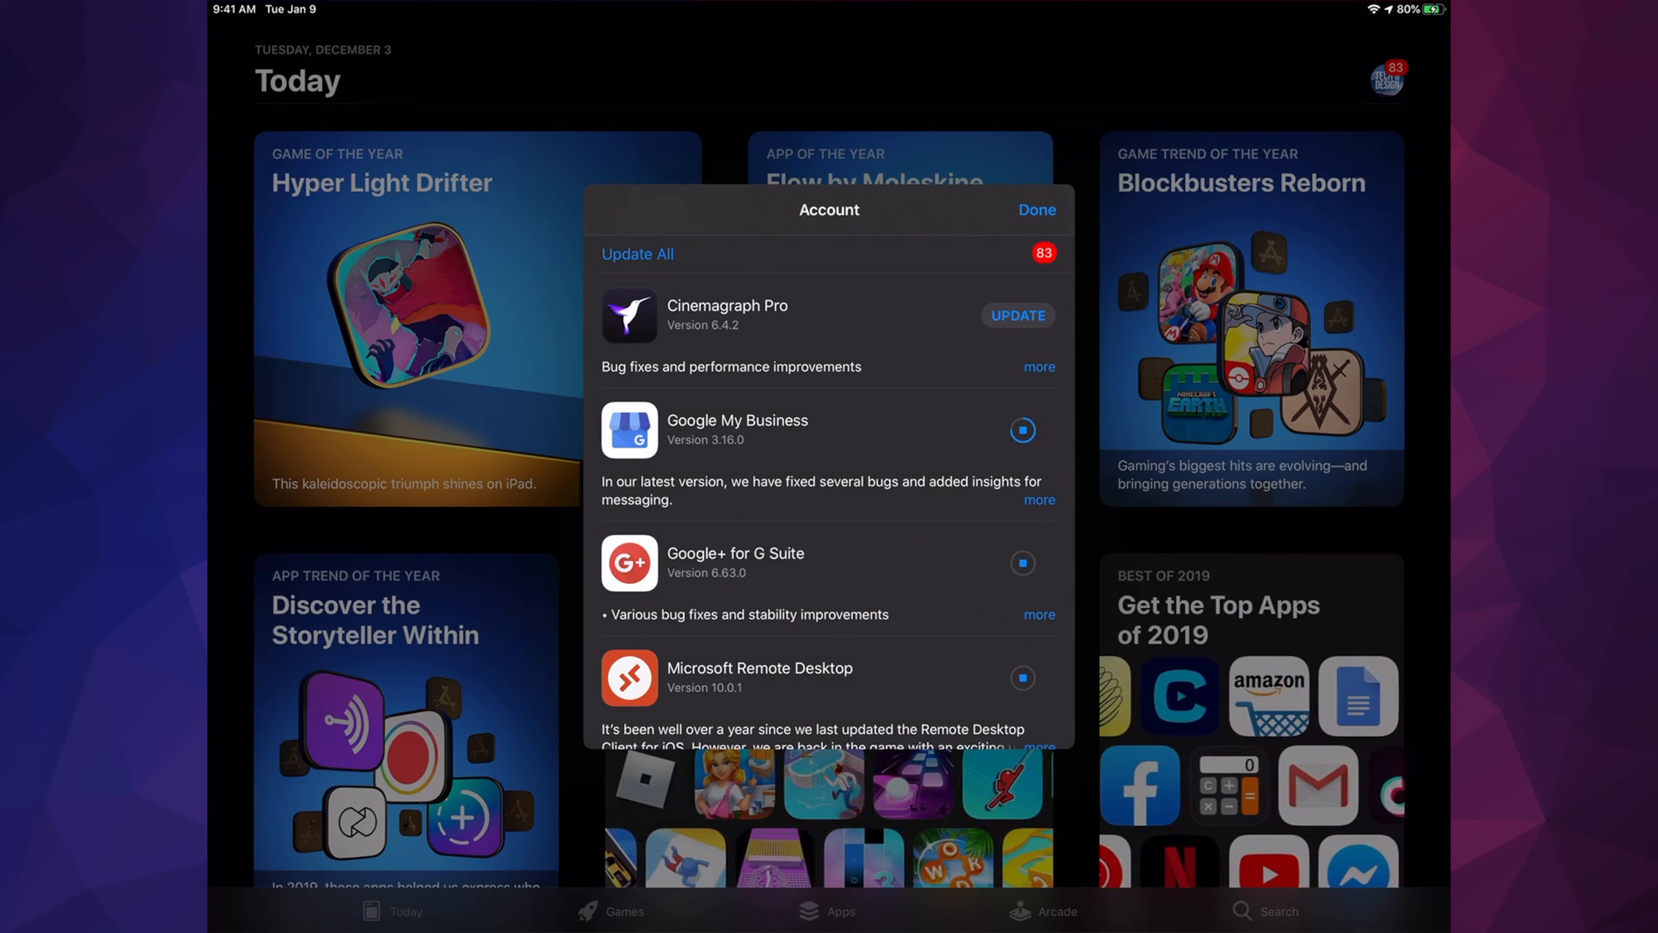
left_click(1018, 315)
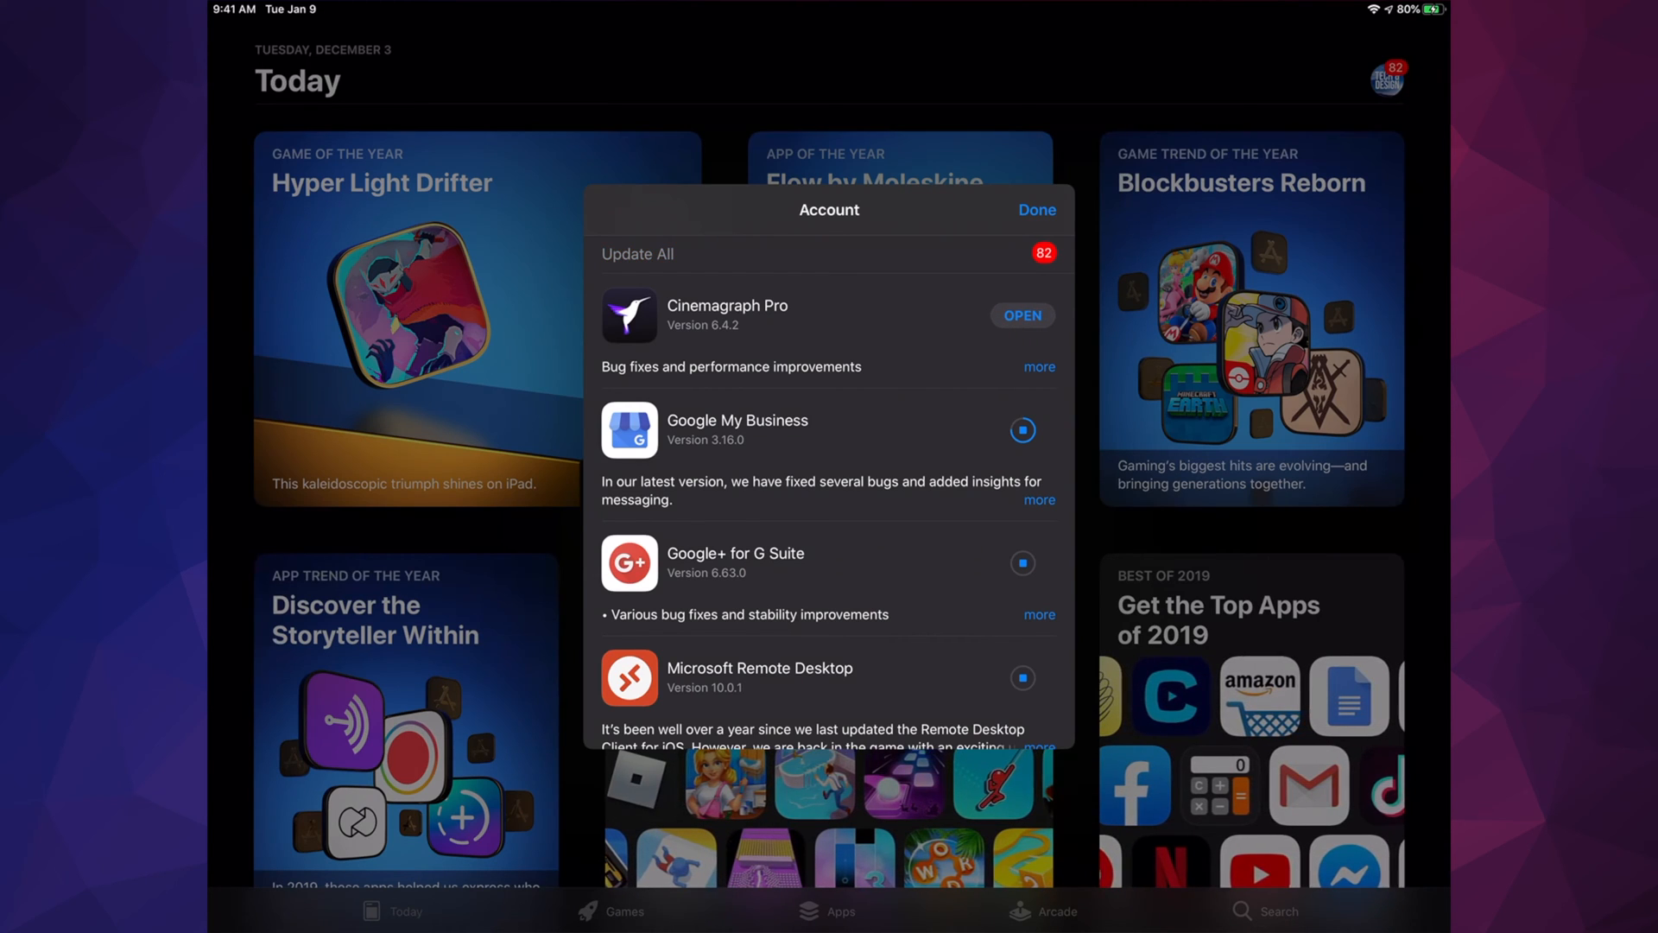
scroll("down", 3)
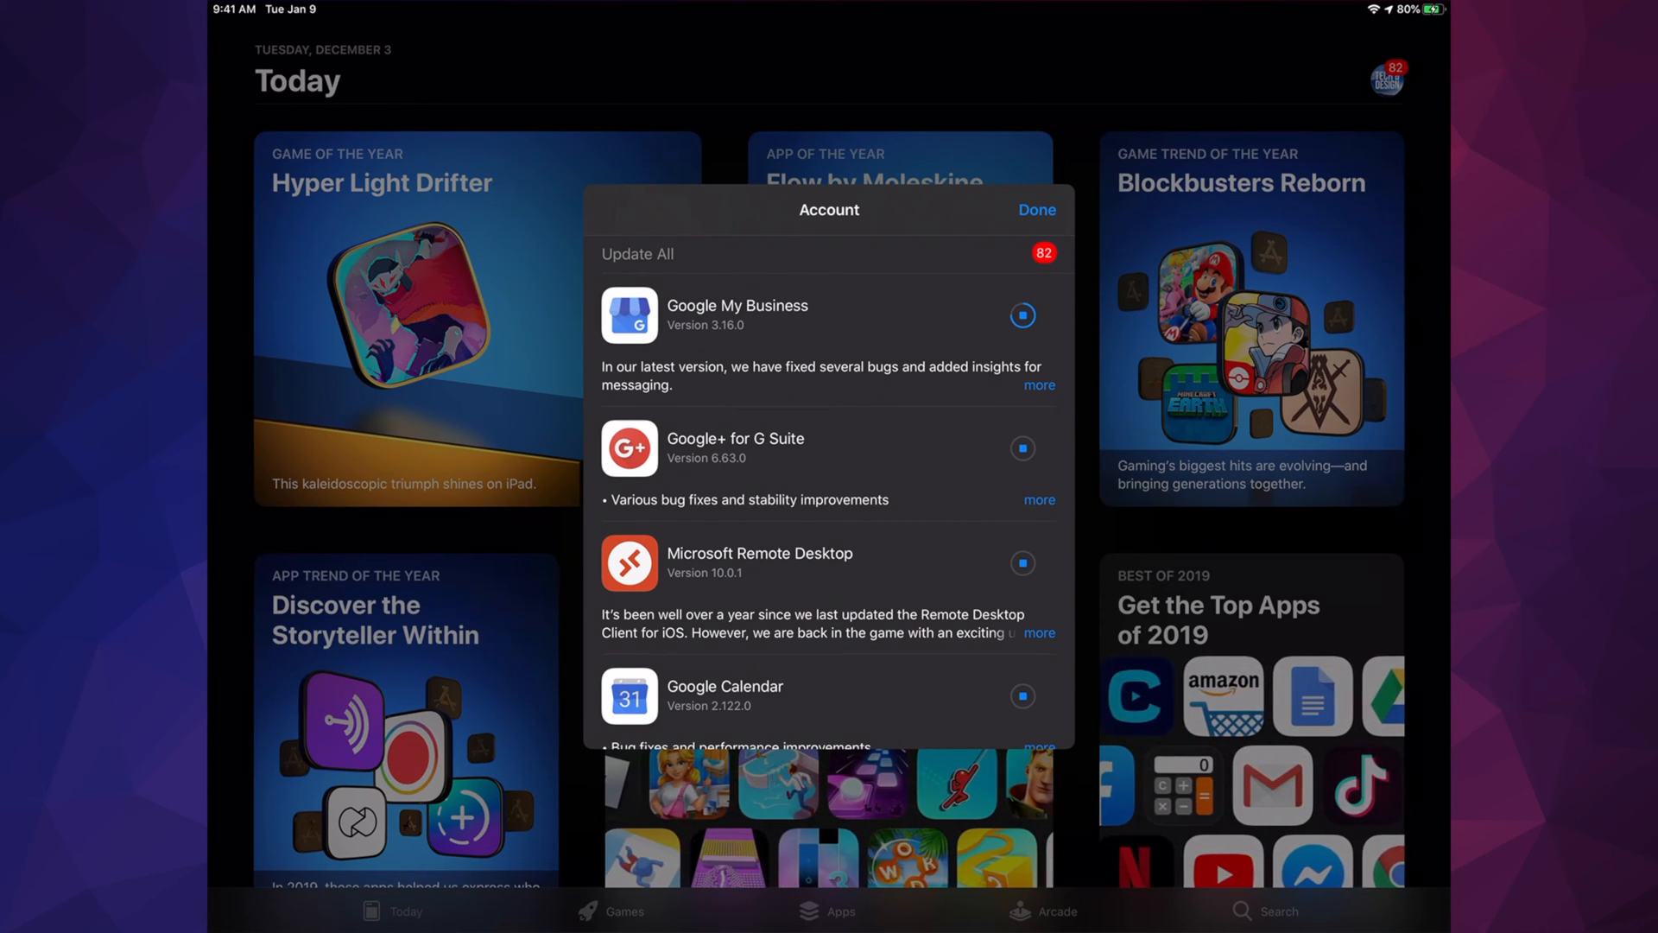
left_click(1022, 316)
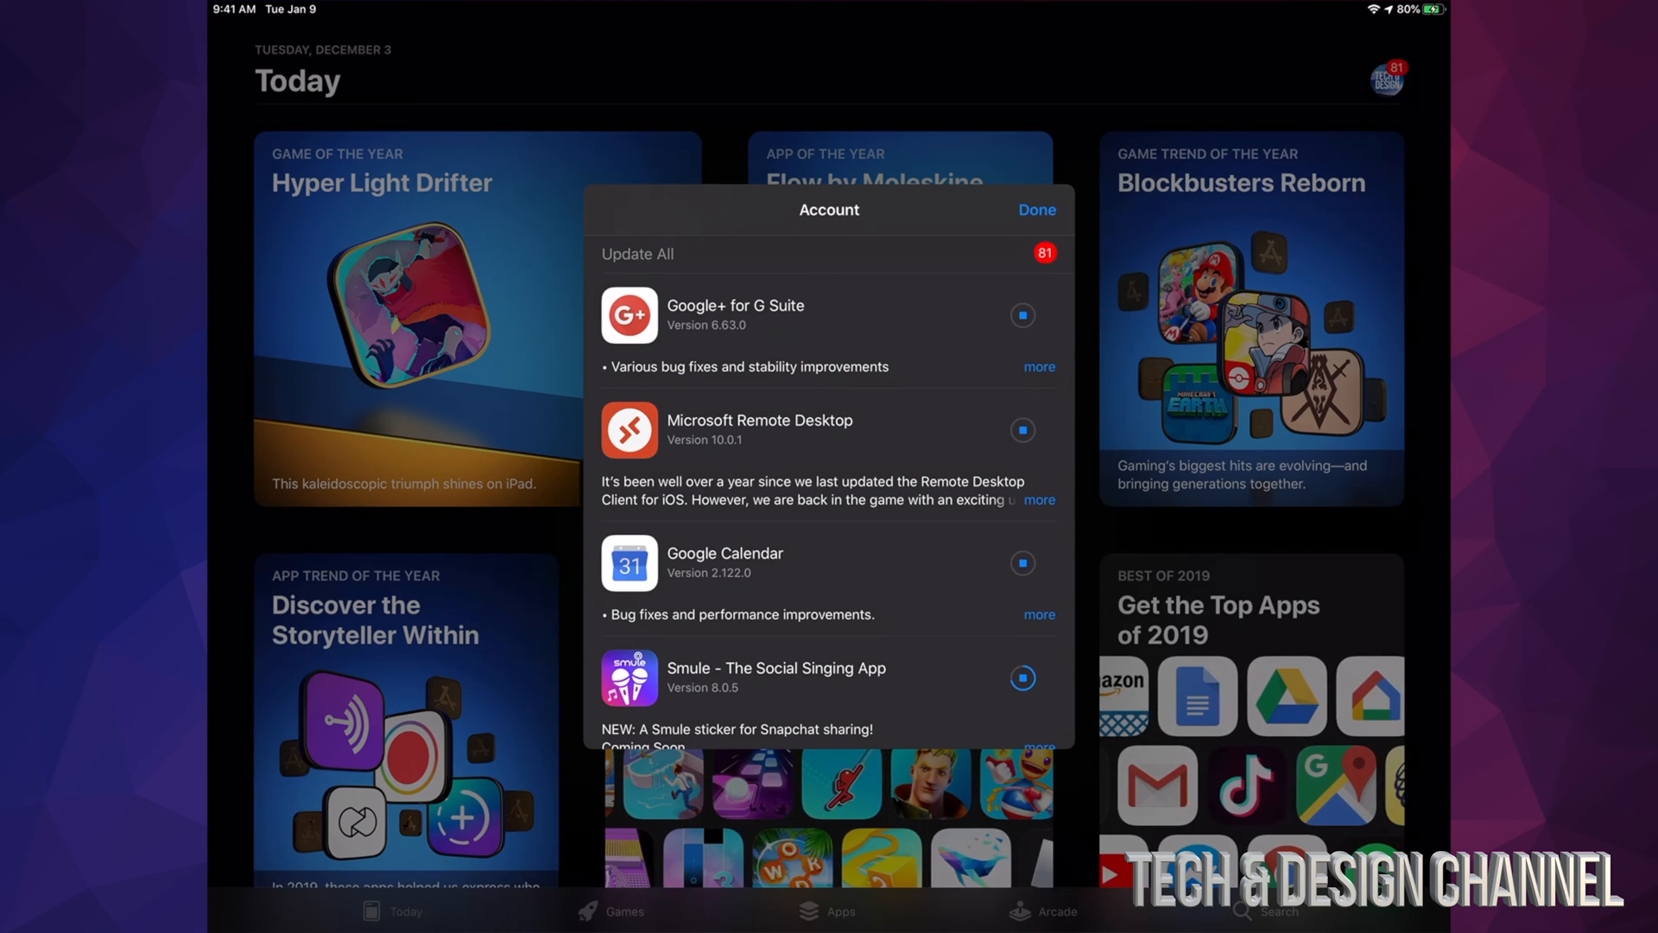
Tap an update row, then scroll the remaining list once Smule finishes, leaving 78
left_click(1021, 678)
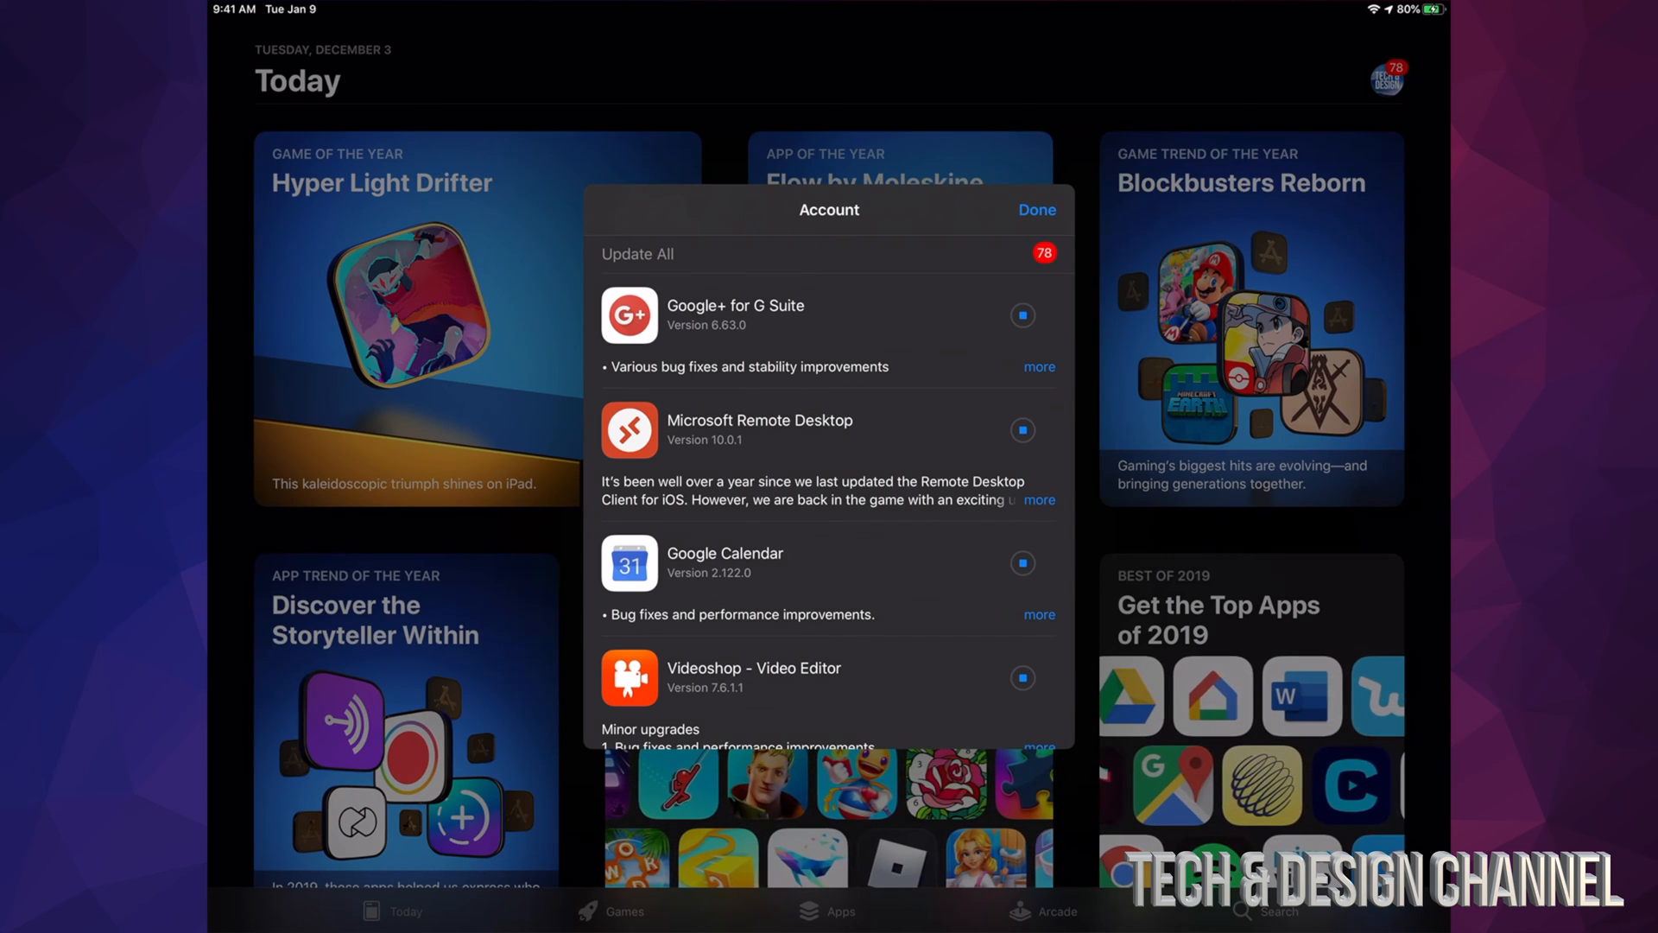
scroll("down", 3)
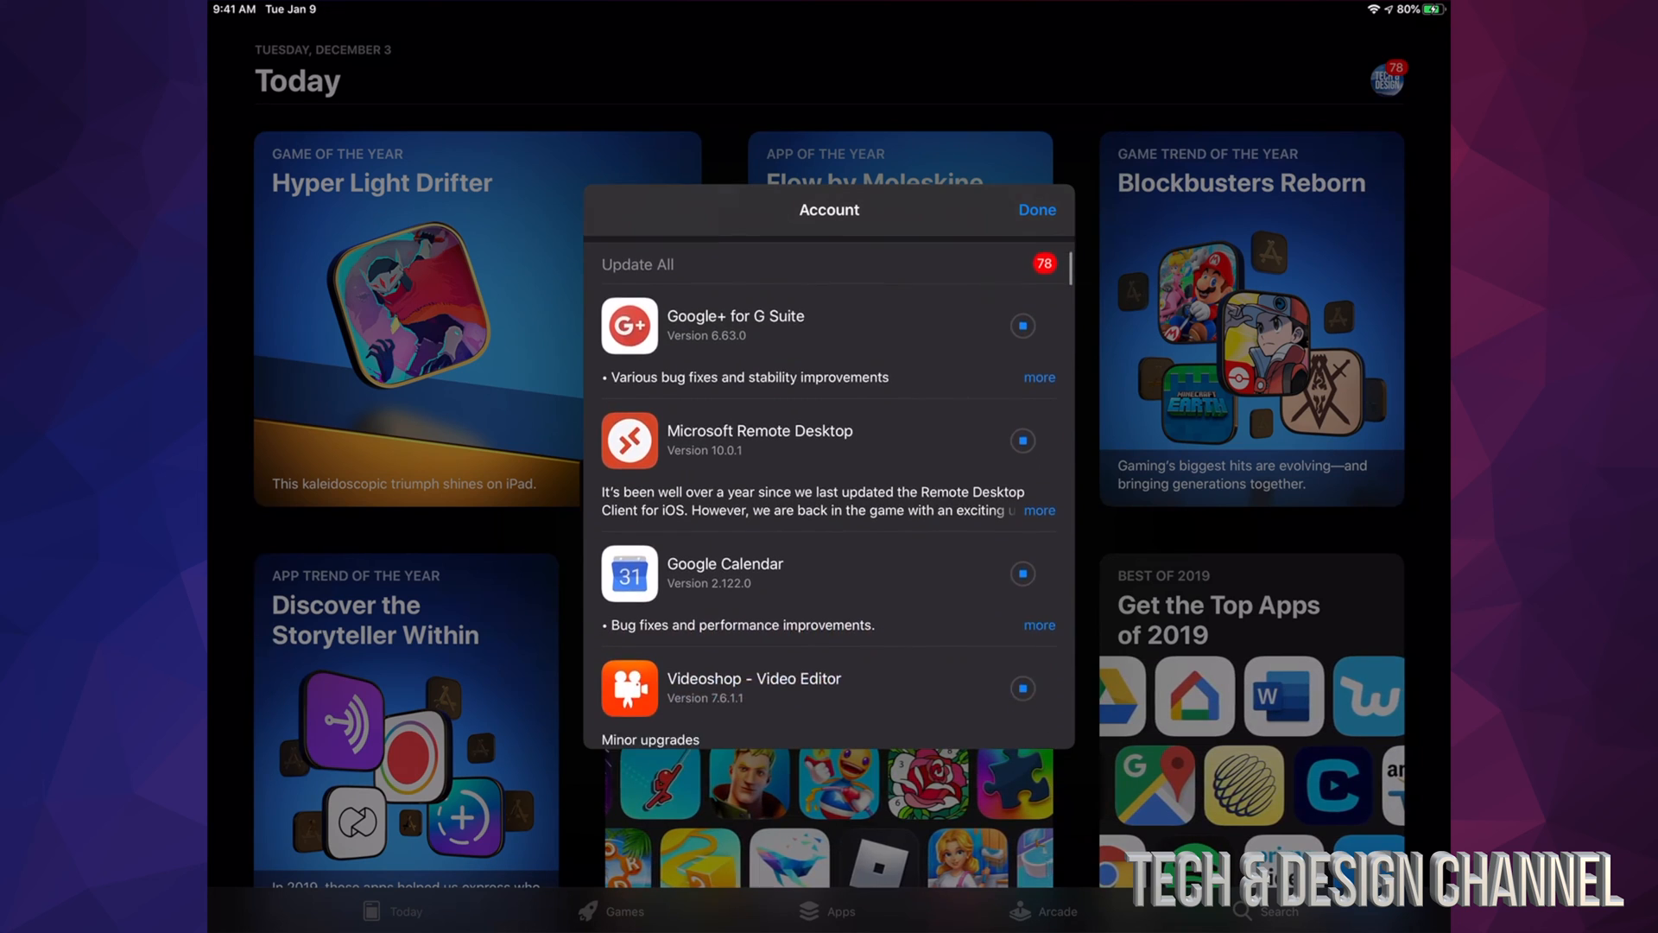
scroll("down", 3)
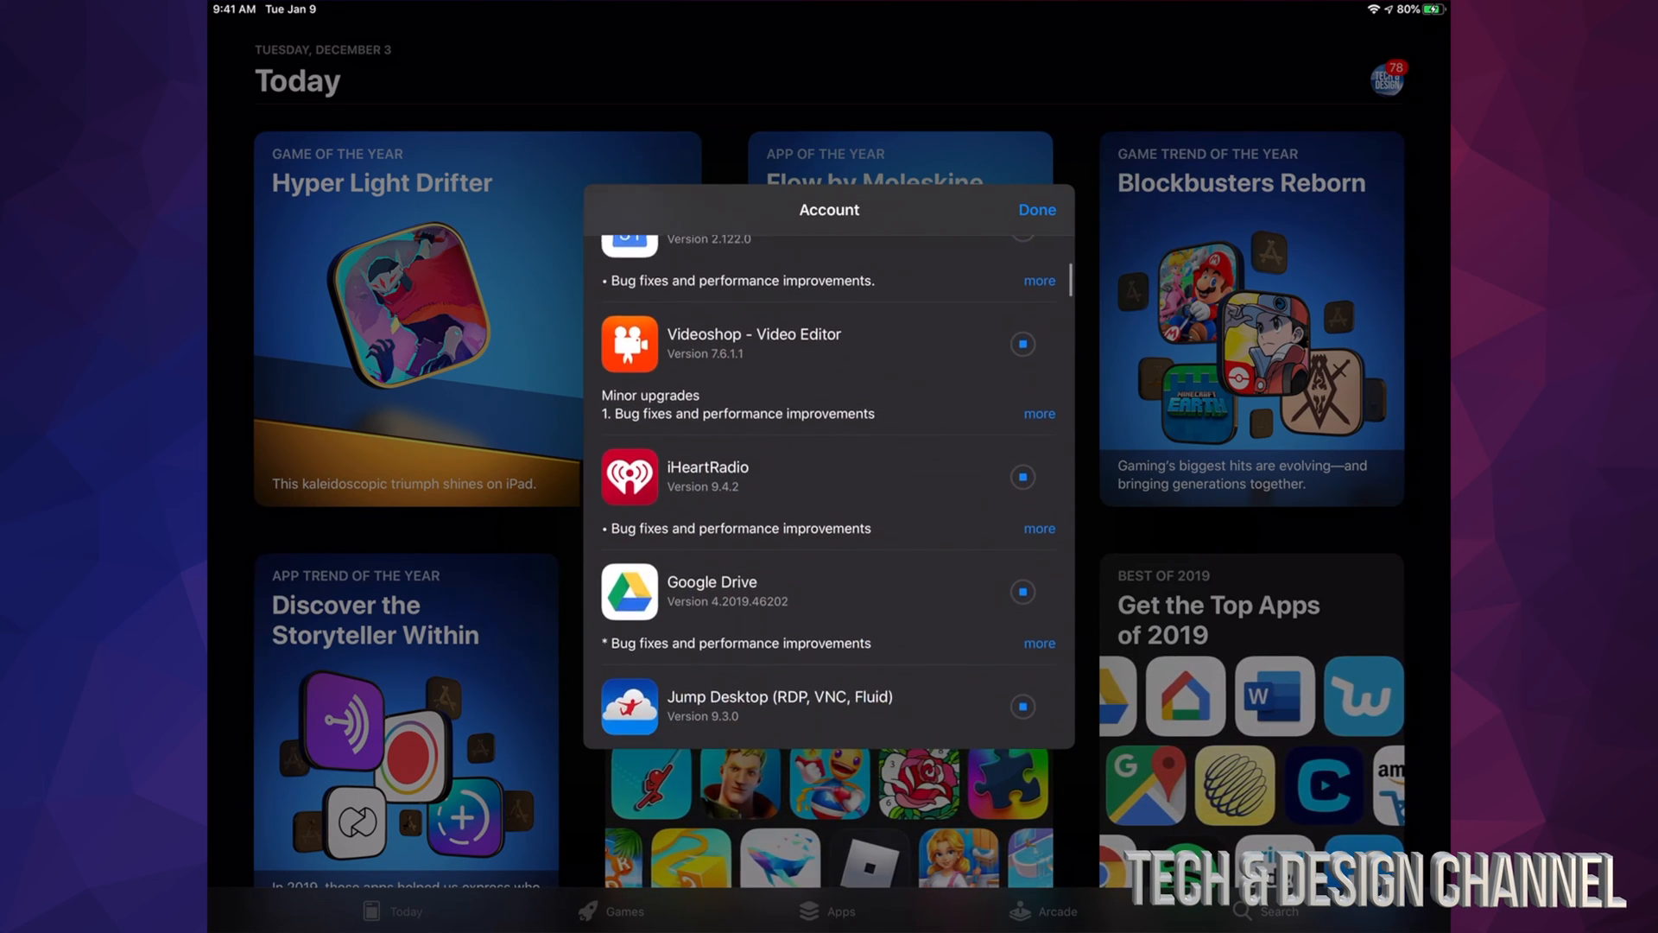
scroll("down", 3)
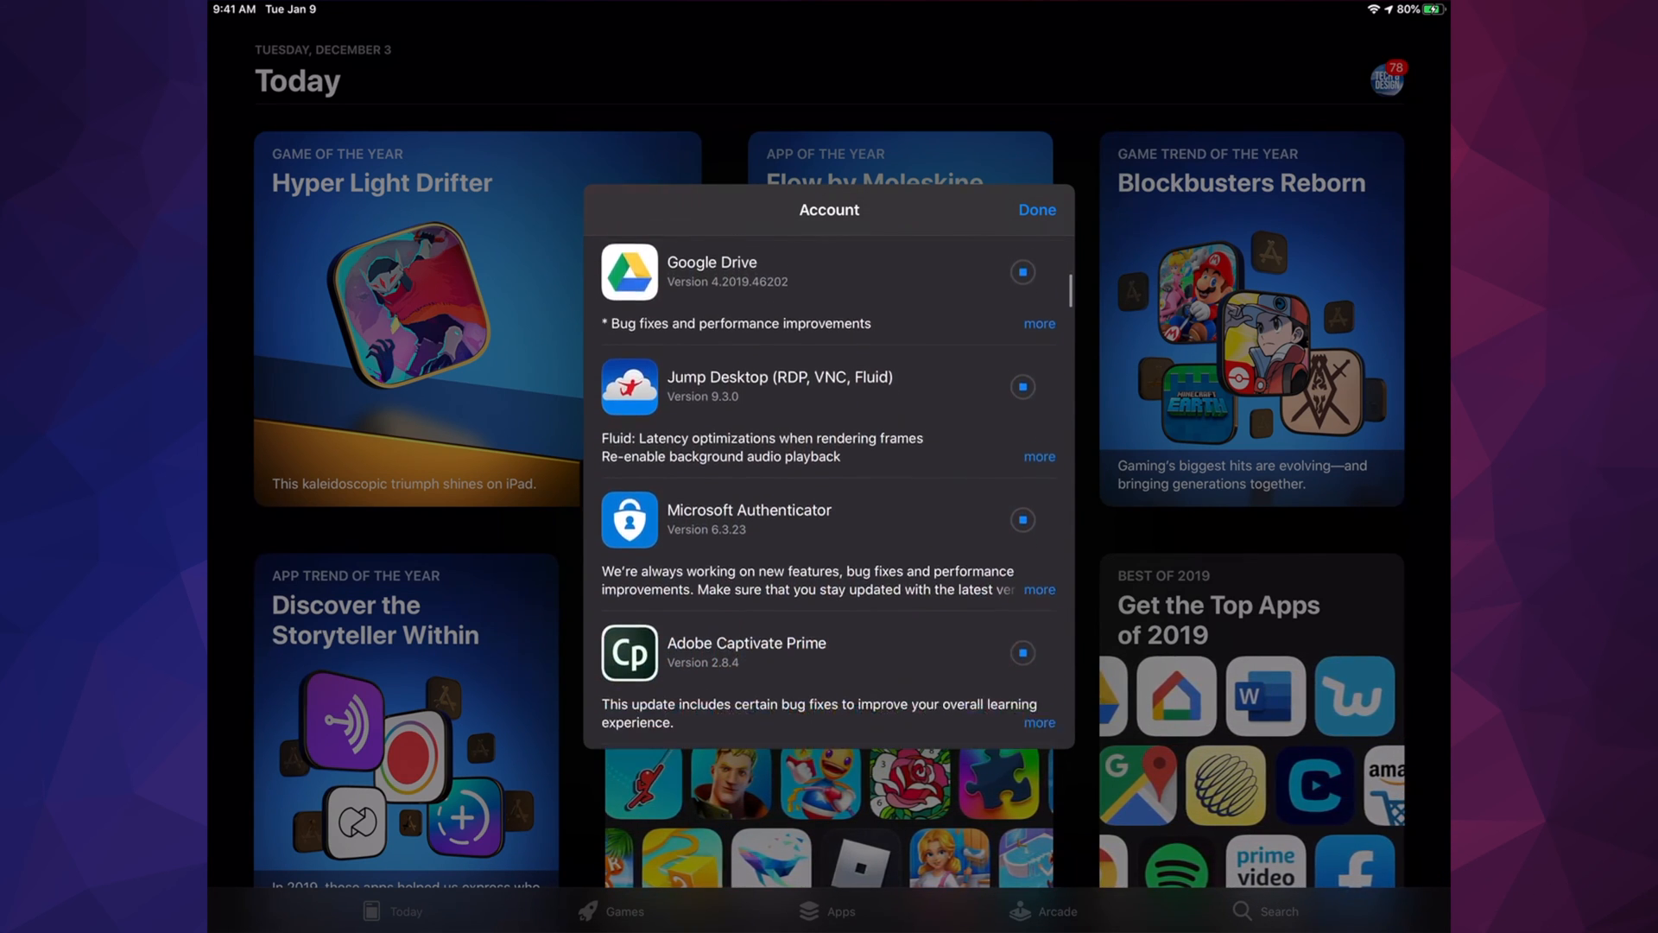